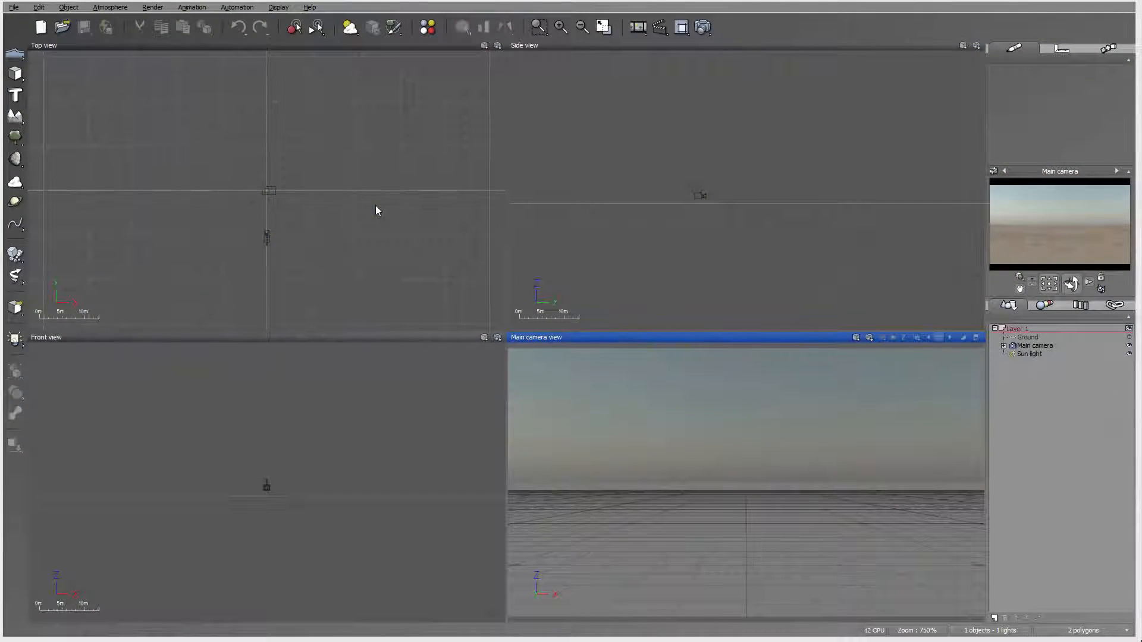
Add a mountain terrain, open it in the terrain editor and double its resolution.
left_click(755, 205)
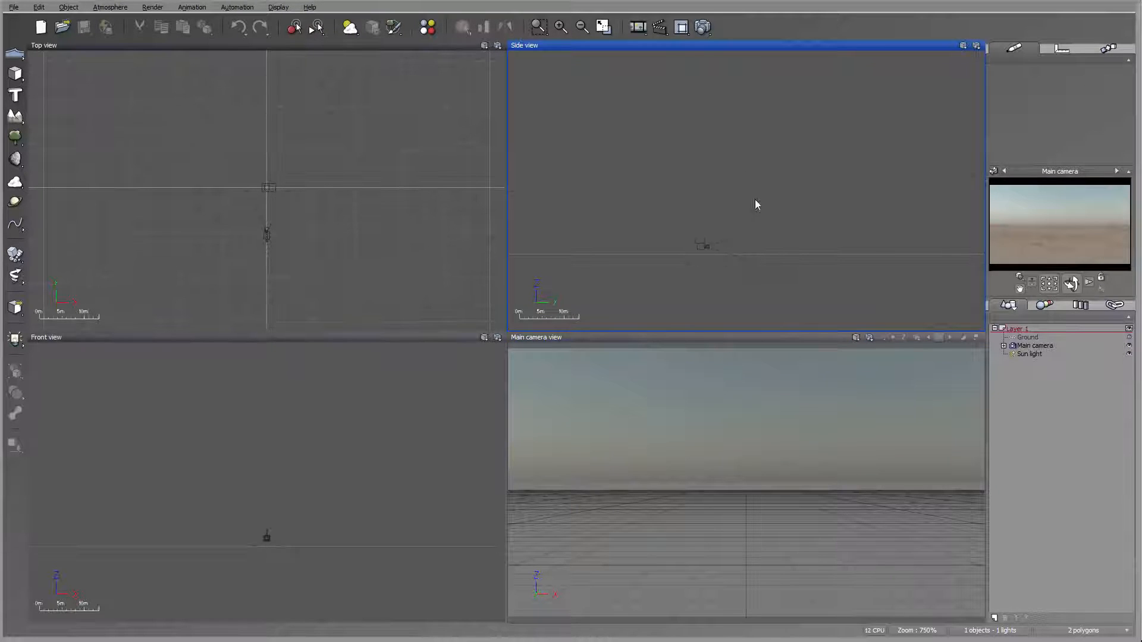
mouse_move(324, 108)
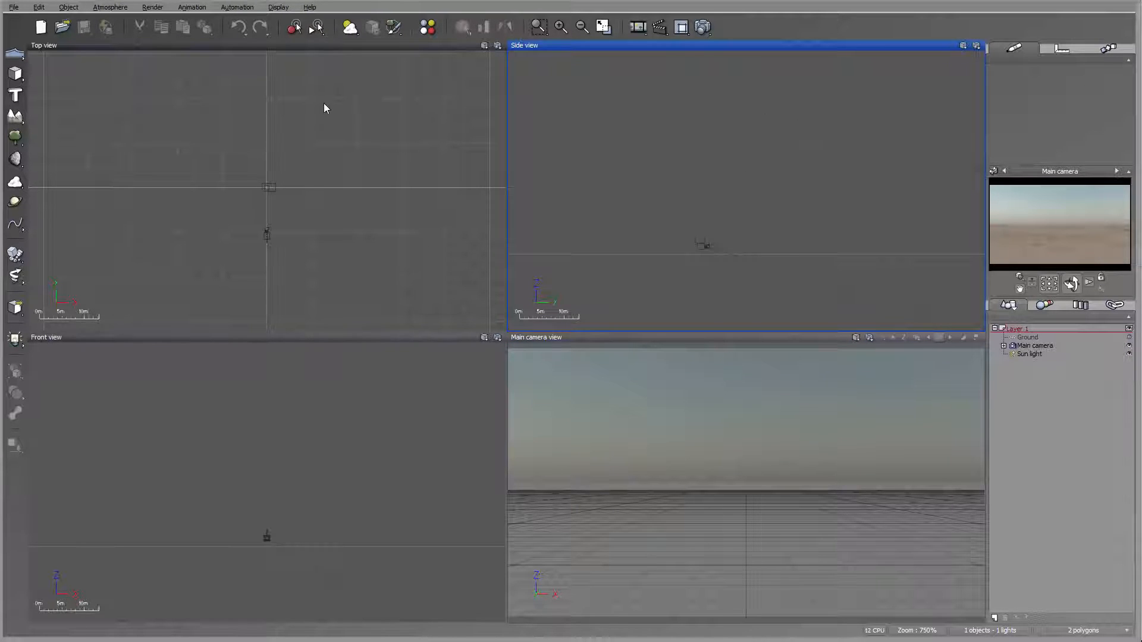
mouse_move(699, 82)
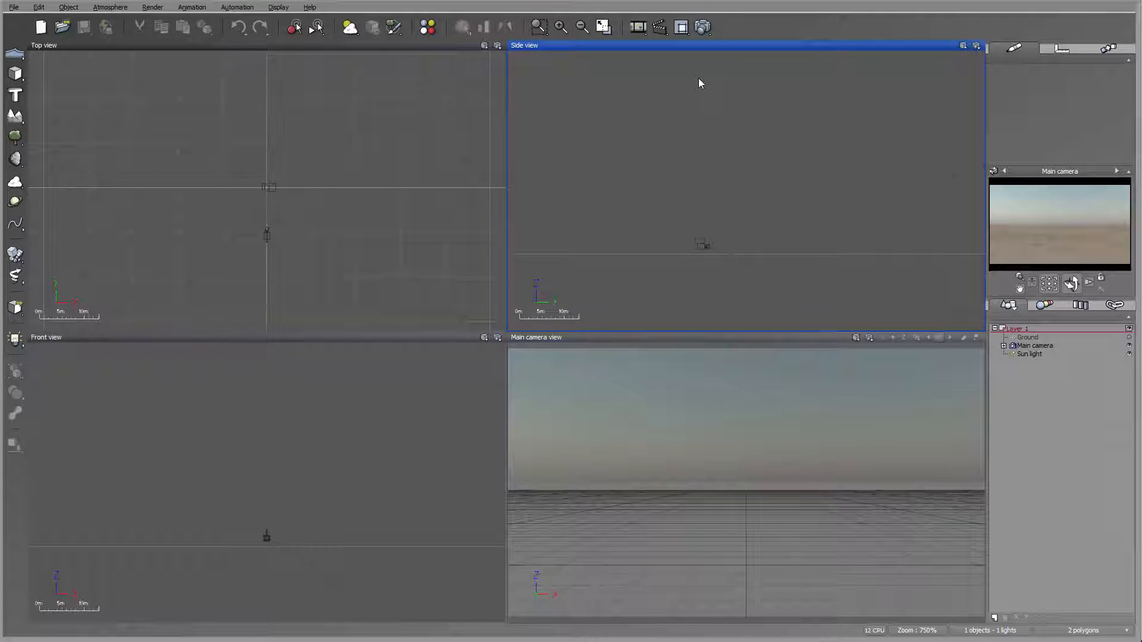
mouse_move(104, 147)
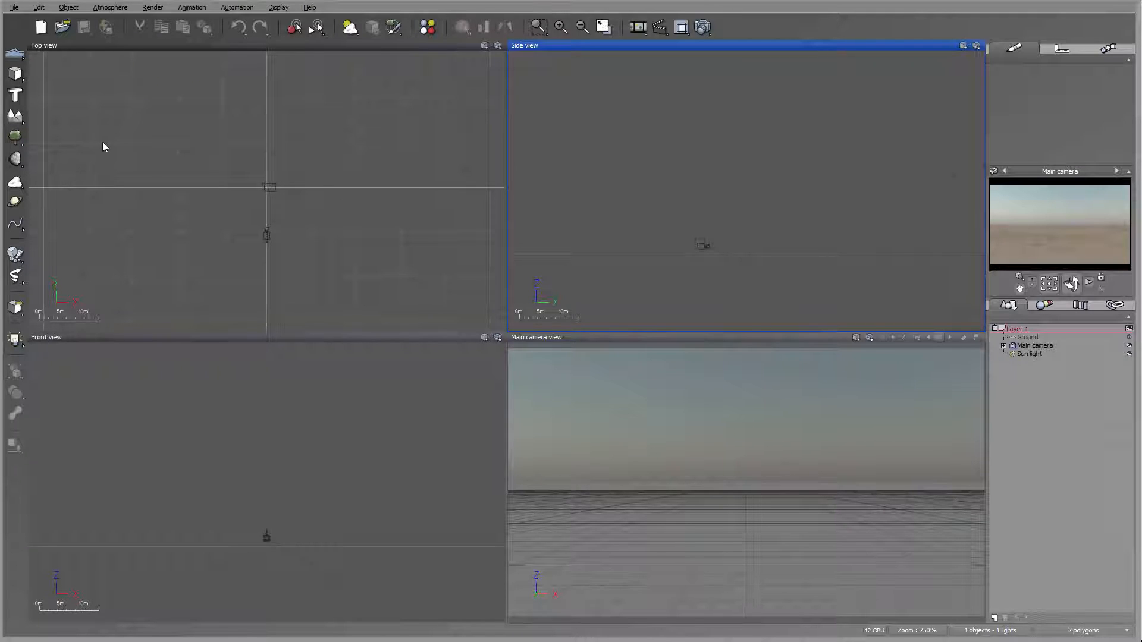
left_click(463, 28)
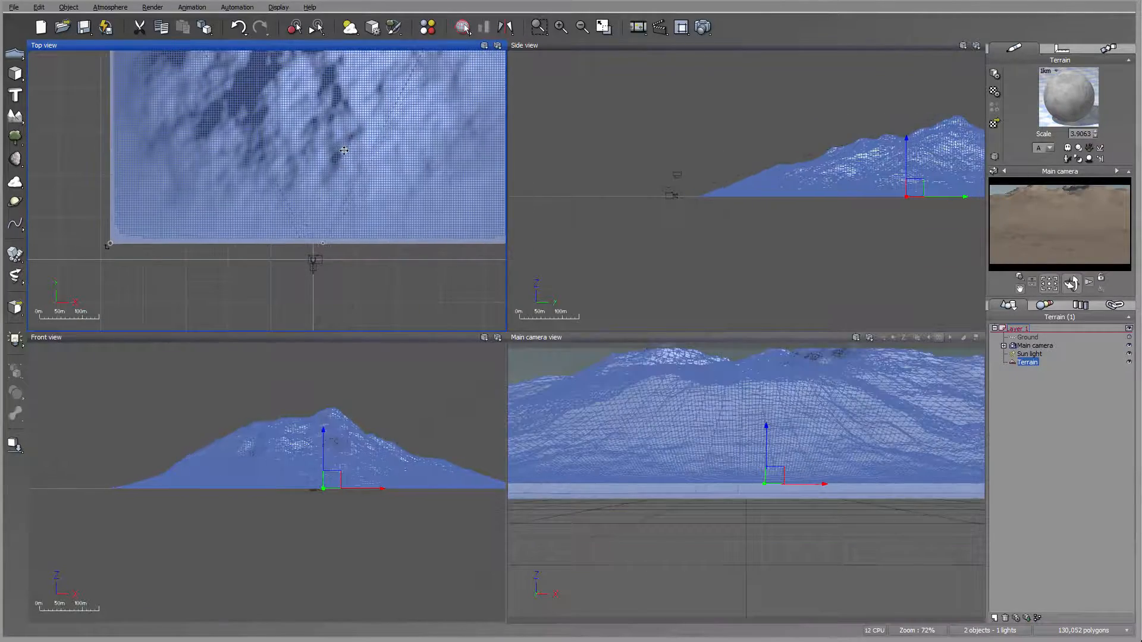
right_click(343, 150)
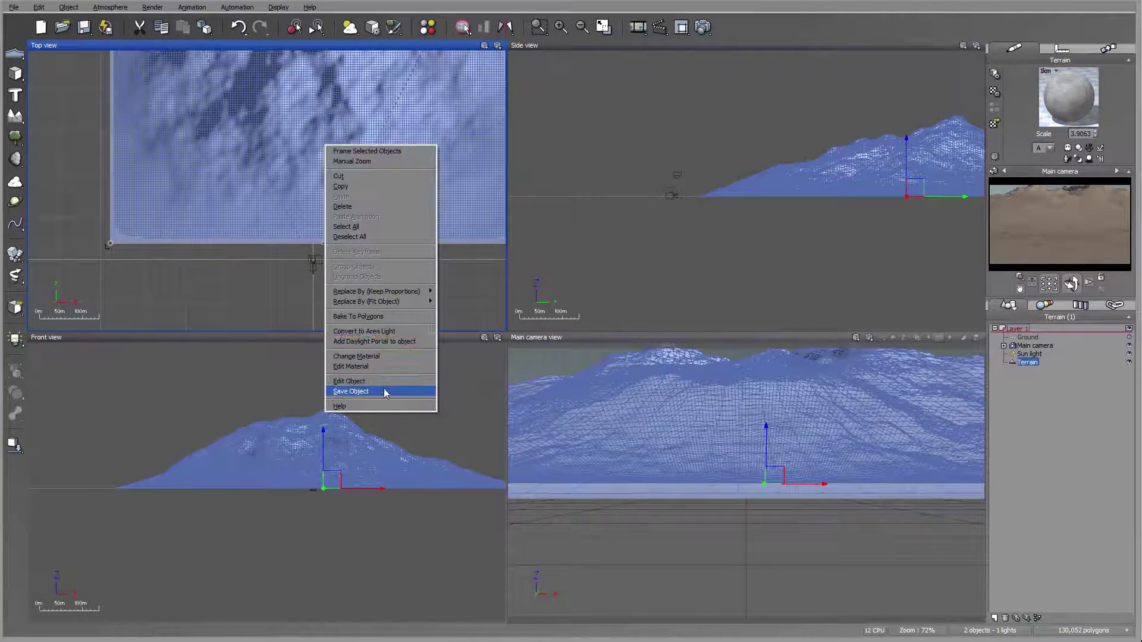
left_click(348, 381)
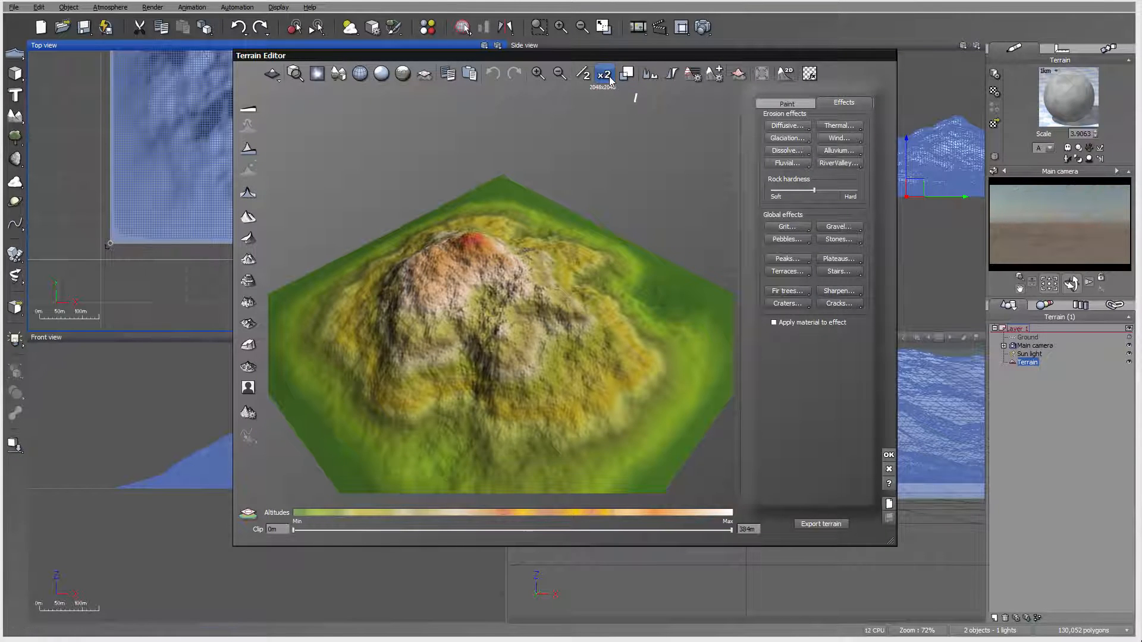
left_click(605, 74)
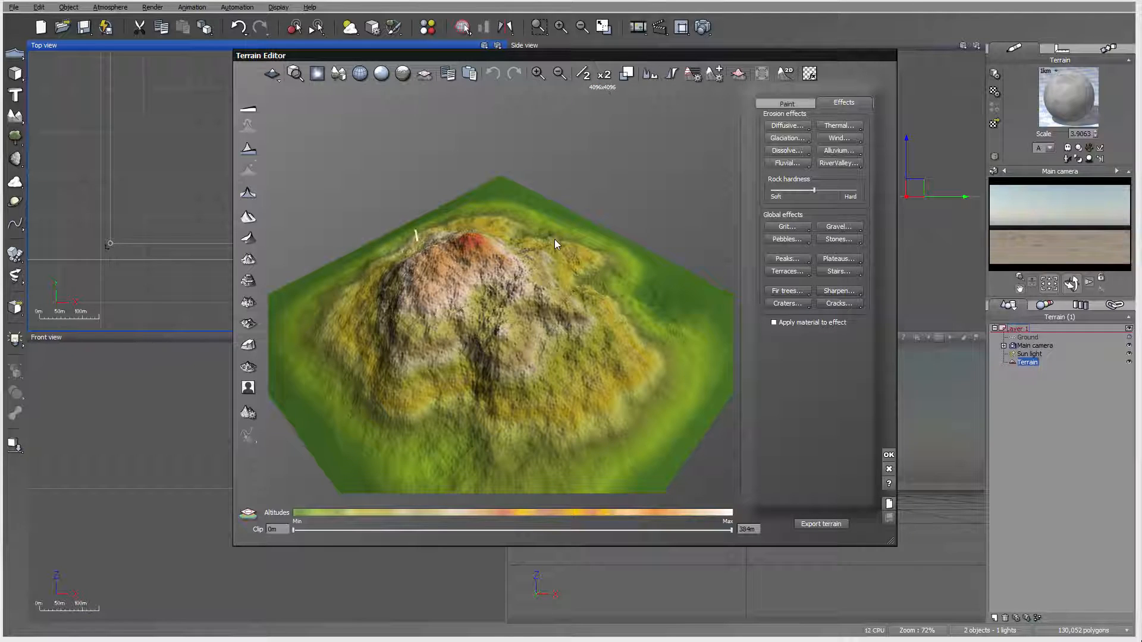
mouse_move(590, 259)
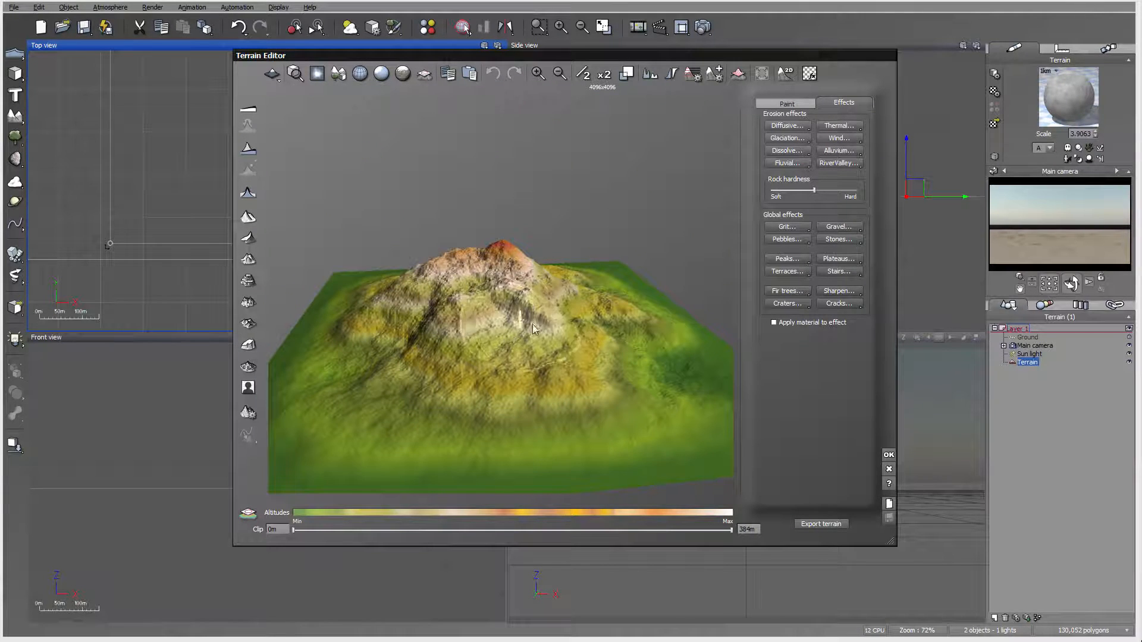
left_click(603, 75)
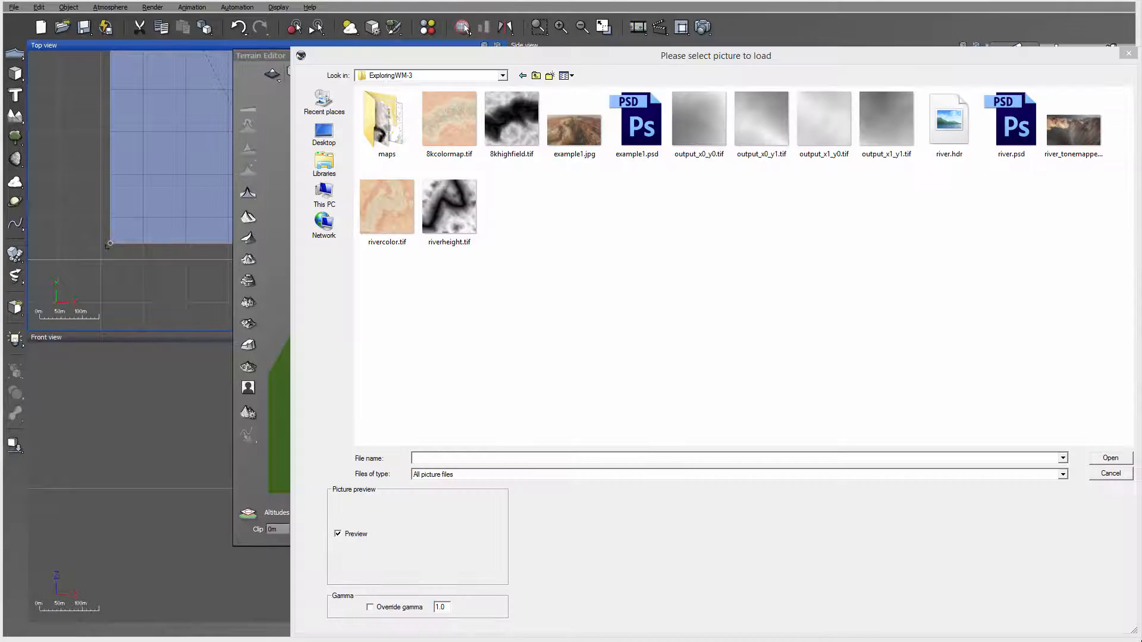
Load the height-field picture, preview the imported terrain and confirm the import.
left_click(510, 119)
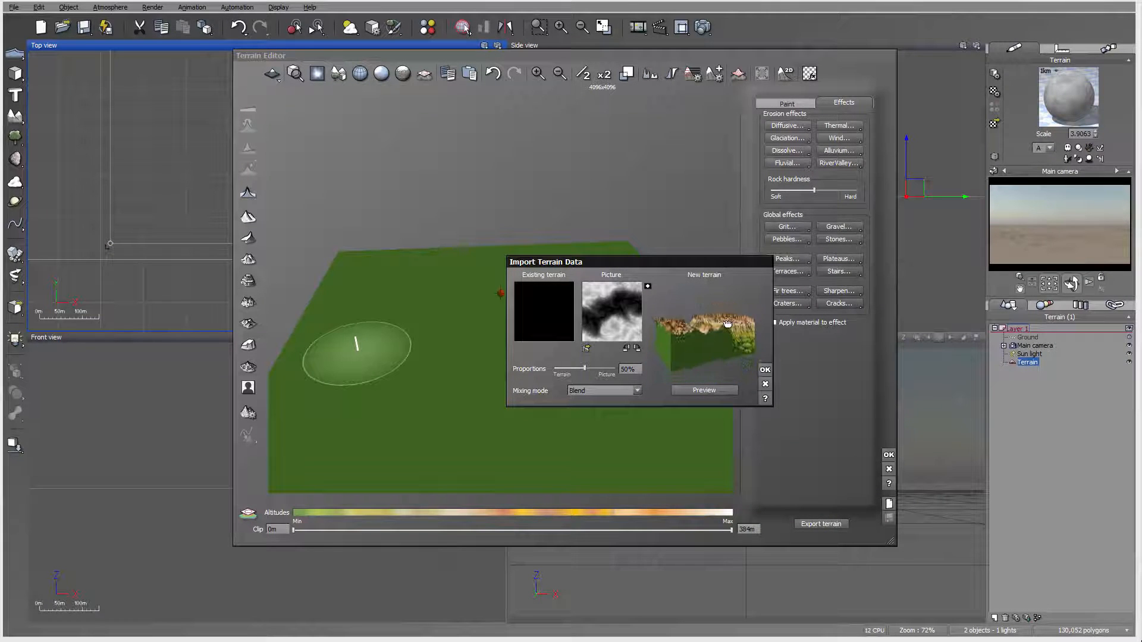
left_click(703, 390)
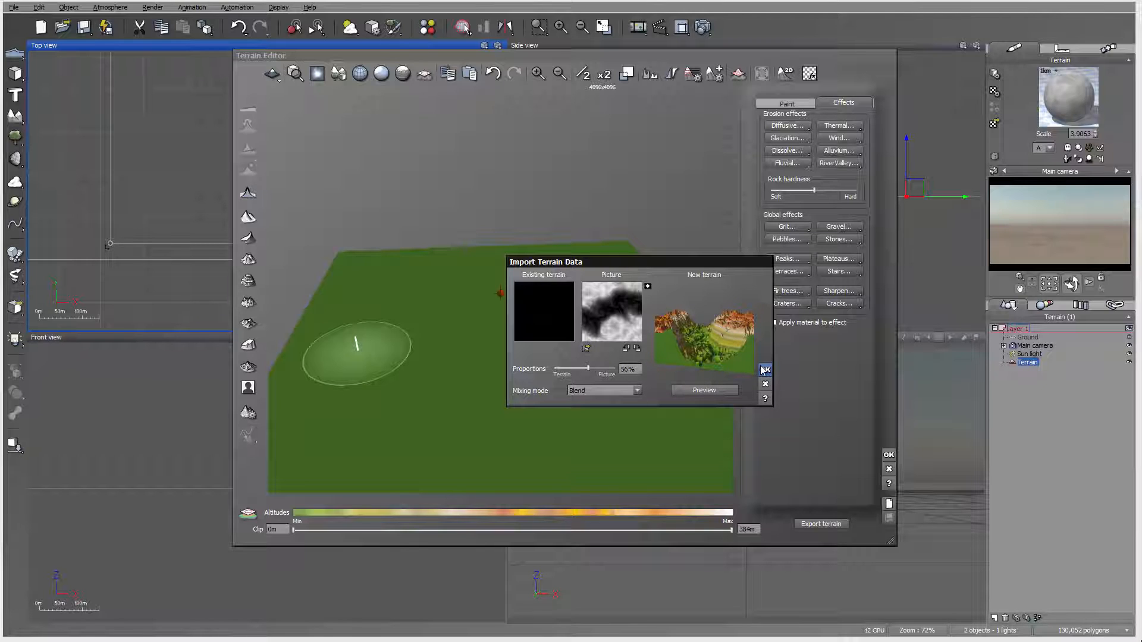
left_click(765, 370)
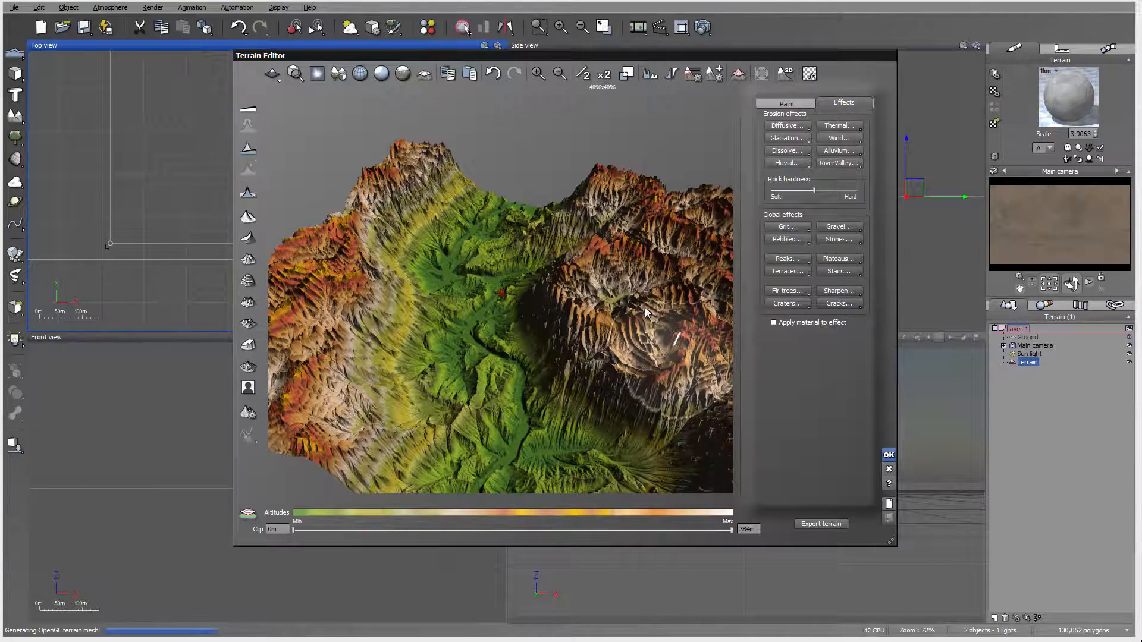
Accept the terrain, then drag the main camera left and high above the canyon.
left_click(888, 455)
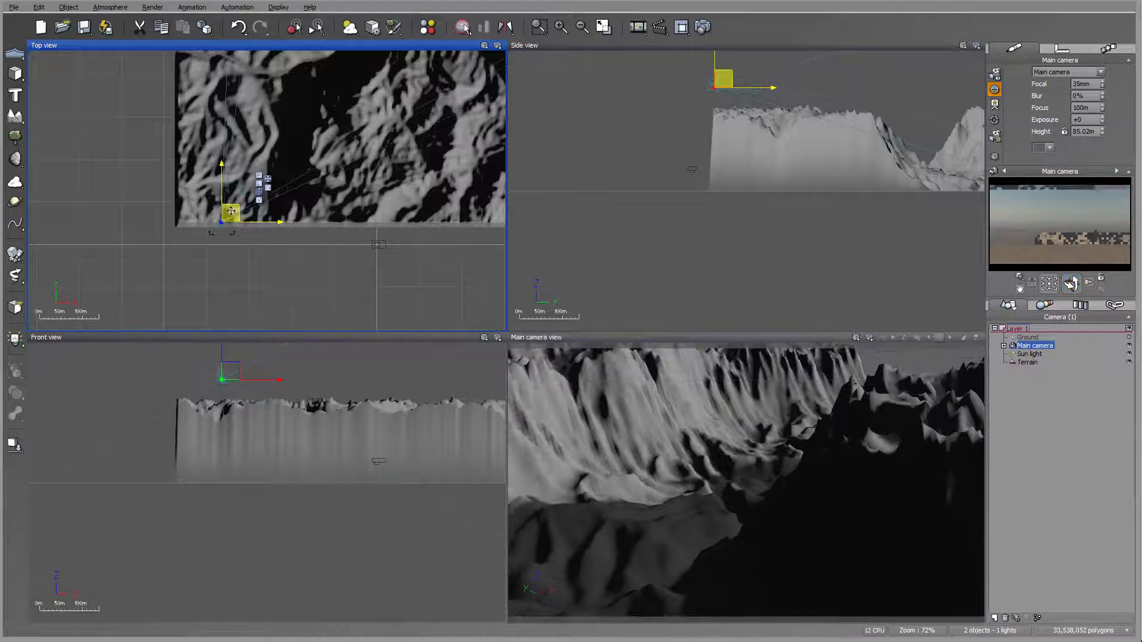
left_click_drag(232, 212, 204, 184)
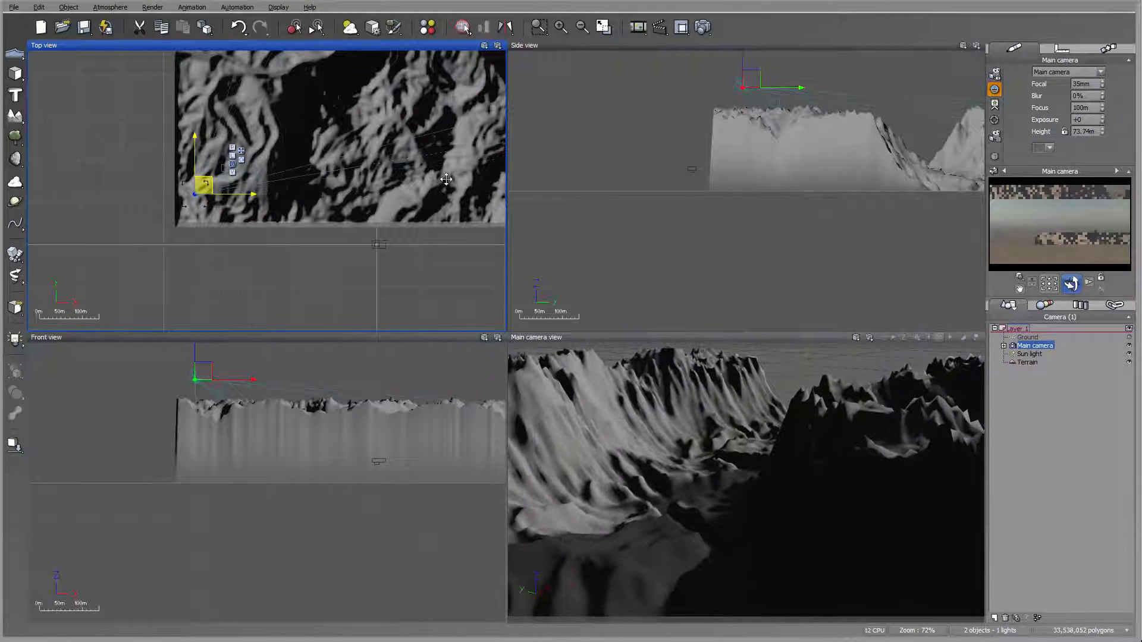
left_click_drag(204, 182, 182, 207)
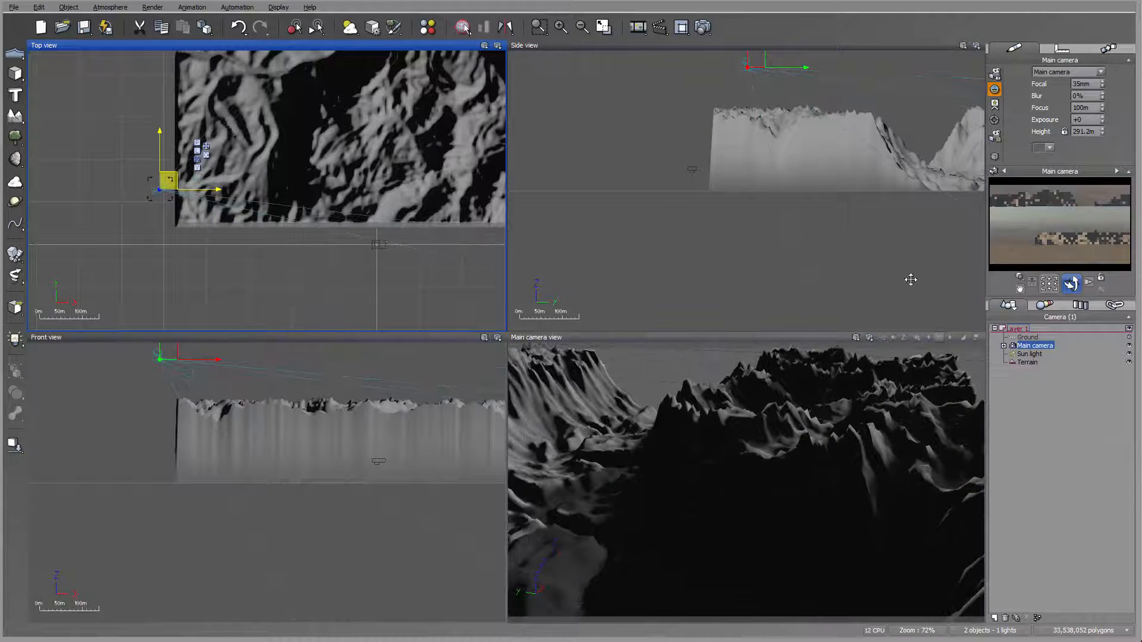
left_click_drag(168, 180, 146, 102)
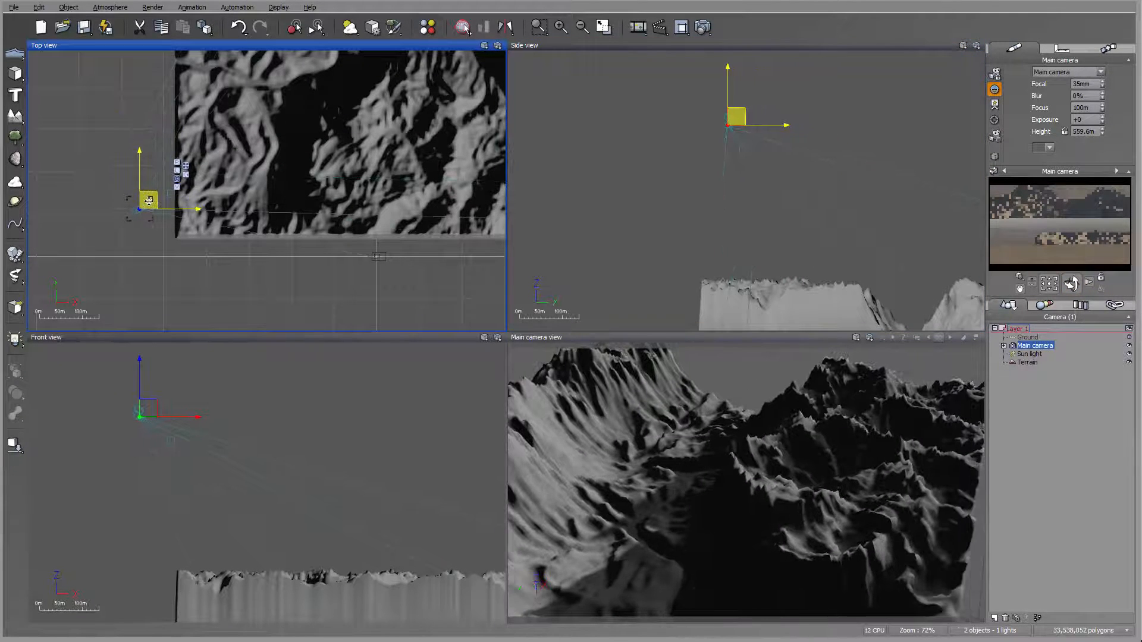
left_click_drag(149, 201, 113, 146)
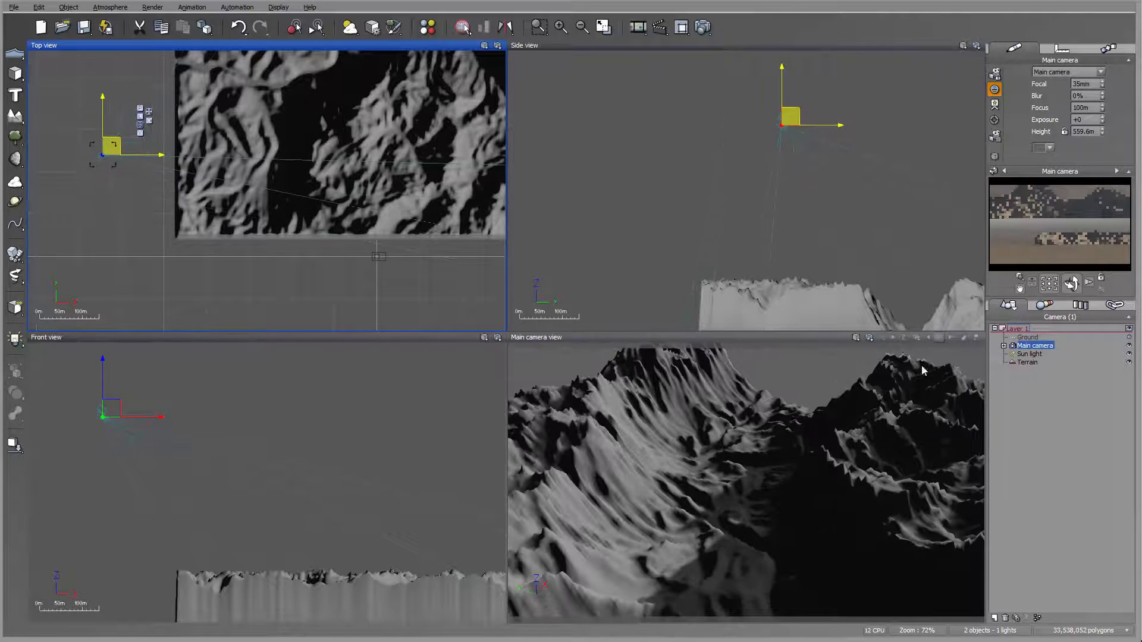
Edit the terrain material to use a mapped picture with parametric object mapping.
left_click(1028, 363)
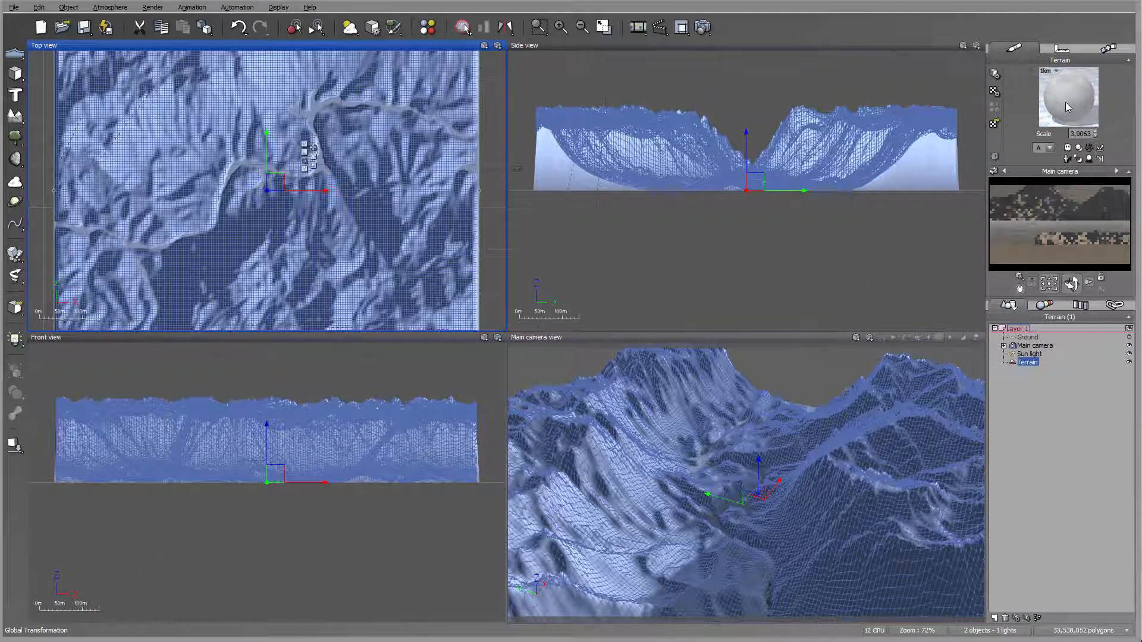
triple_click(1082, 134)
type("1")
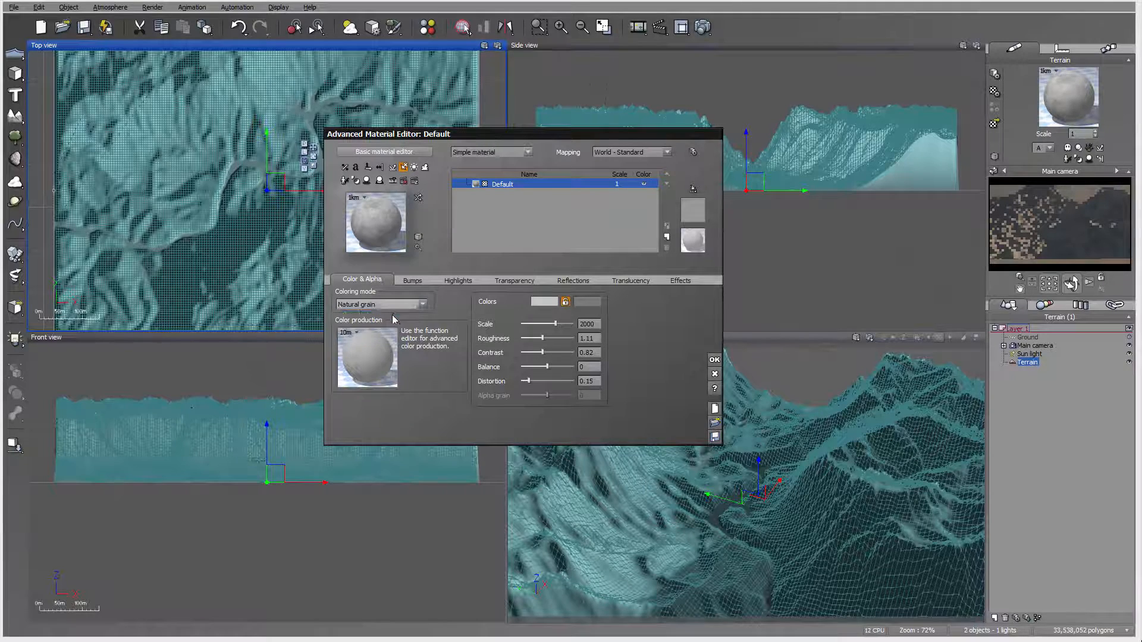
left_click(379, 304)
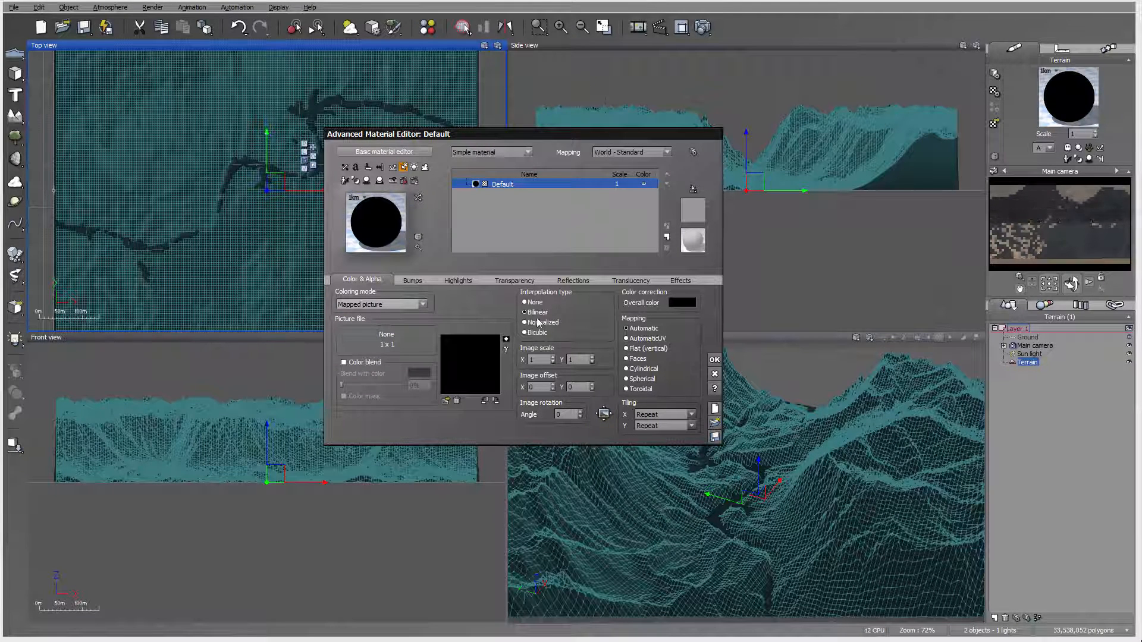
left_click(663, 152)
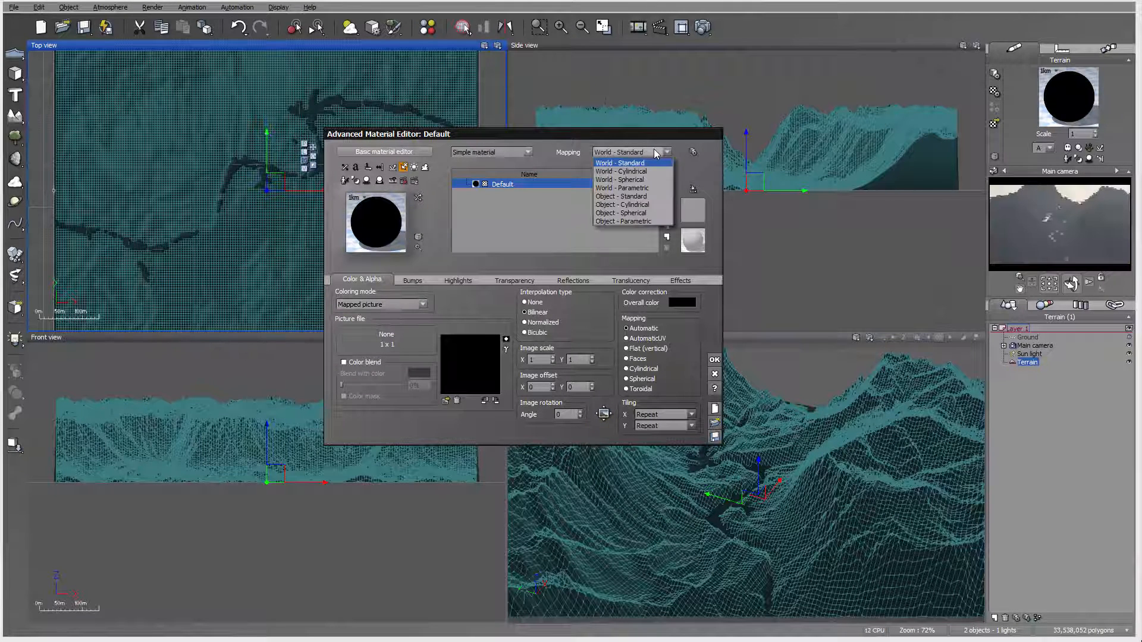
left_click(623, 221)
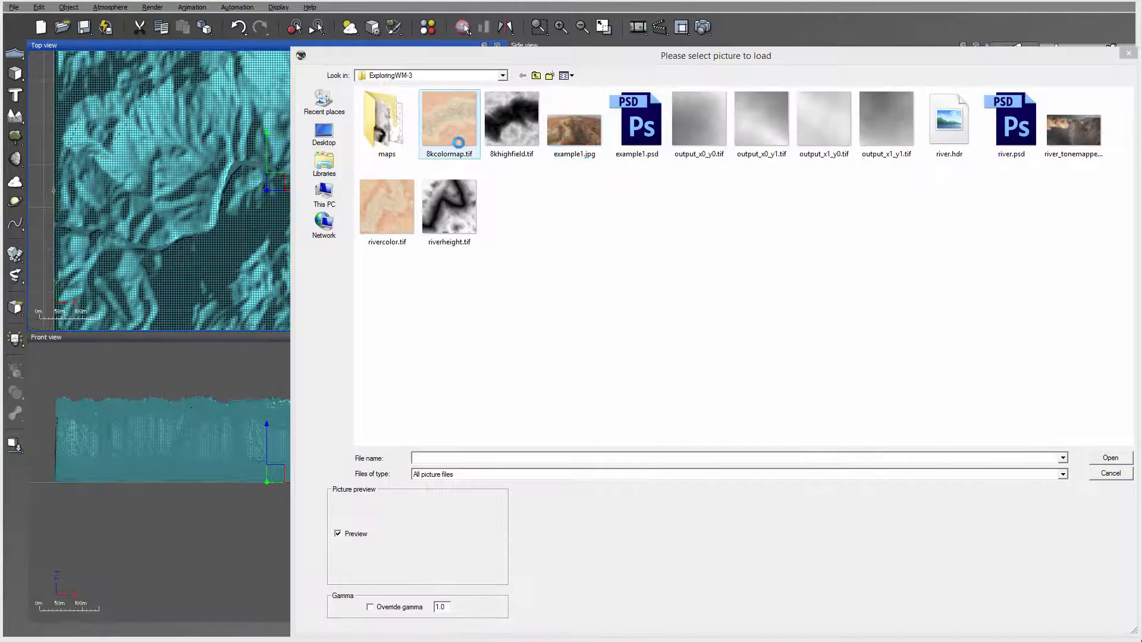
Load the 8kcolormap.tif colour map onto the terrain and refresh the camera preview.
left_click(448, 120)
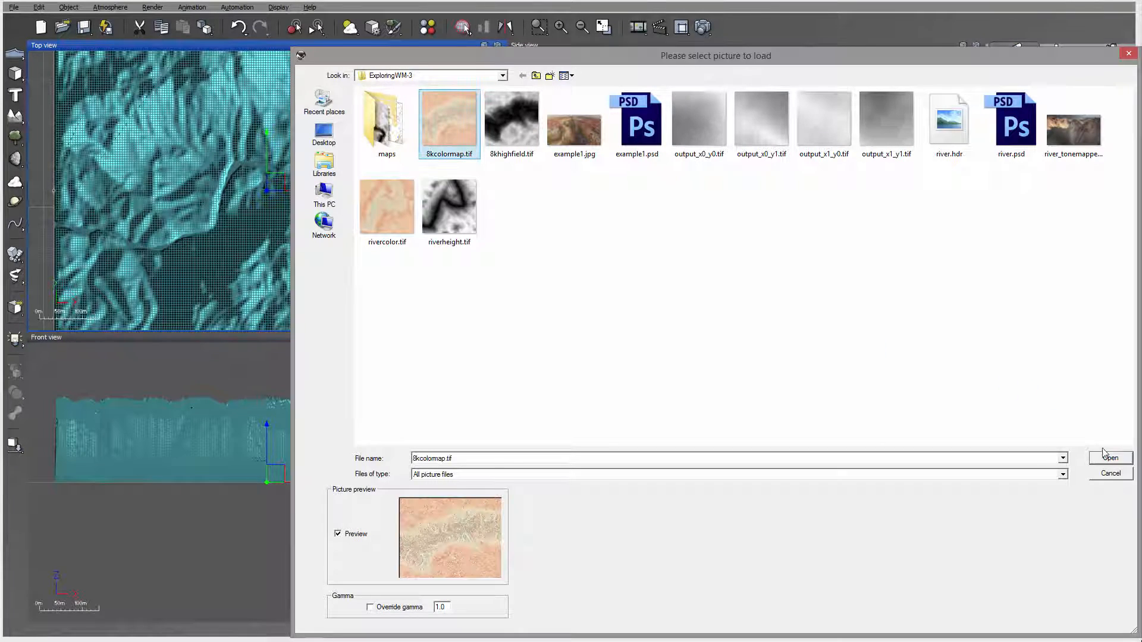
left_click(1110, 457)
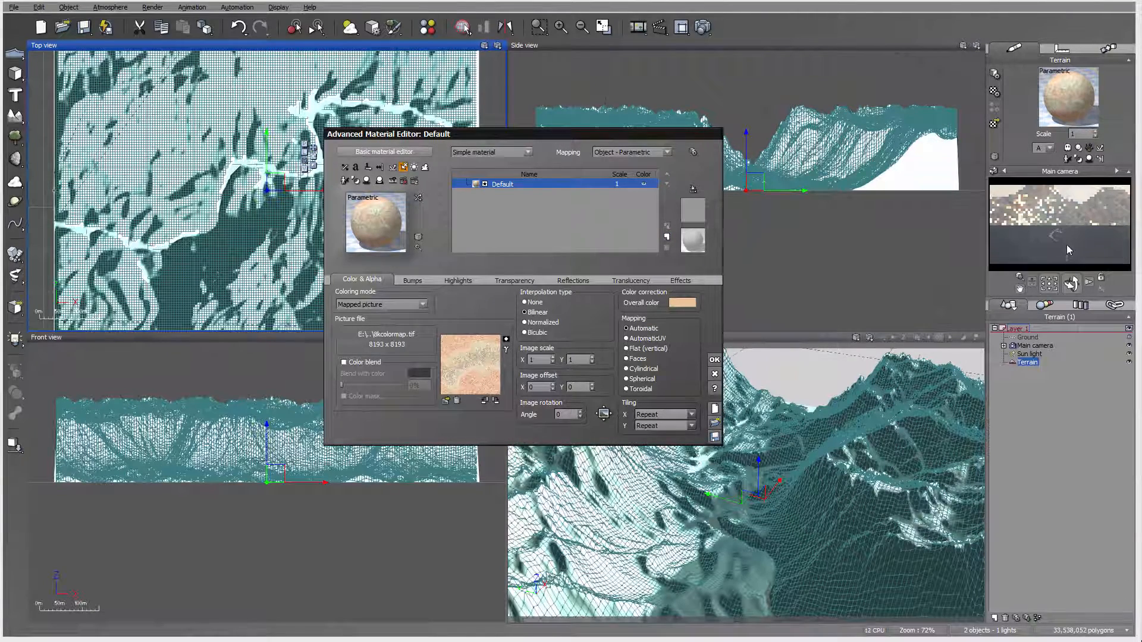
right_click(1068, 250)
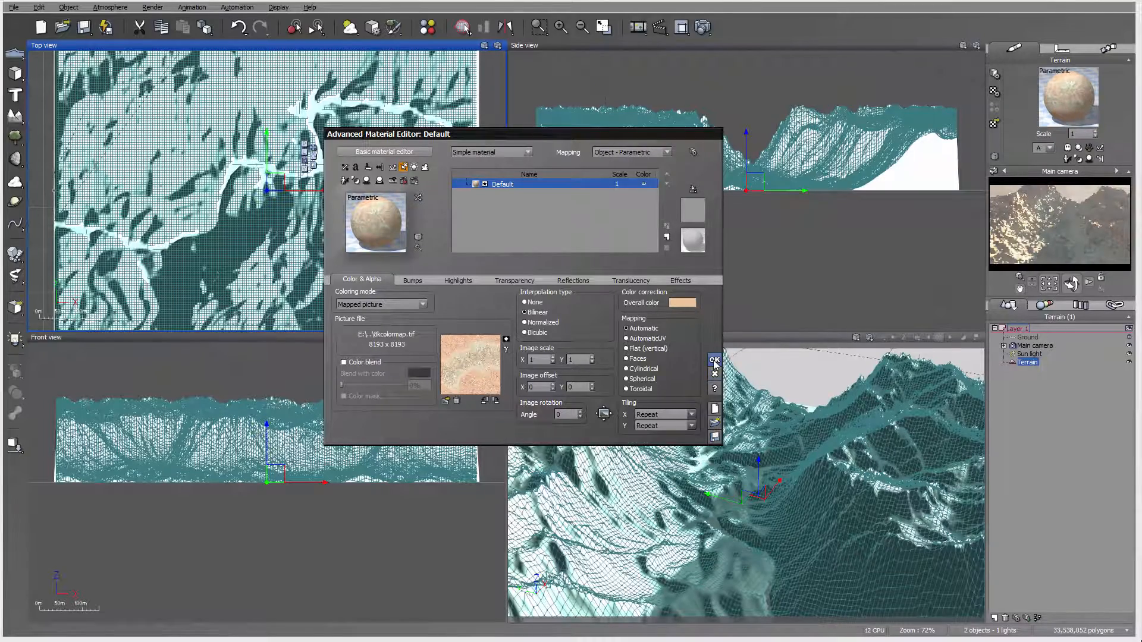
left_click(713, 362)
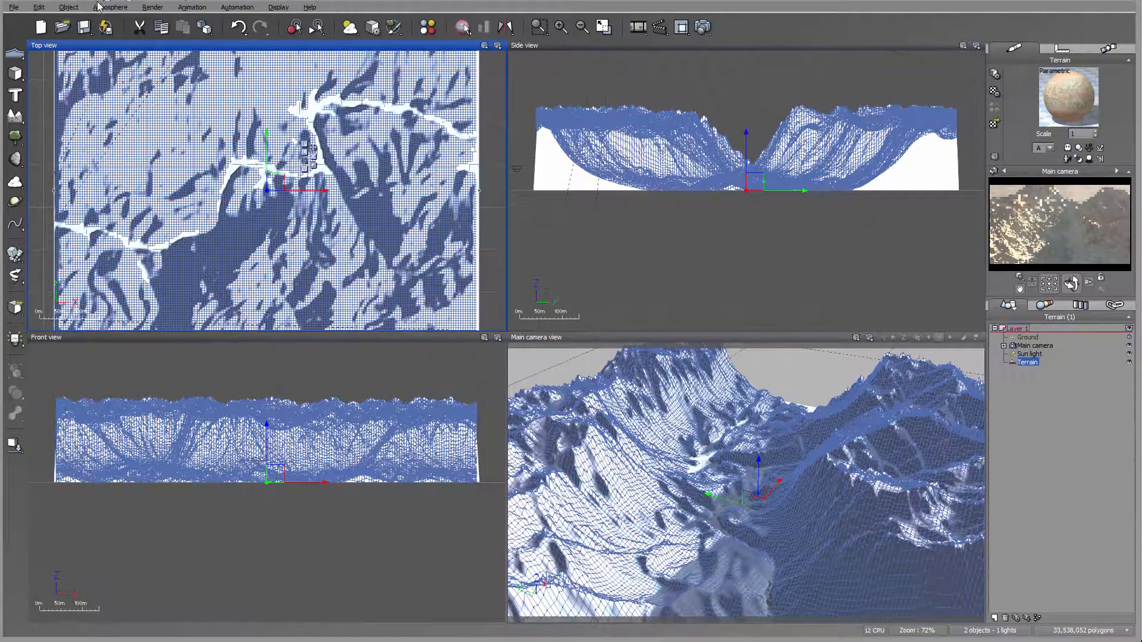
Set the atmosphere model to Standard spectral in the Atmosphere Editor.
left_click(110, 7)
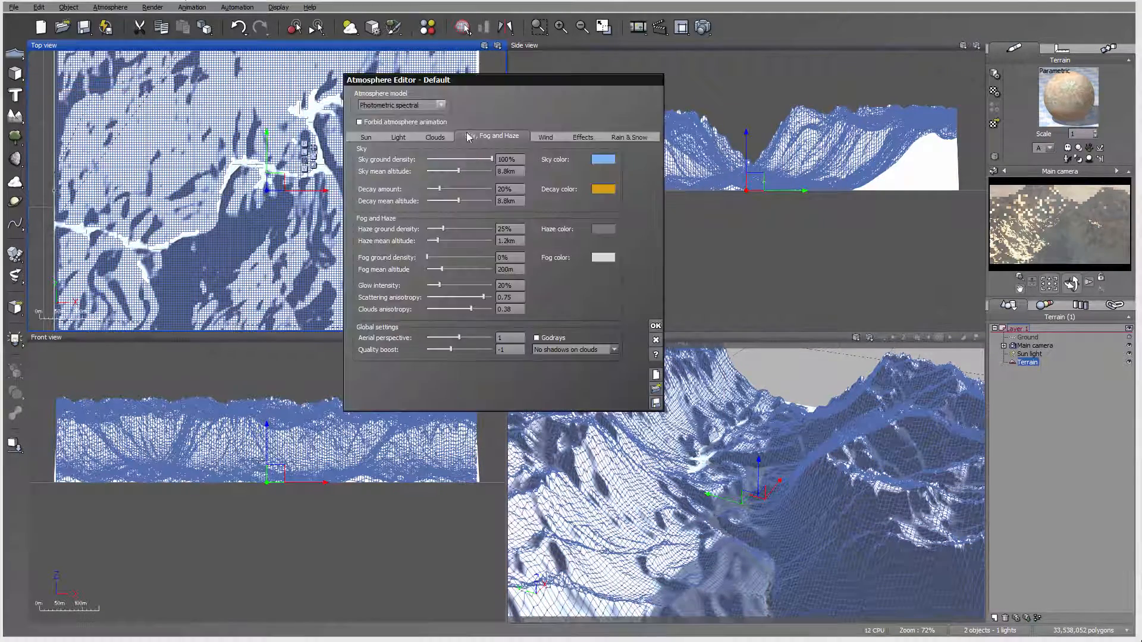
left_click(440, 104)
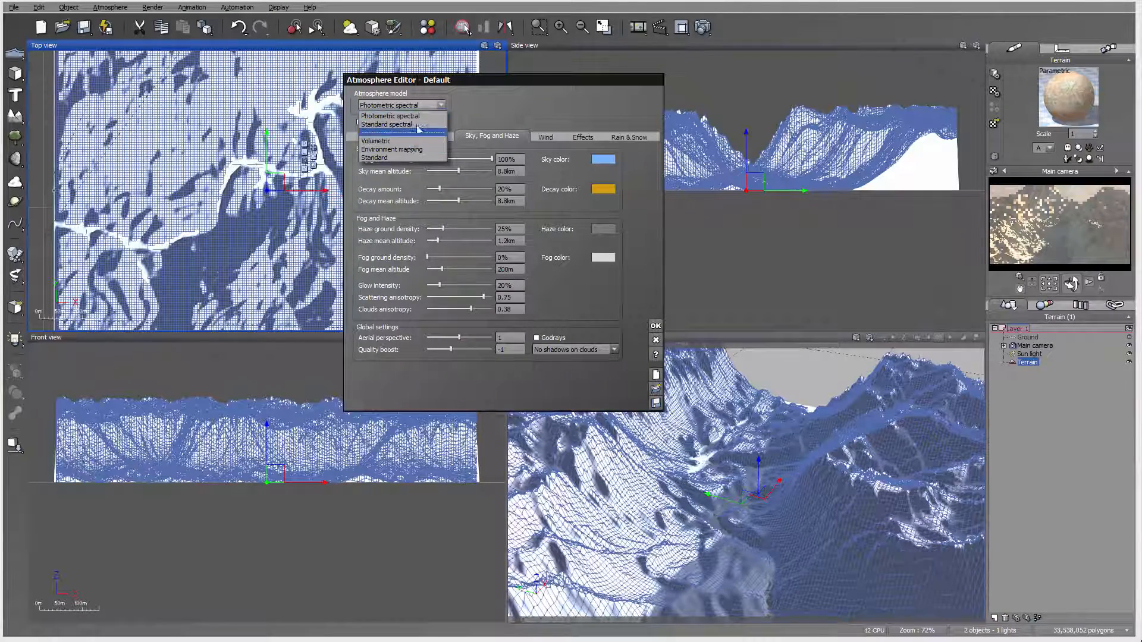
left_click(386, 124)
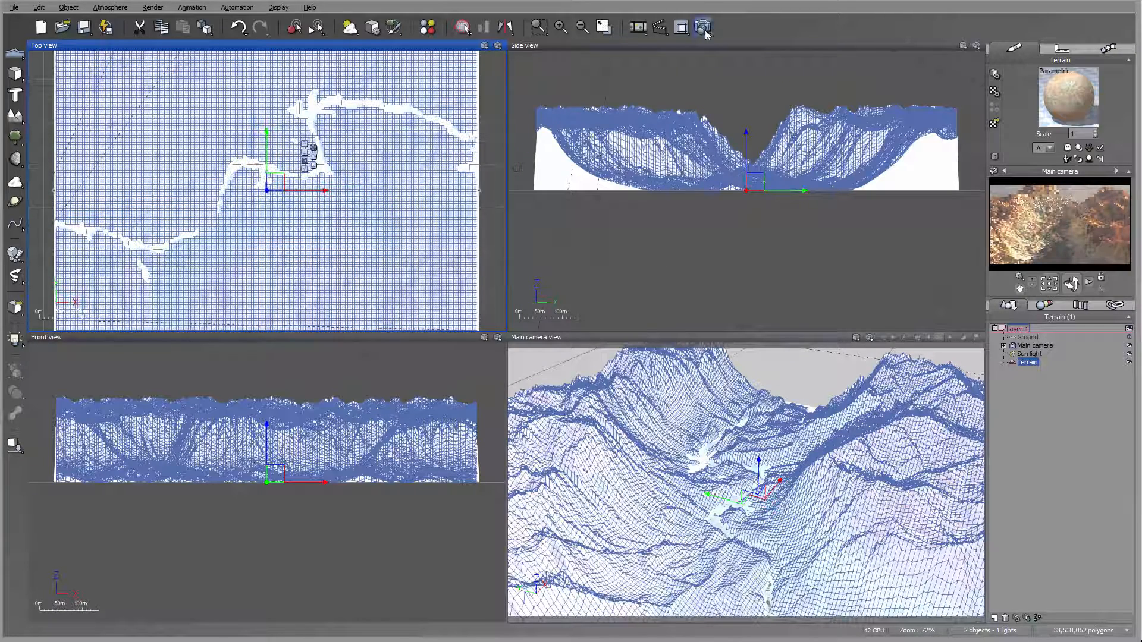
Render the canyon from Render Options, then dismiss post-render options and the render window.
left_click(703, 27)
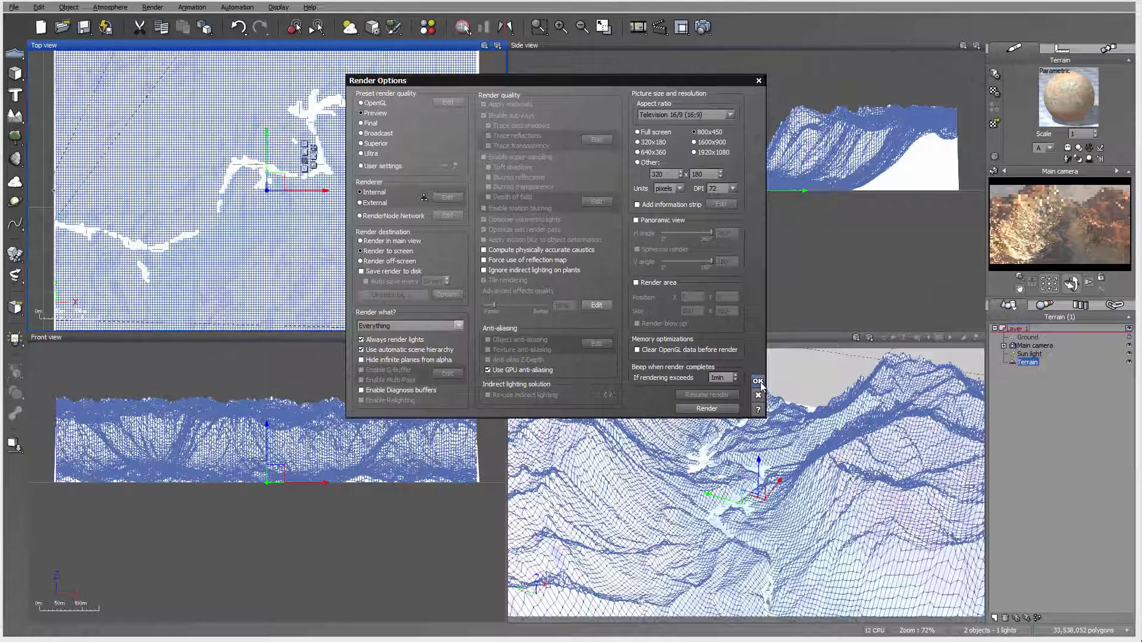
left_click(757, 380)
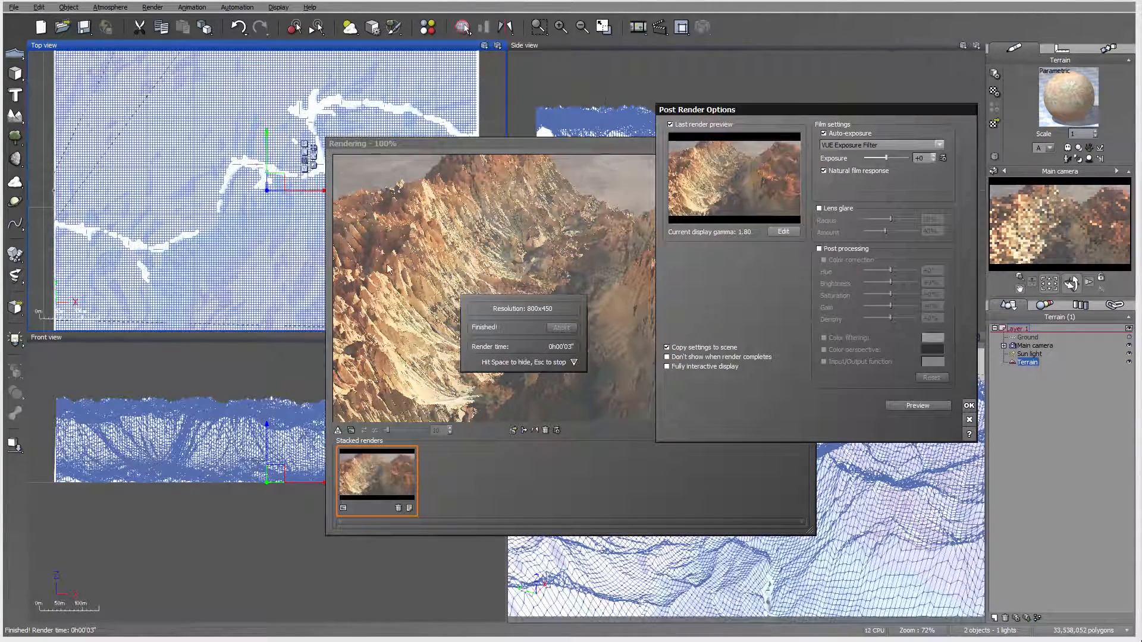
left_click(968, 406)
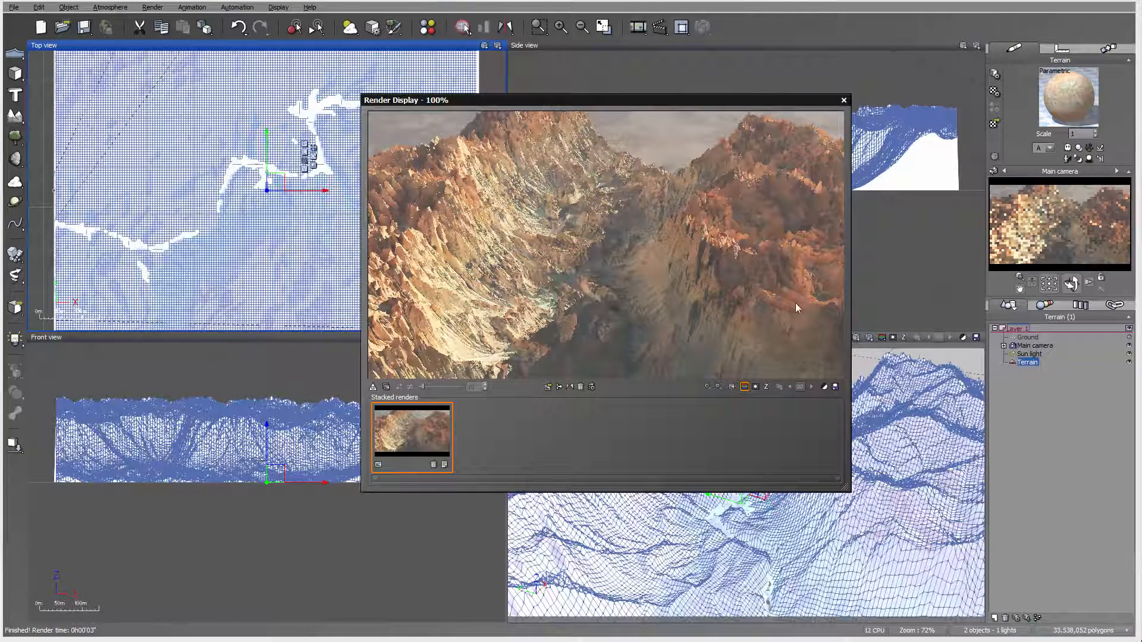
mouse_move(610, 271)
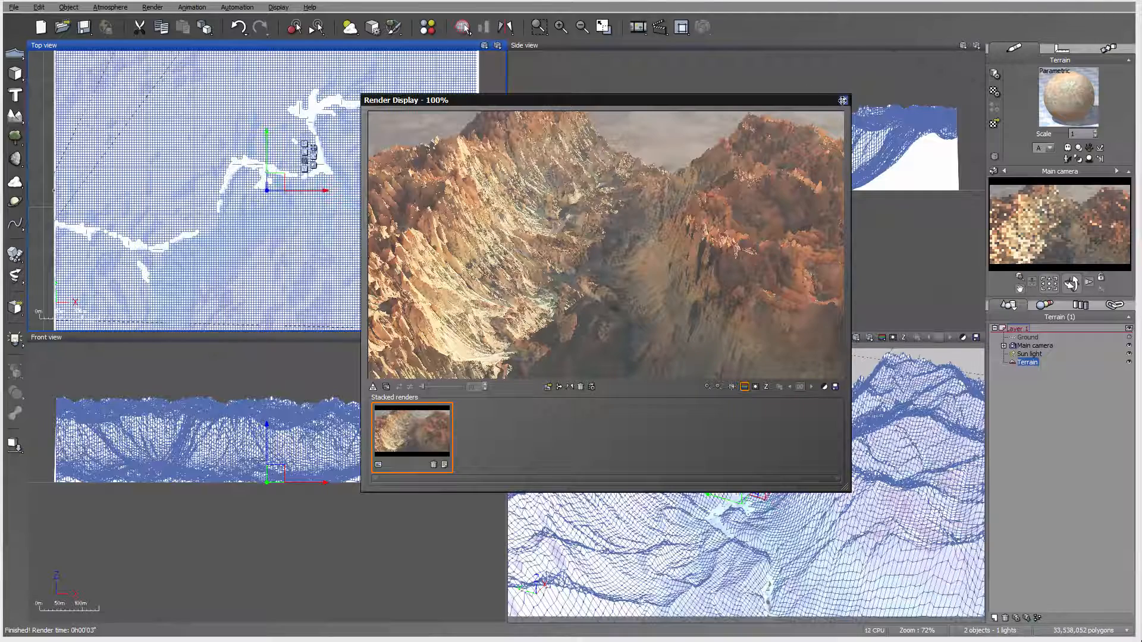
left_click(843, 100)
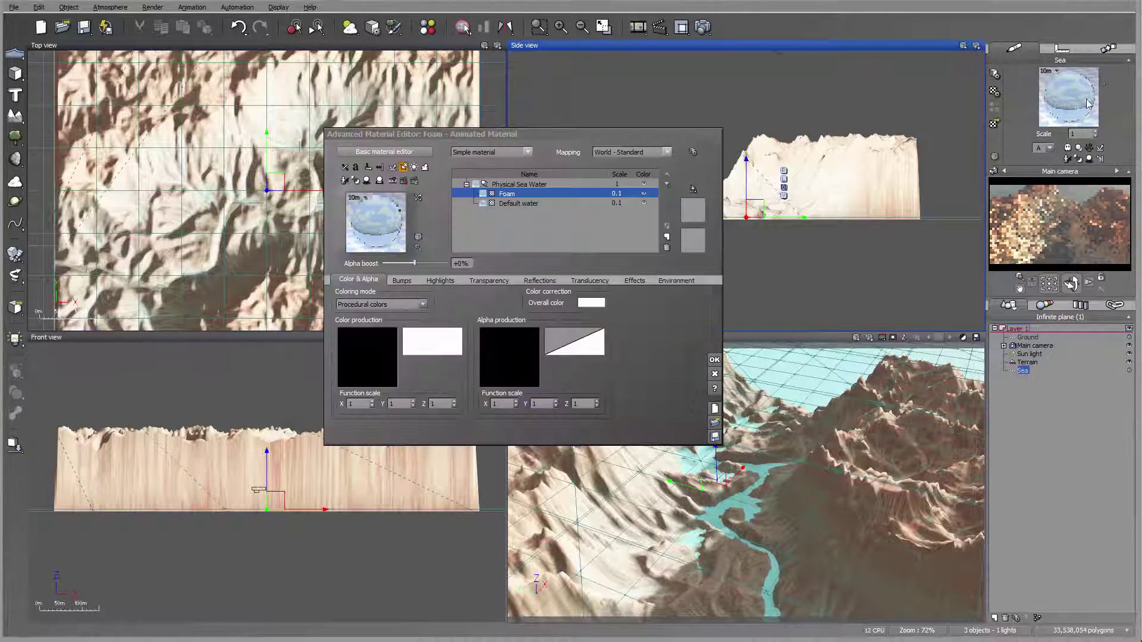
Select the Default water layer, review its Bumps and Transparency settings, and confirm.
left_click(518, 204)
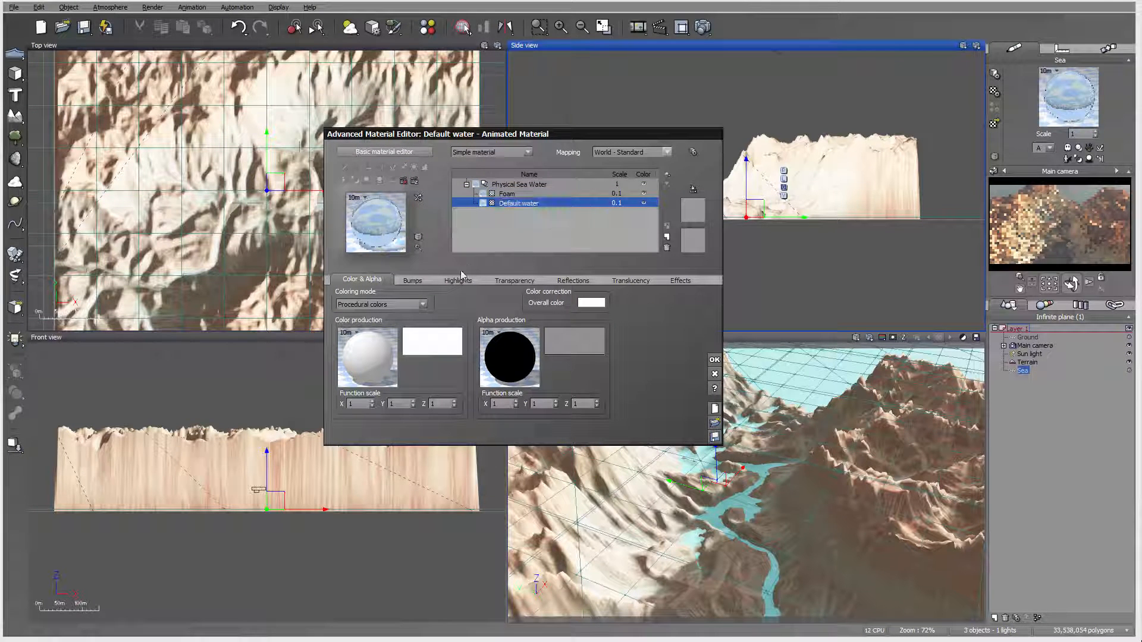
left_click(411, 280)
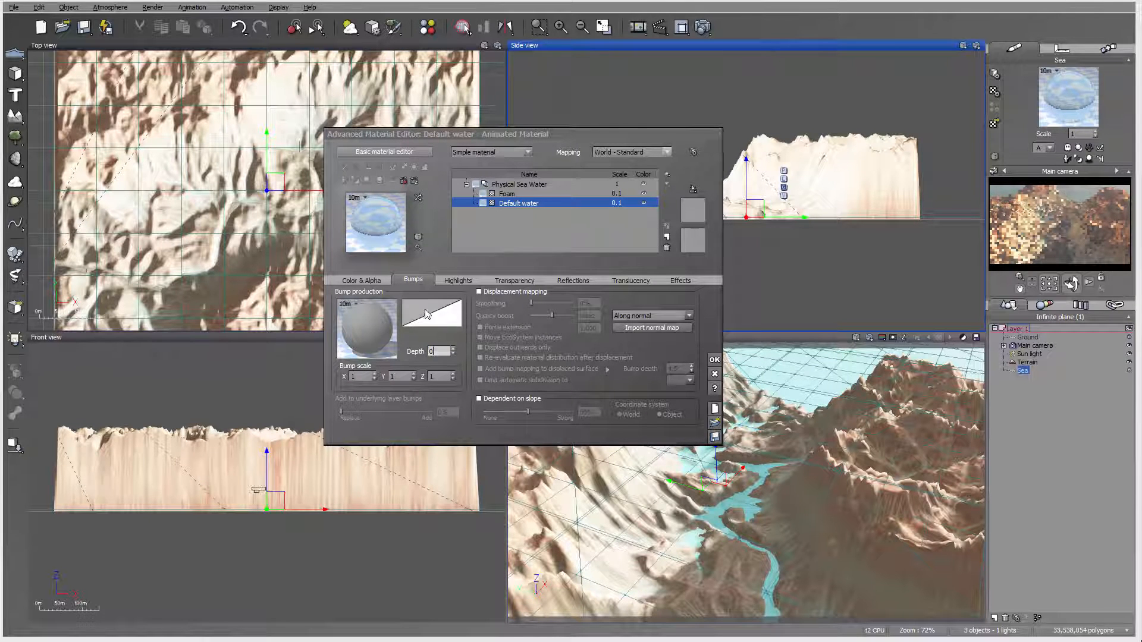
left_click(514, 279)
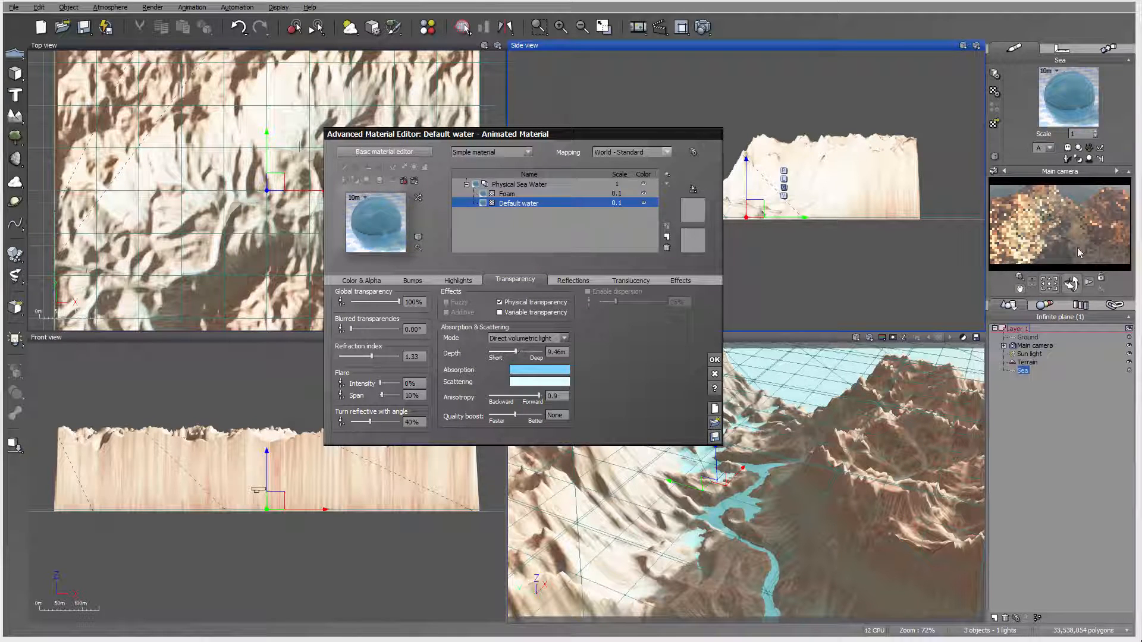
left_click(714, 359)
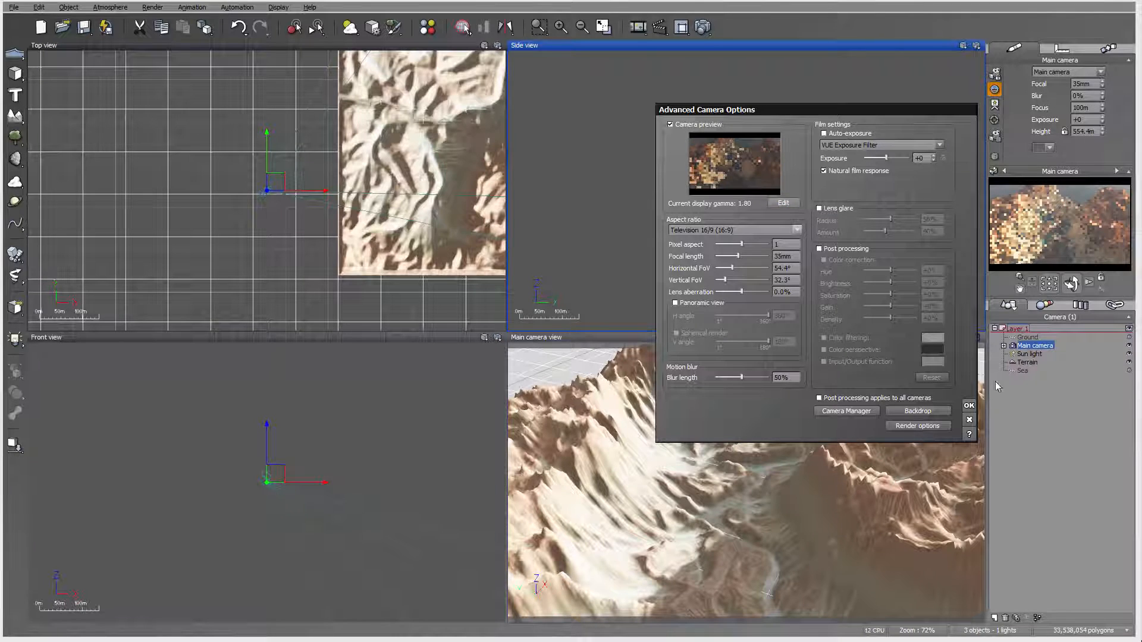
Close the camera options and drag the main camera low into the canyon toward the sea.
left_click(969, 405)
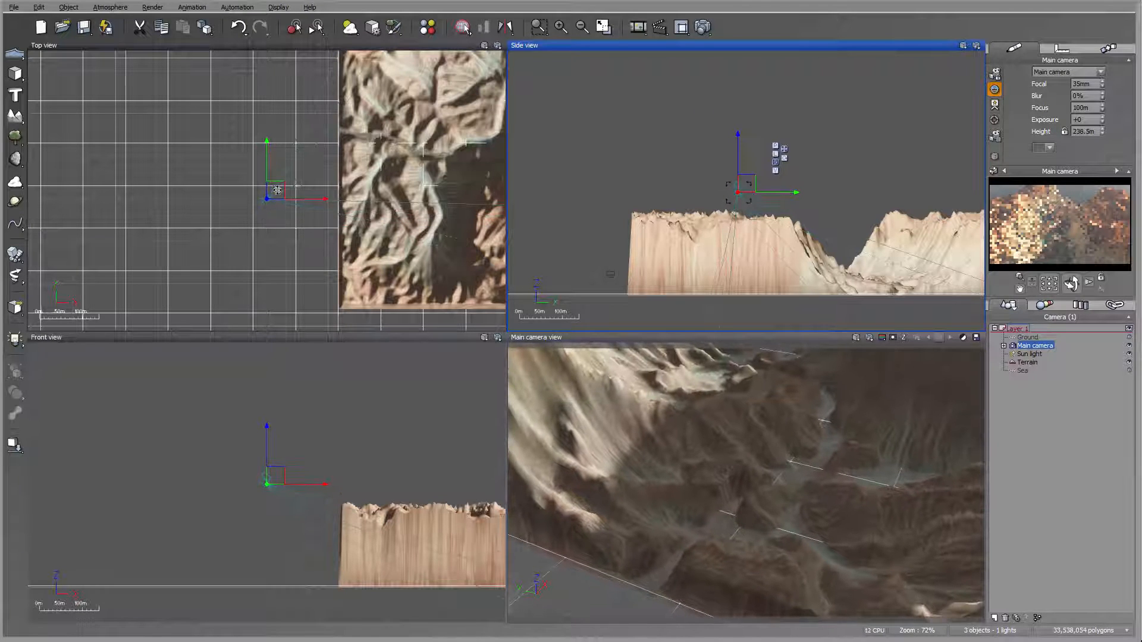
left_click_drag(275, 191, 342, 176)
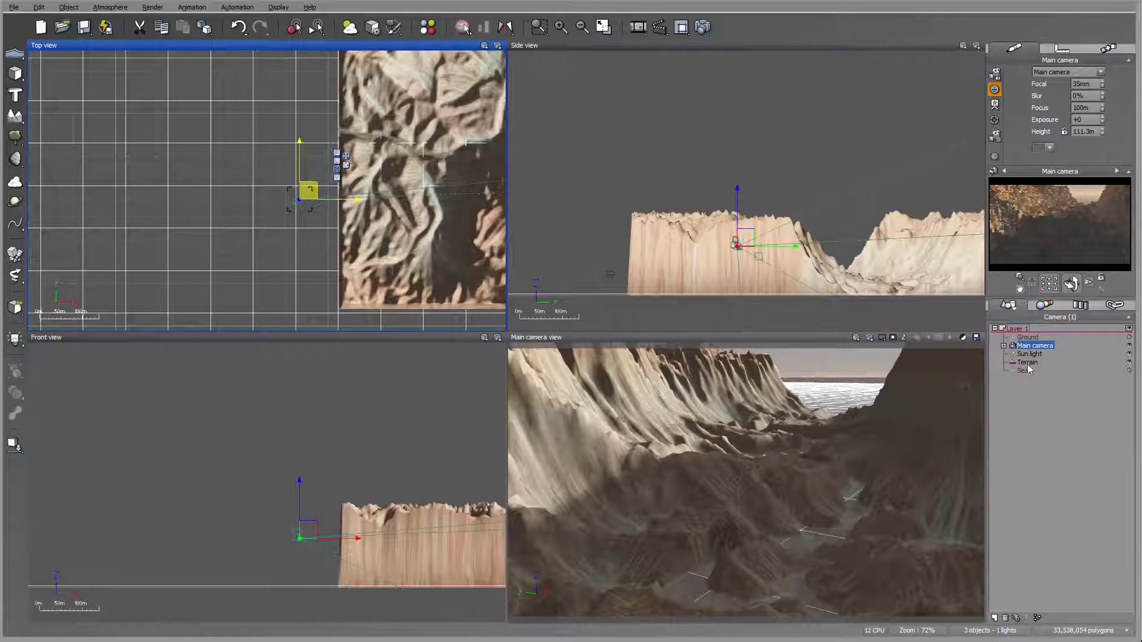
left_click(1028, 354)
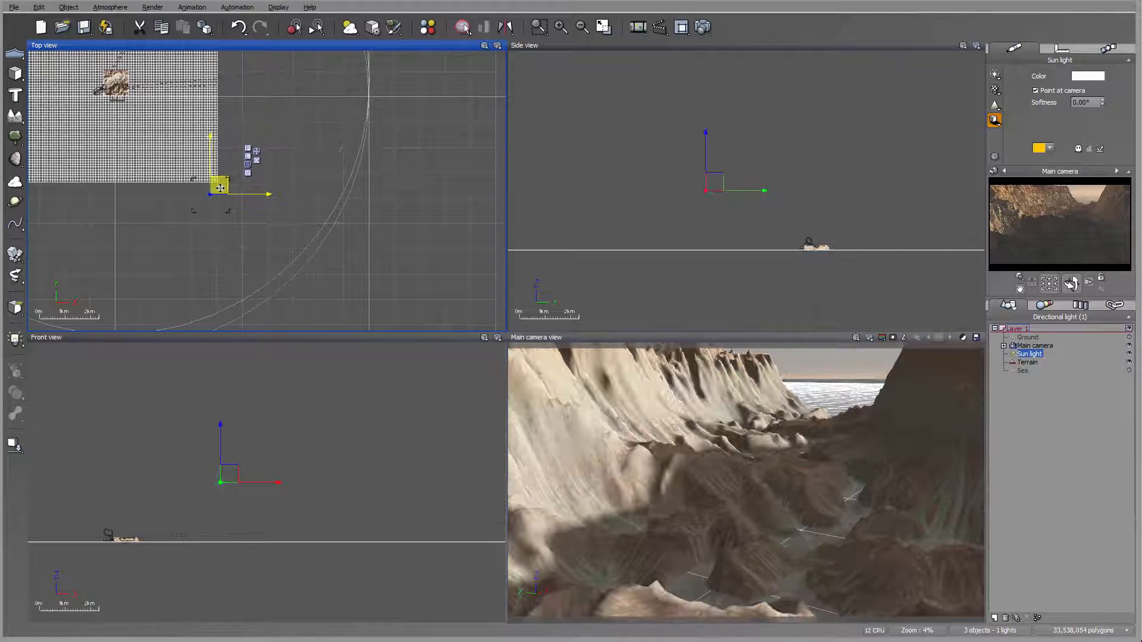
Rotate the sun light in the Top view to relight the canyon walls.
left_click_drag(218, 186, 259, 62)
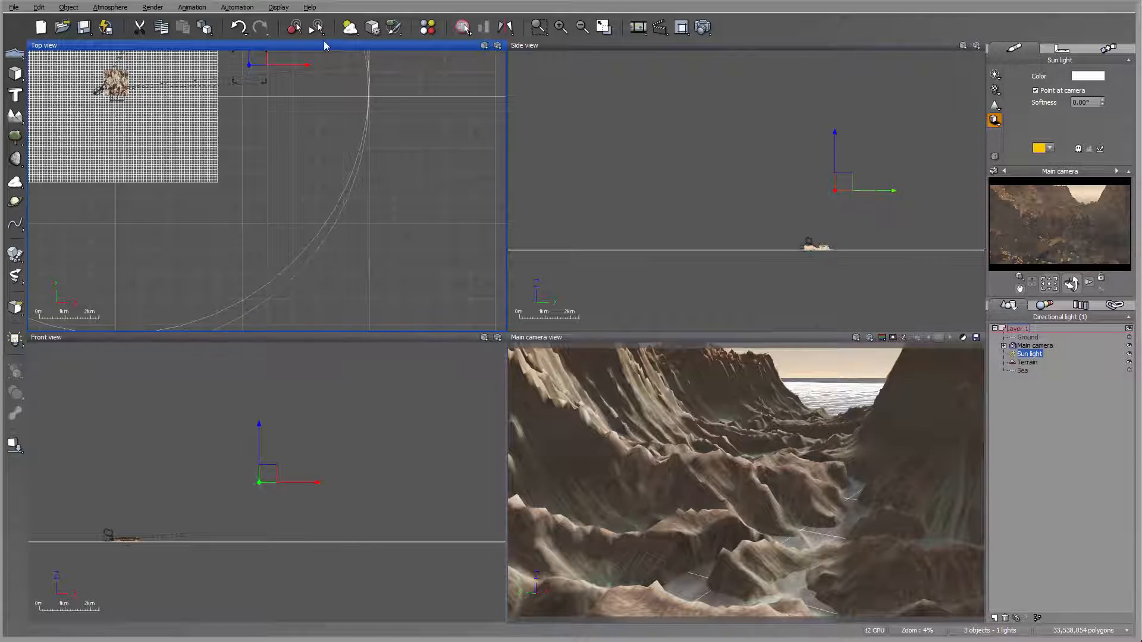
left_click(110, 7)
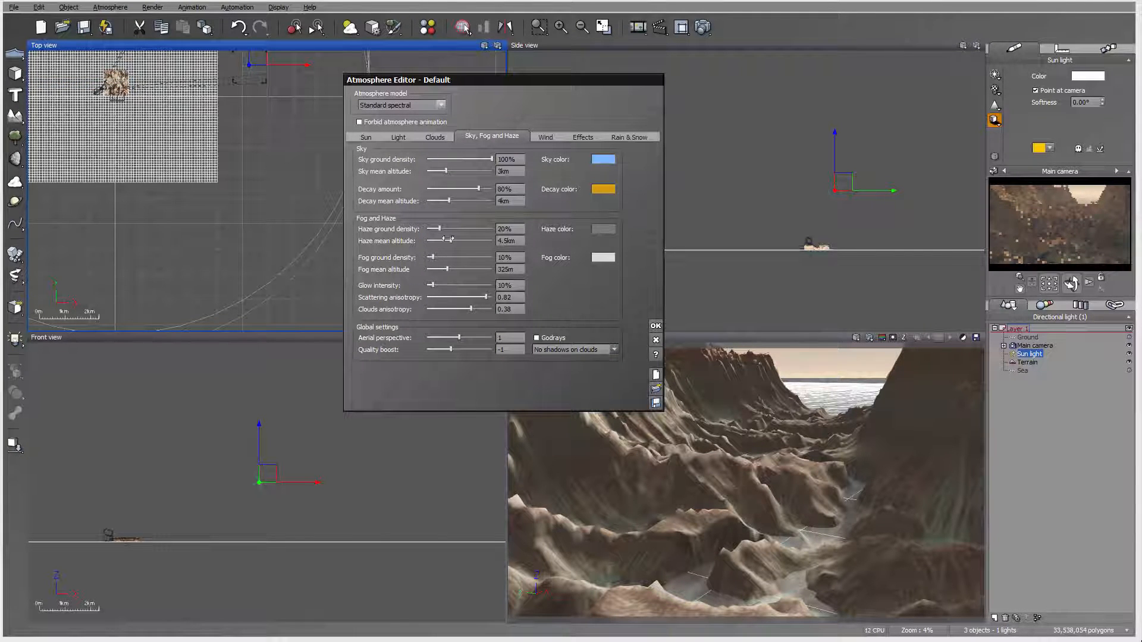
Raise the haze ground density, lower sky decay, nudge sky mean altitude, and confirm.
left_click_drag(436, 228, 438, 229)
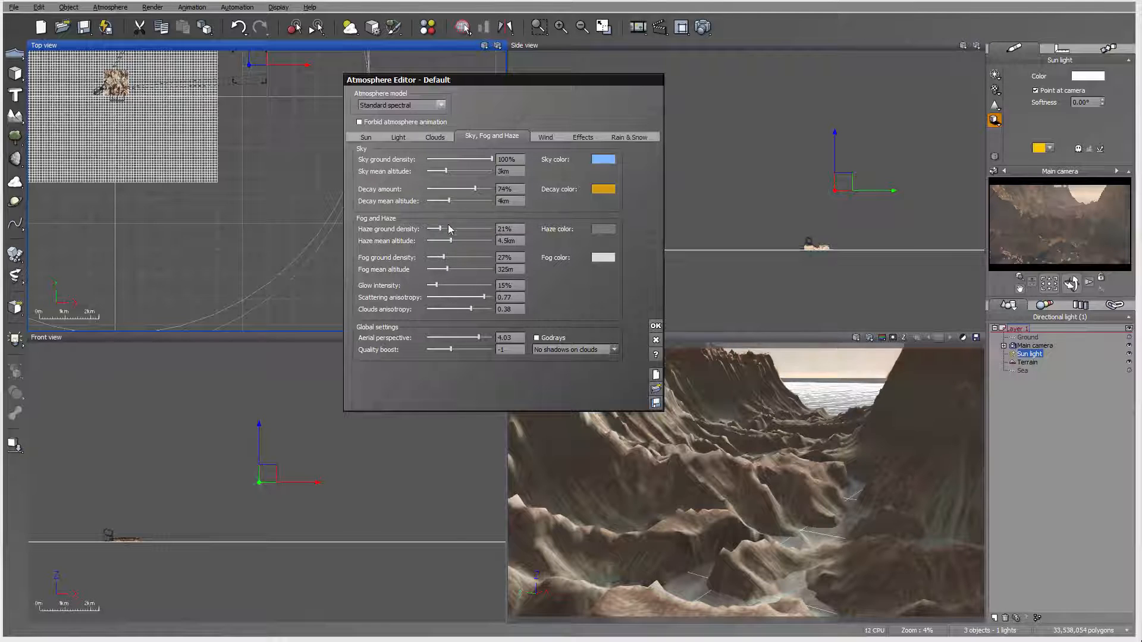
left_click_drag(439, 228, 450, 228)
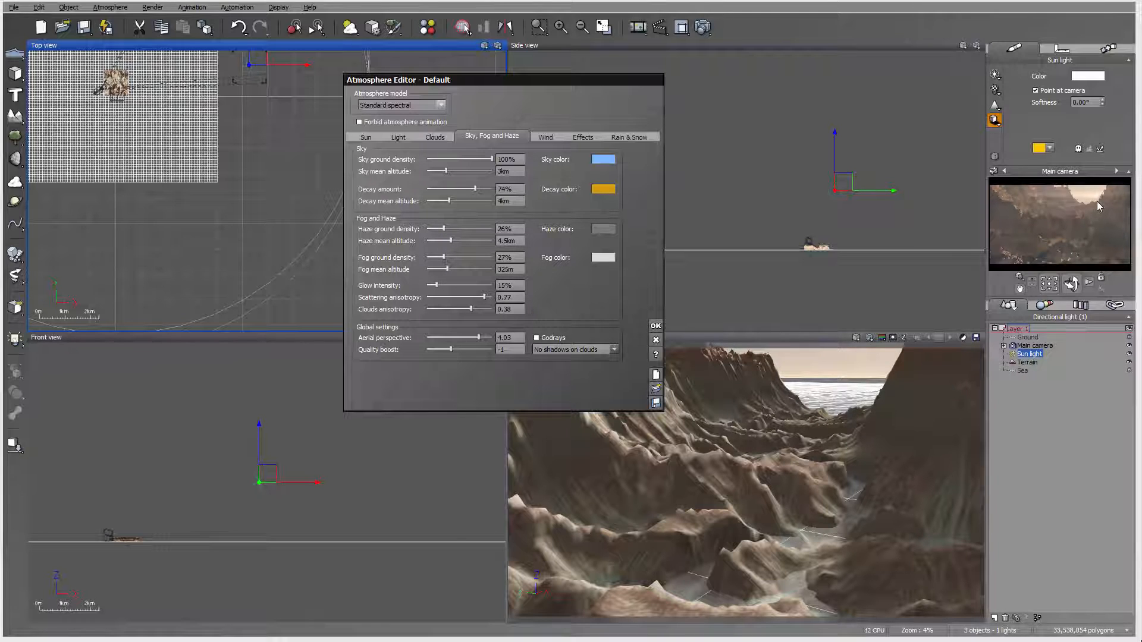
mouse_move(1100, 207)
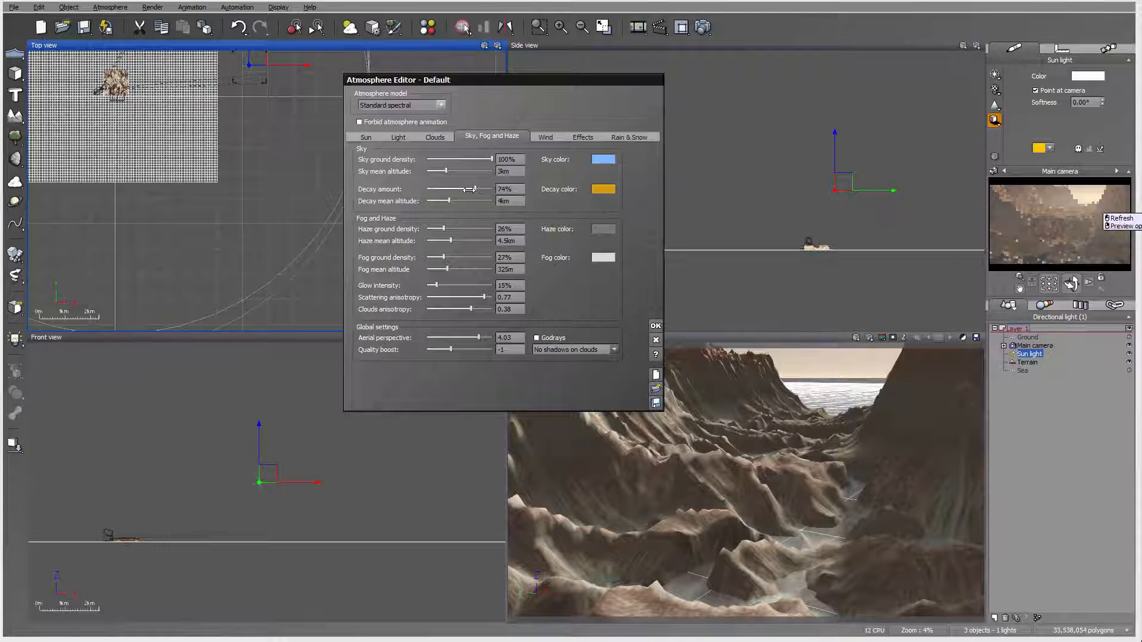
left_click_drag(474, 188, 456, 189)
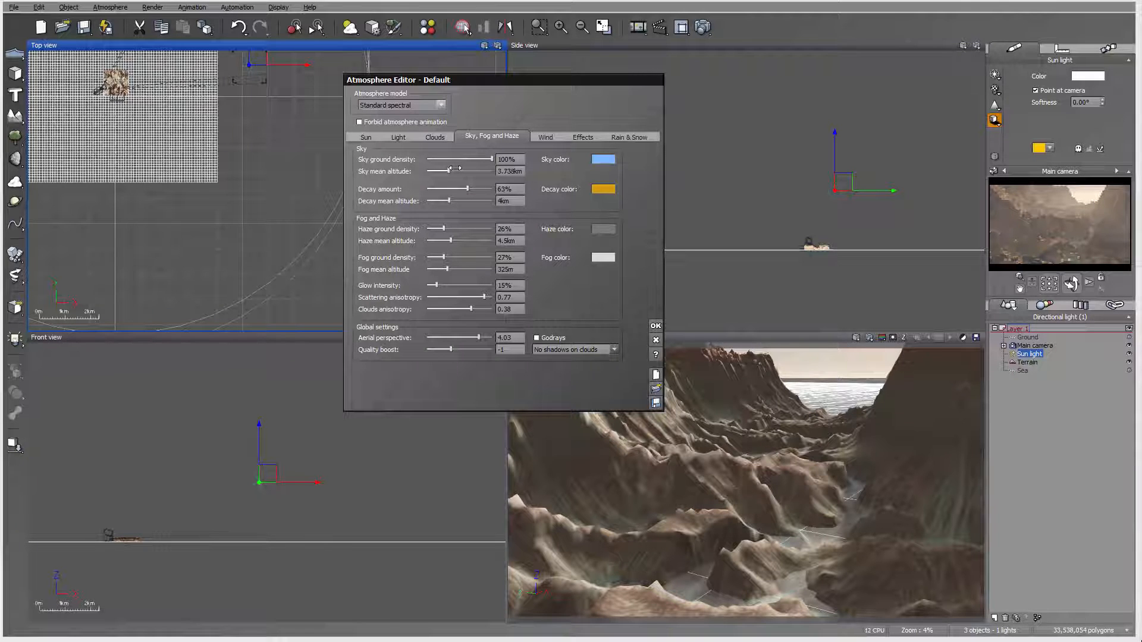
left_click_drag(440, 171, 440, 172)
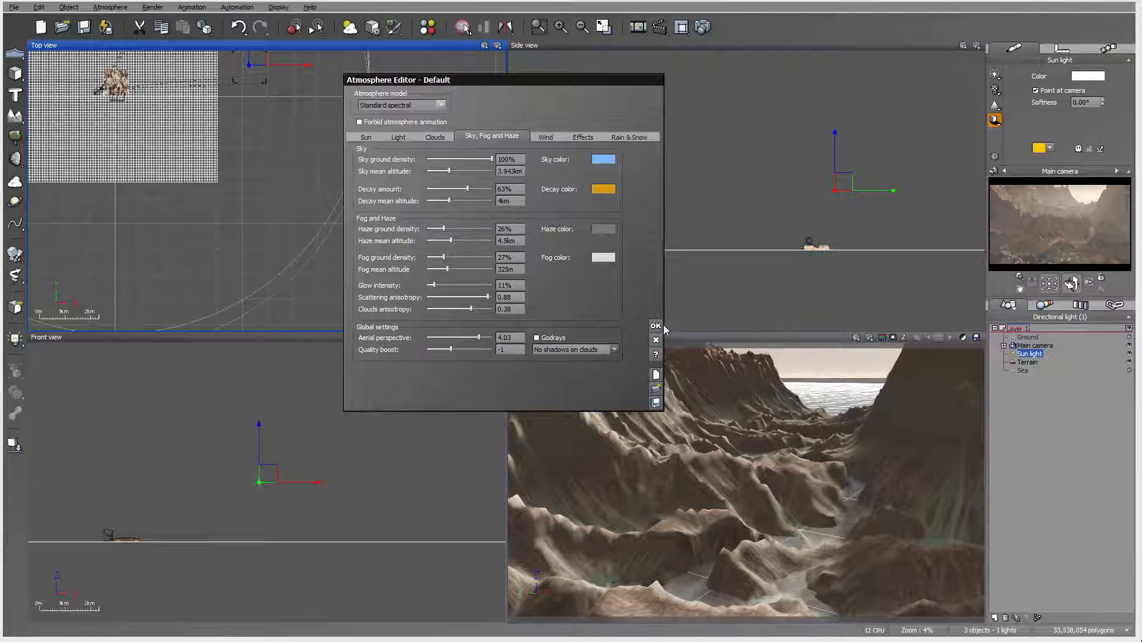
left_click(655, 325)
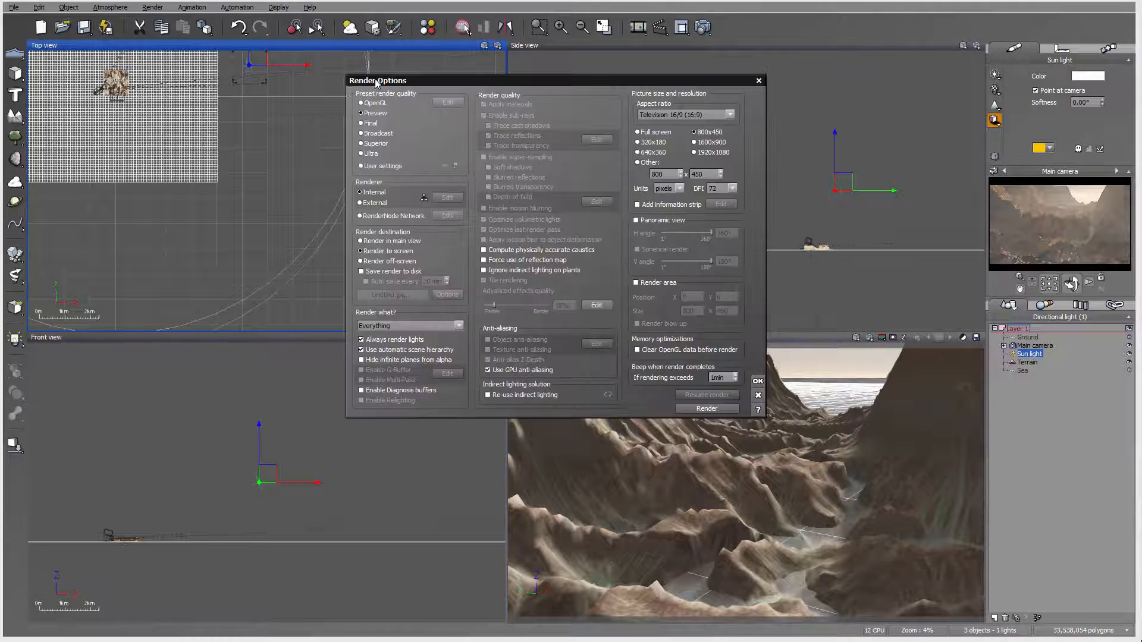
Render the hazy canyon, dismiss the gamma and post-render notices, then close the display.
left_click(705, 408)
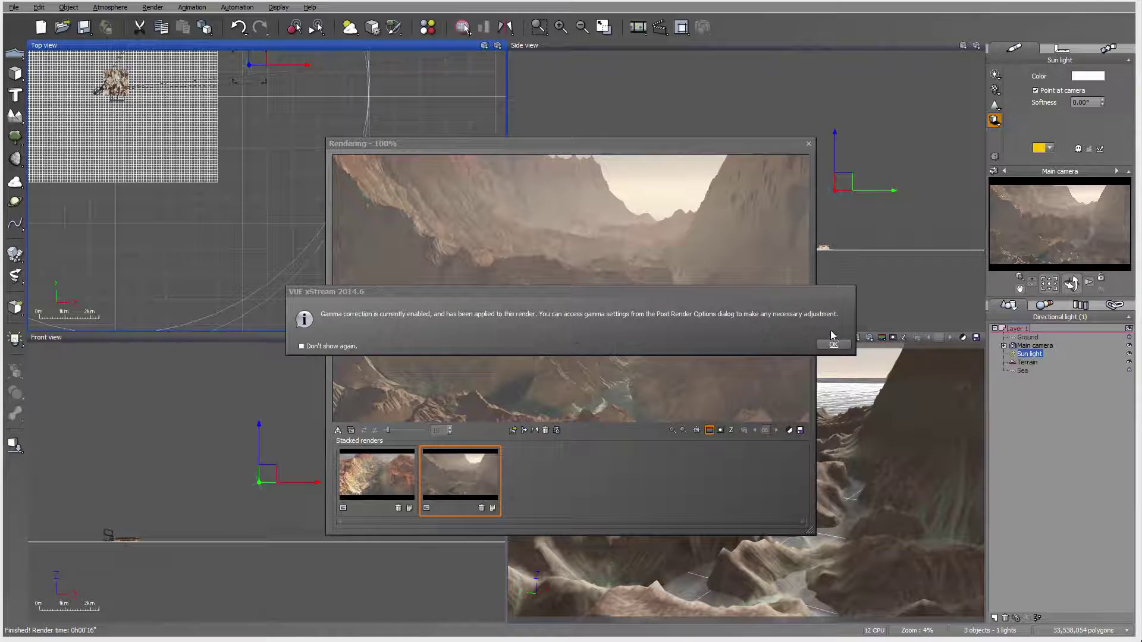
left_click(834, 345)
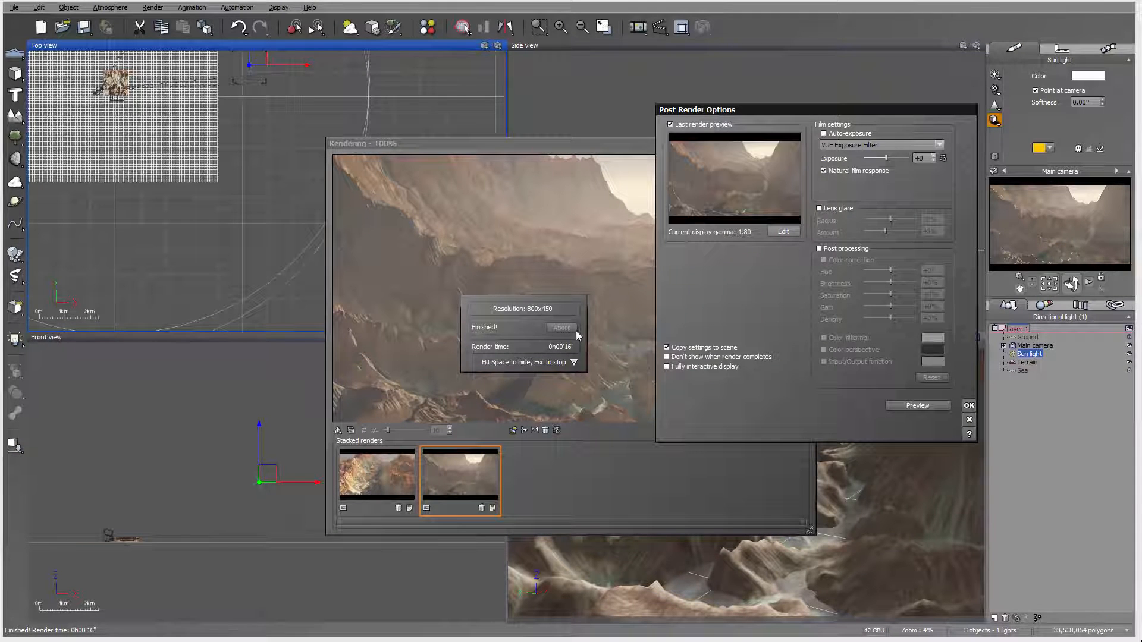
left_click(970, 406)
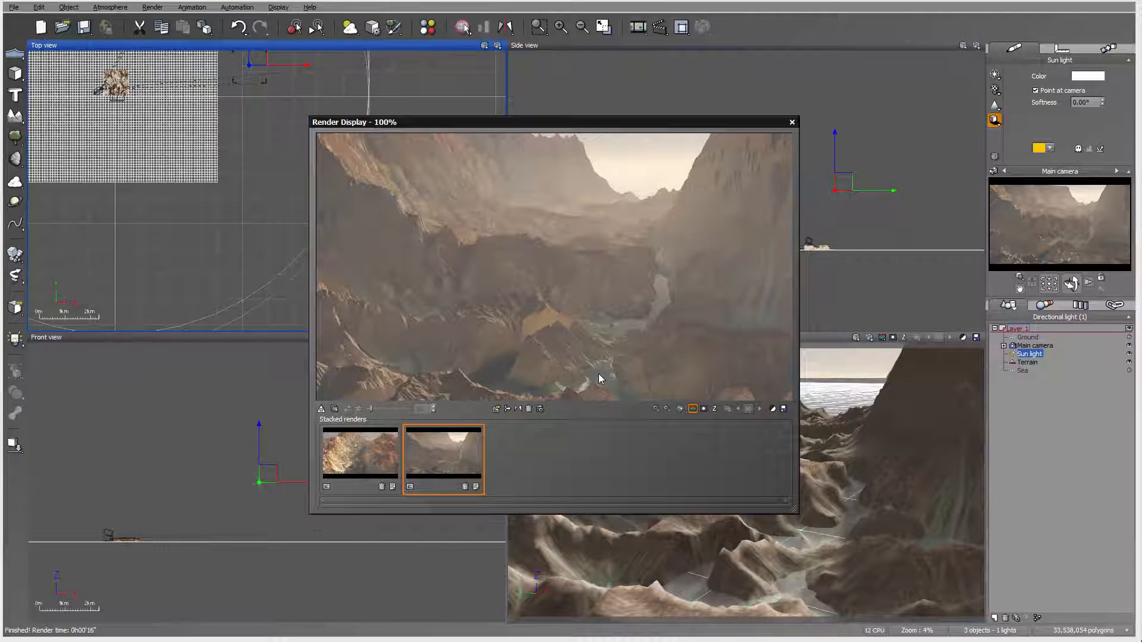
mouse_move(645, 319)
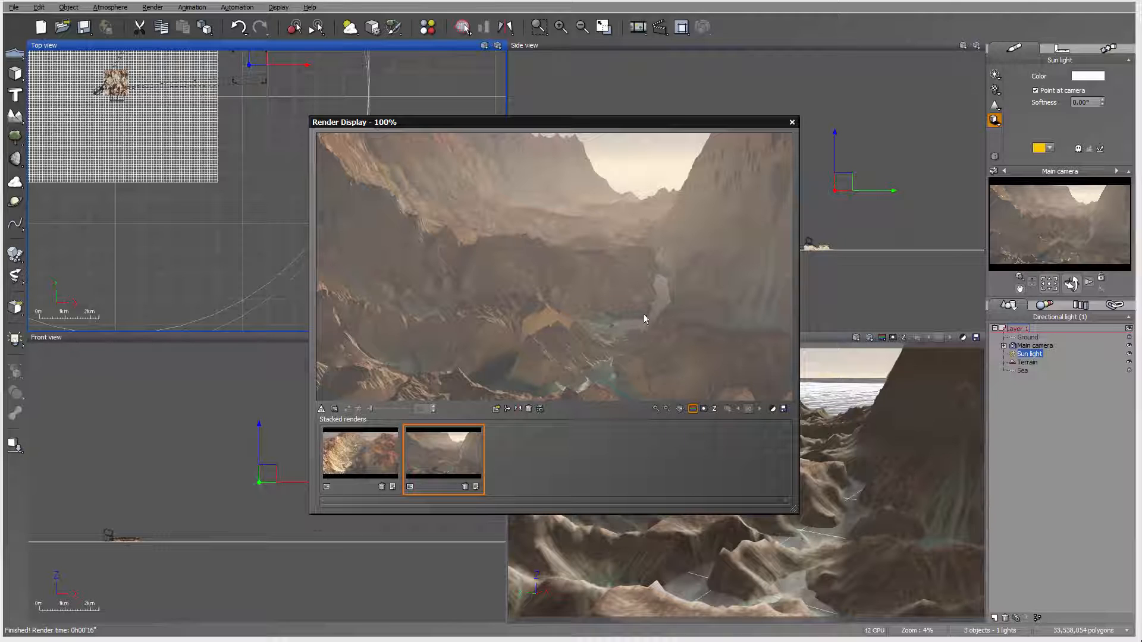
mouse_move(688, 140)
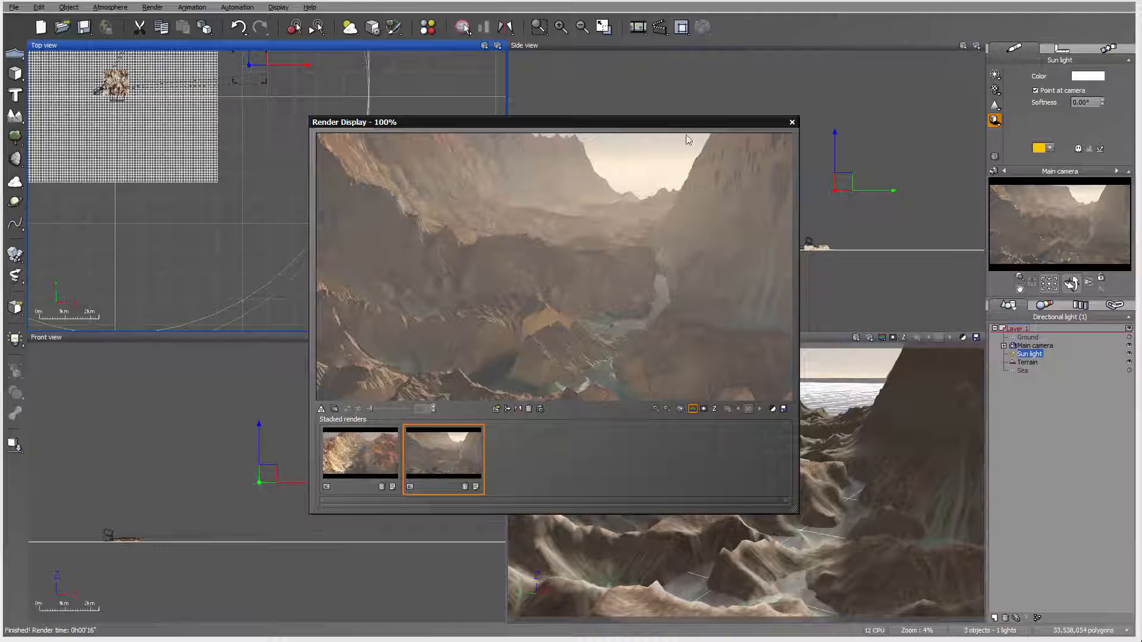
left_click(792, 121)
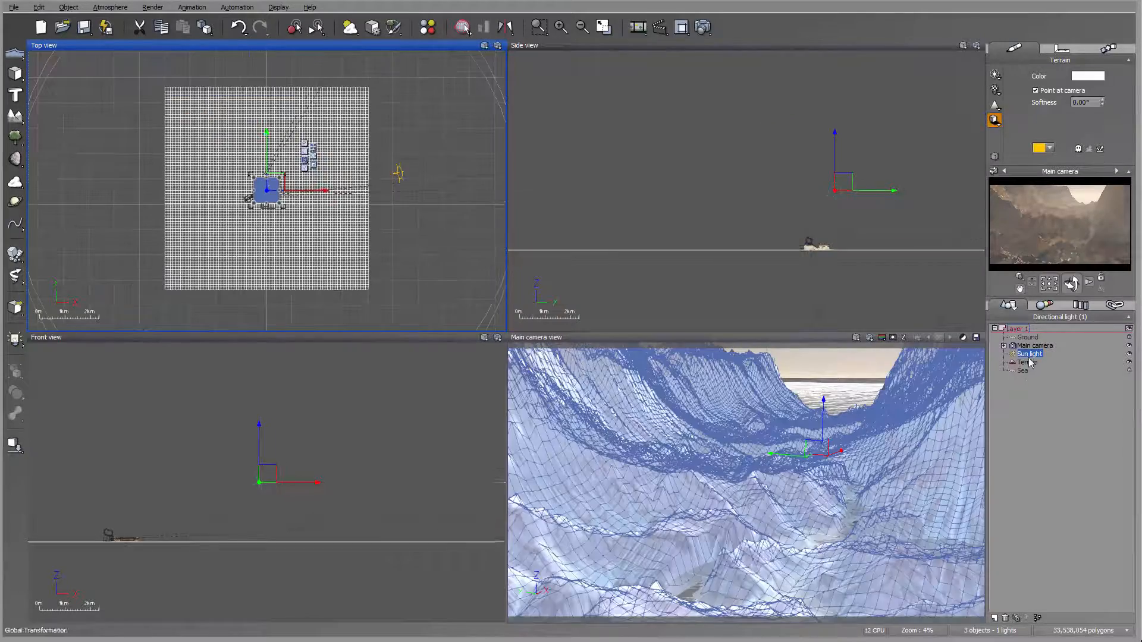
Select the terrain and then the sea object in the World Browser.
left_click(1025, 362)
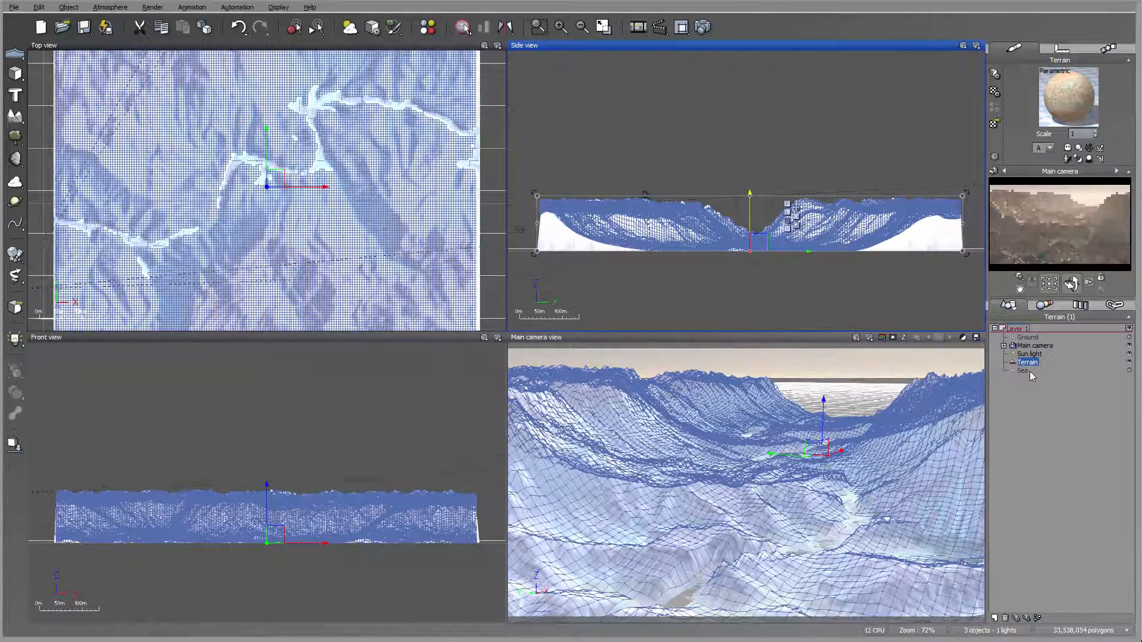
left_click(1022, 370)
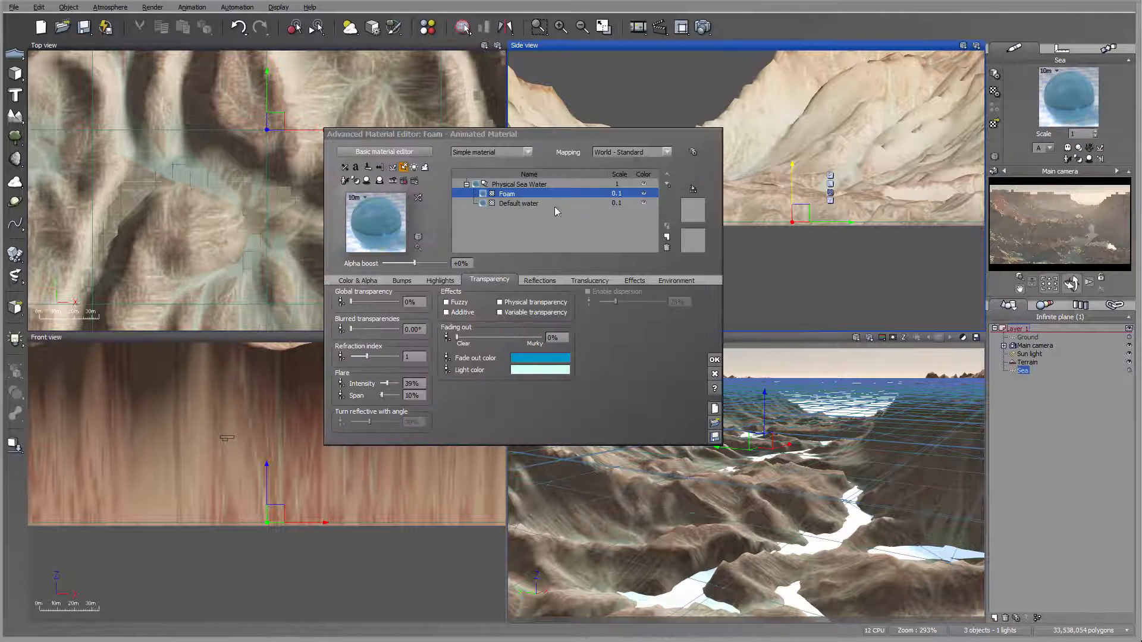
Review the Default water layer's bumps and reflections, raising turn-reflective-with-angle to about 51%.
left_click(519, 203)
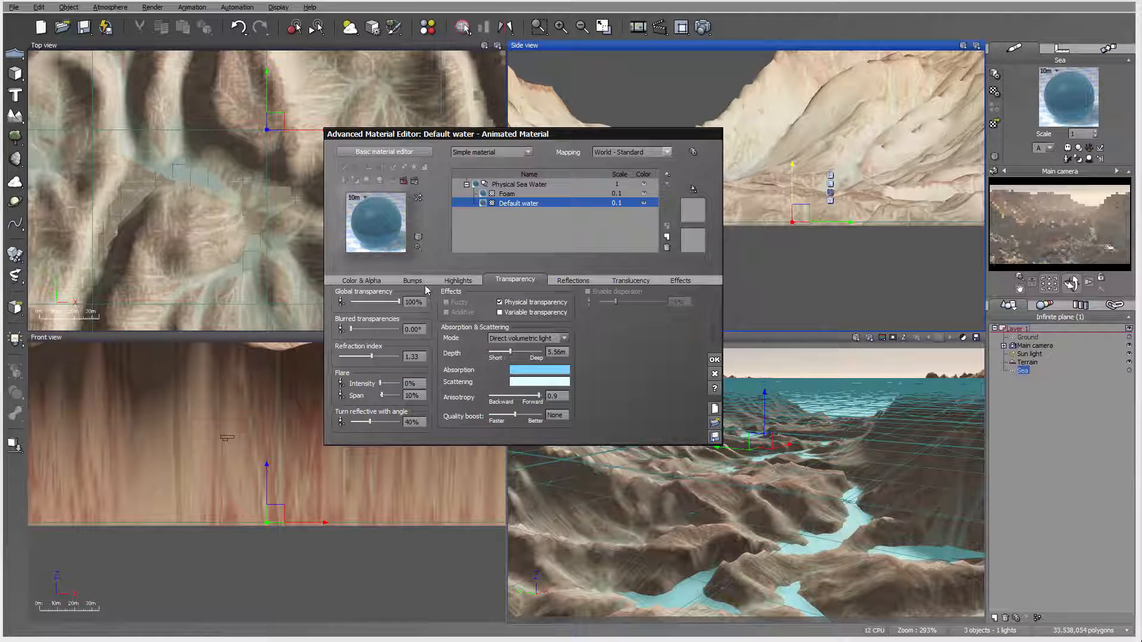
left_click(412, 279)
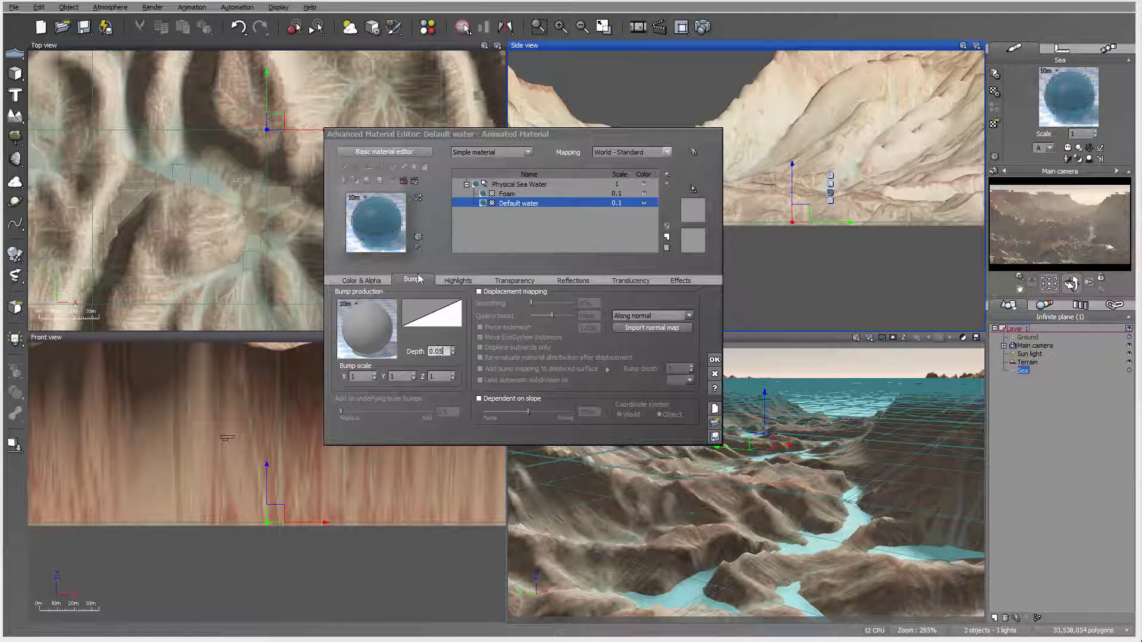
left_click(574, 280)
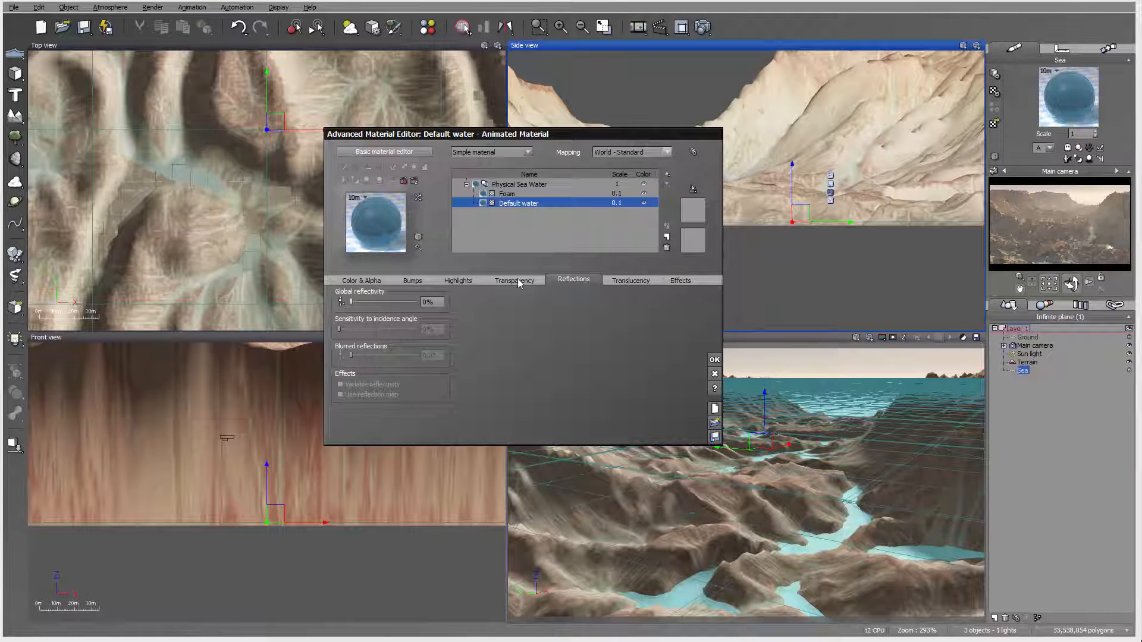
left_click(514, 279)
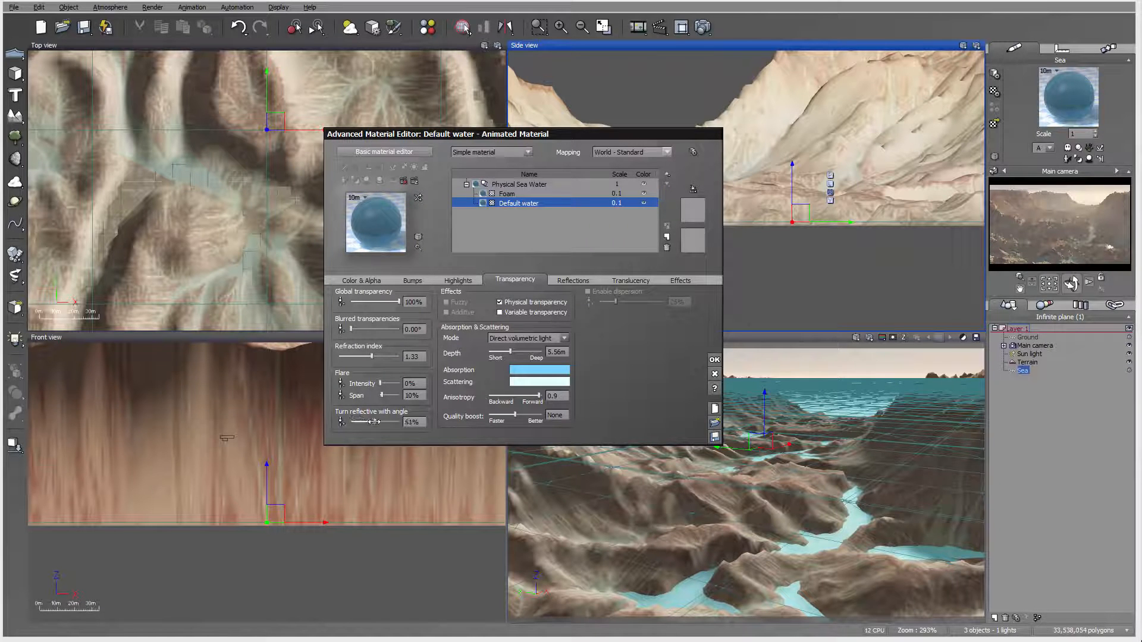
left_click(713, 359)
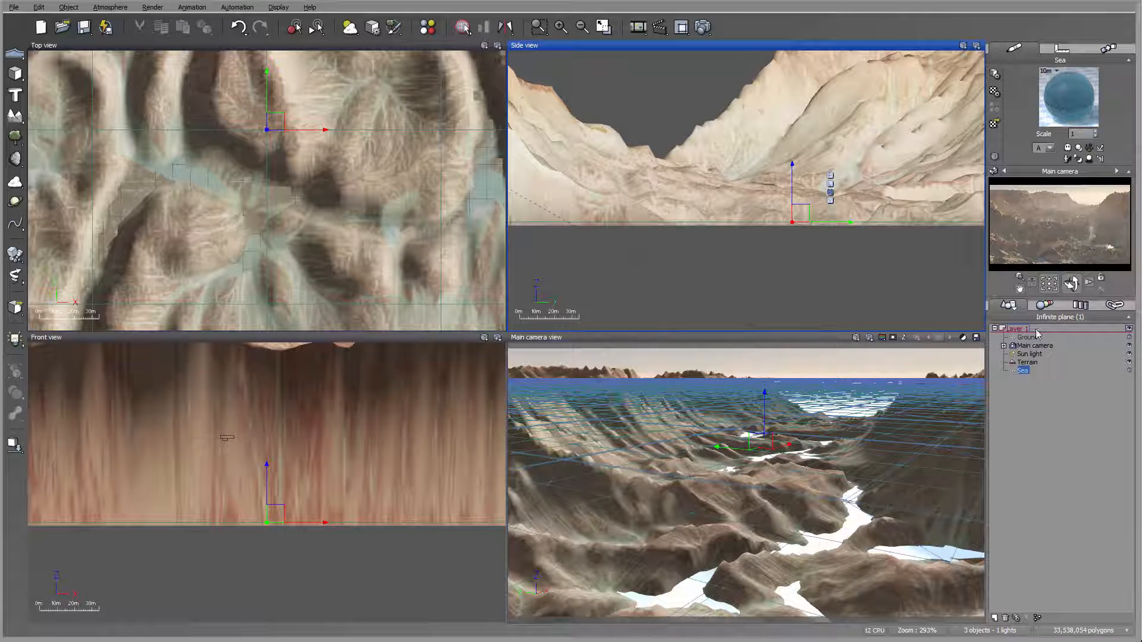
Select the main camera to frame the canyon, then pick the sun light.
left_click(1035, 345)
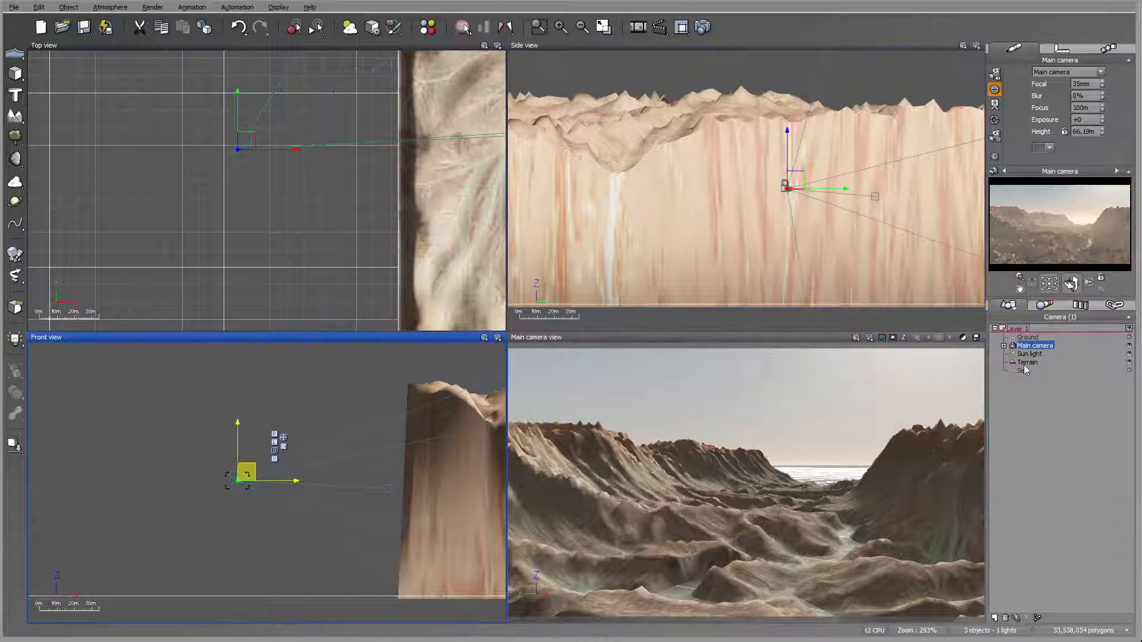
left_click(1029, 353)
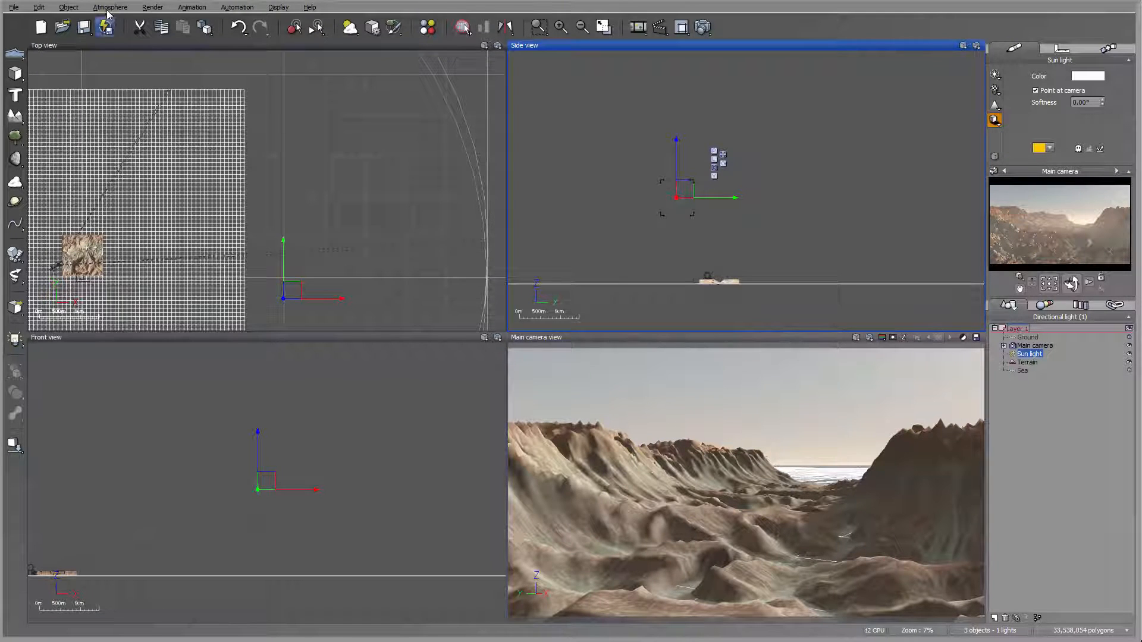
Lower haze ground density to 16% and aerial perspective to 2.33.
left_click(110, 7)
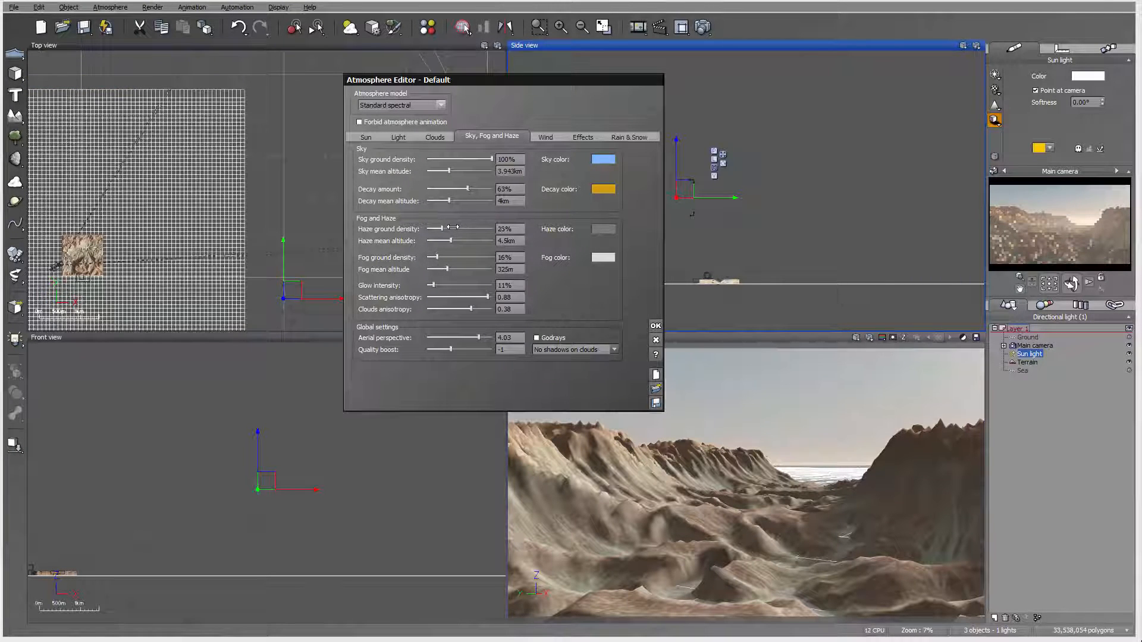
left_click_drag(455, 228, 434, 229)
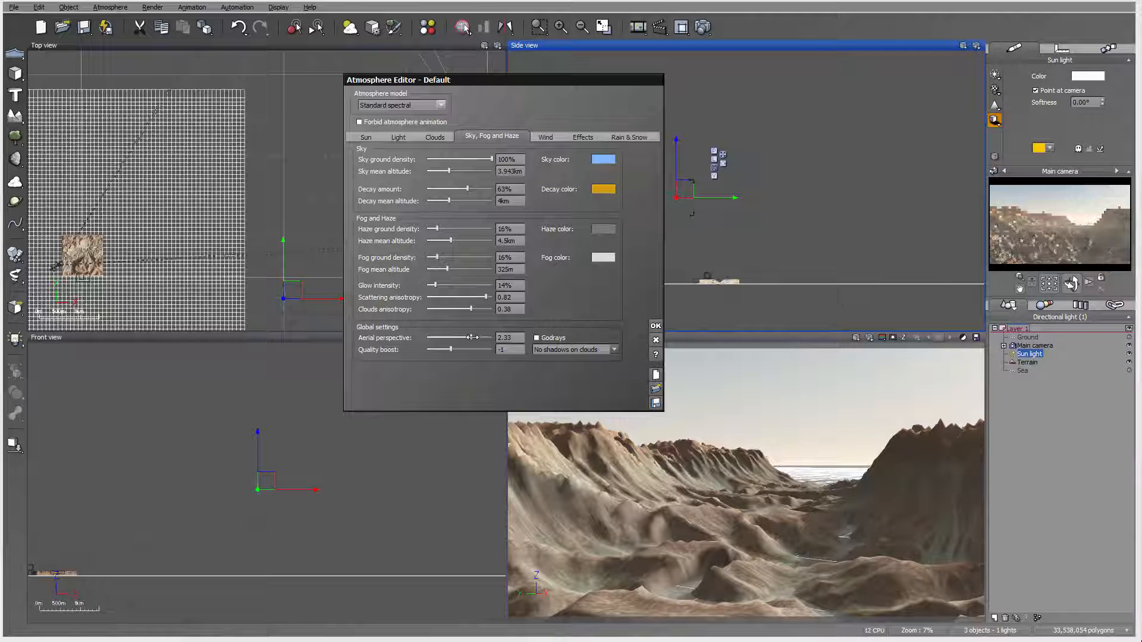
left_click(655, 325)
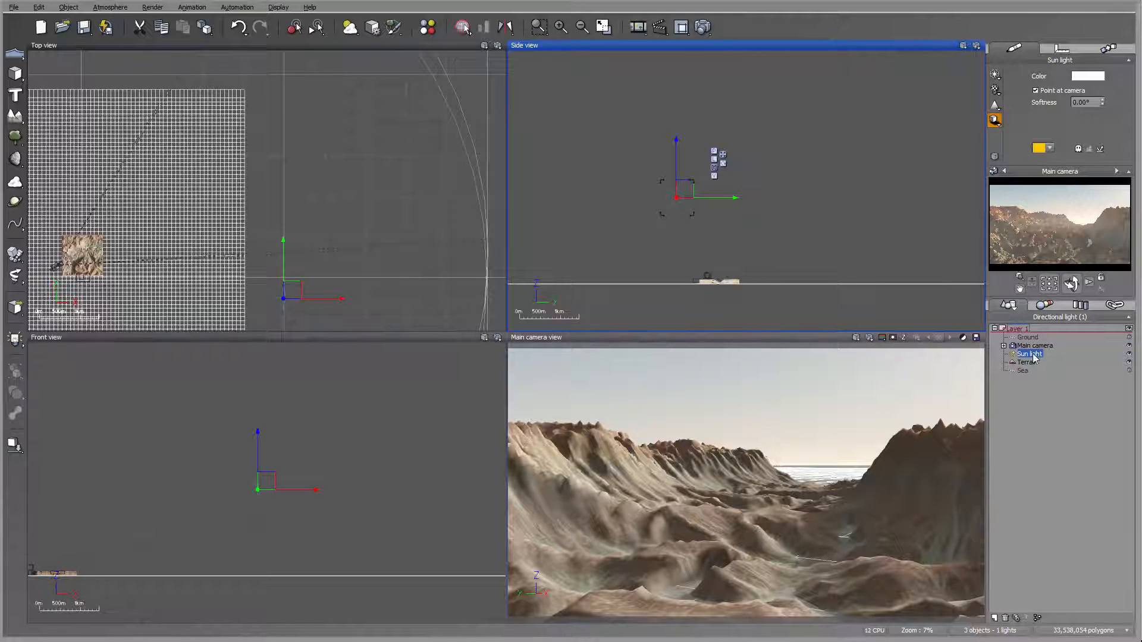
Test-render the canyon with sun shadow mapping on, then turn shadow mapping back off.
double_click(1029, 353)
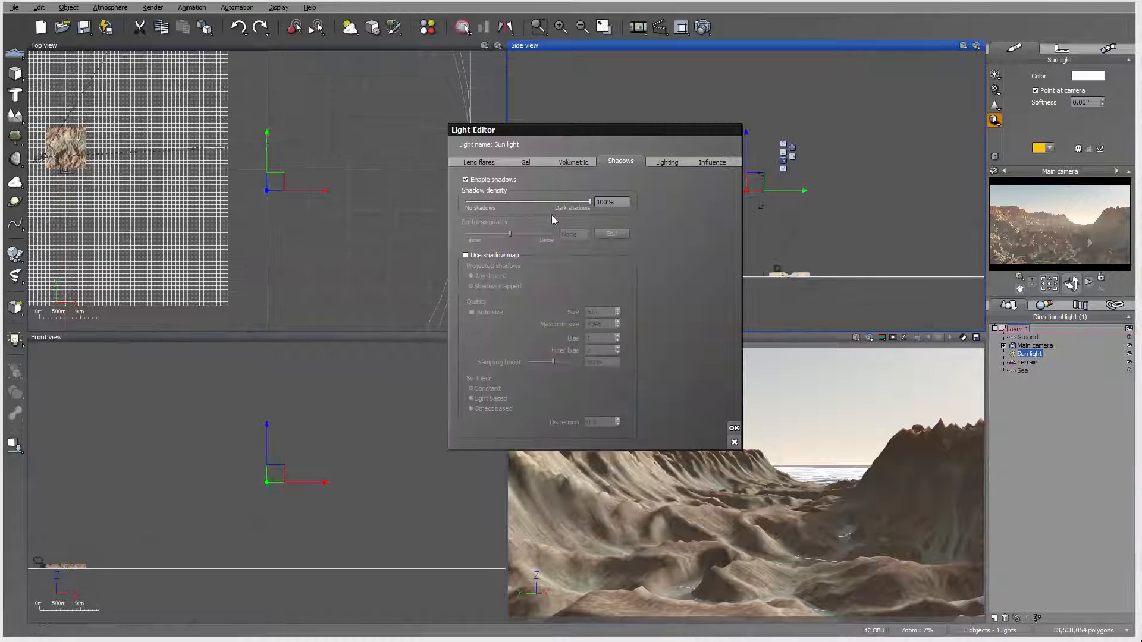
left_click(467, 255)
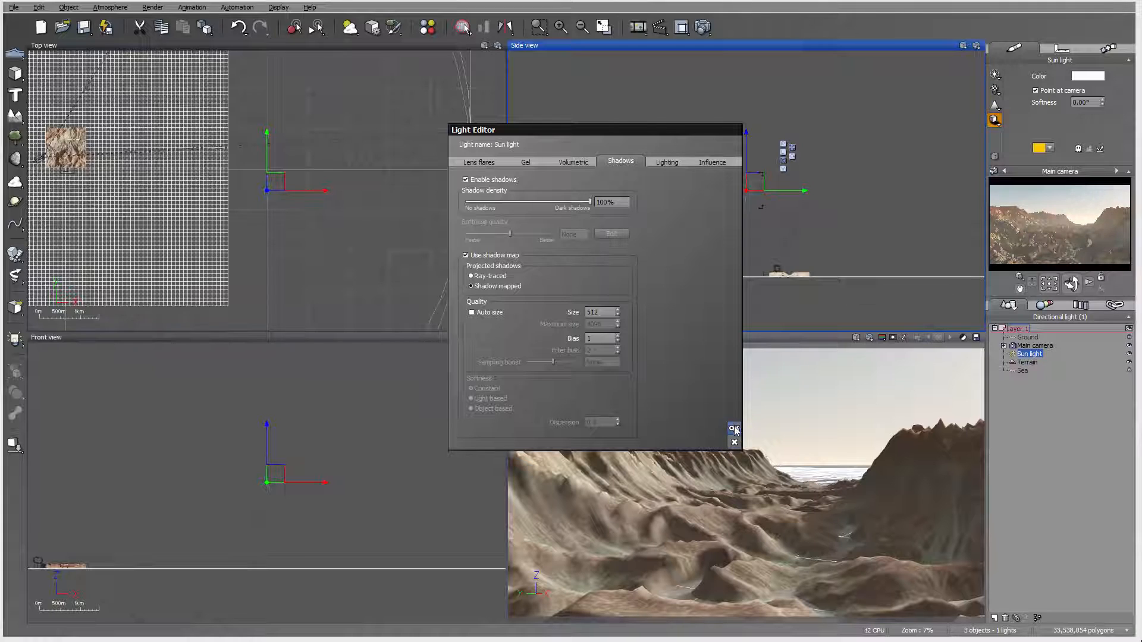
left_click(733, 429)
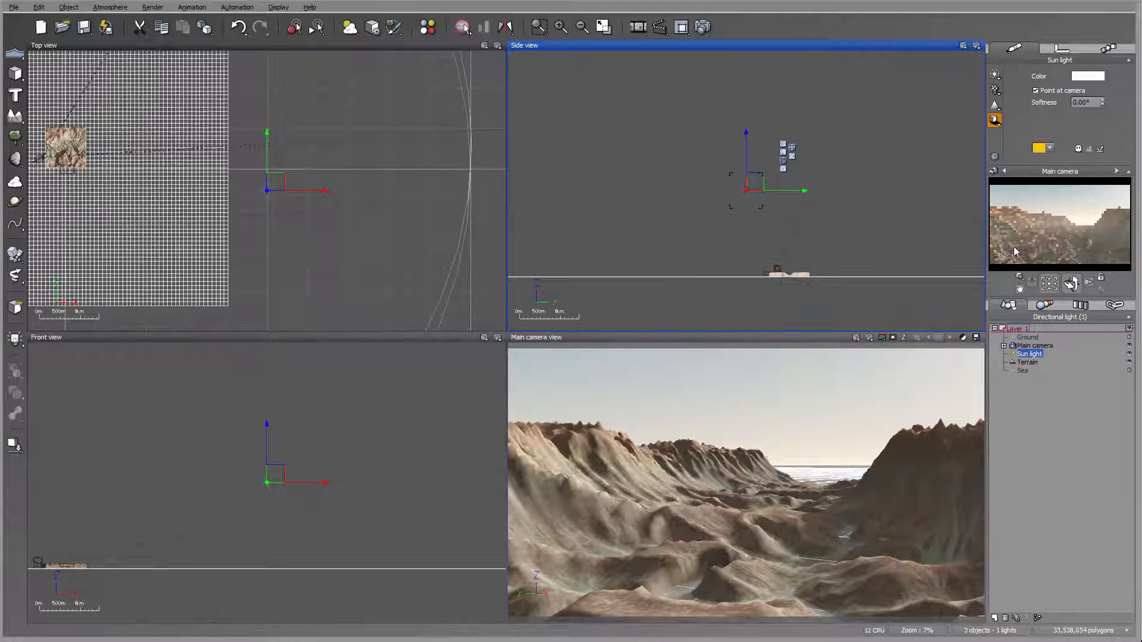
mouse_move(705, 73)
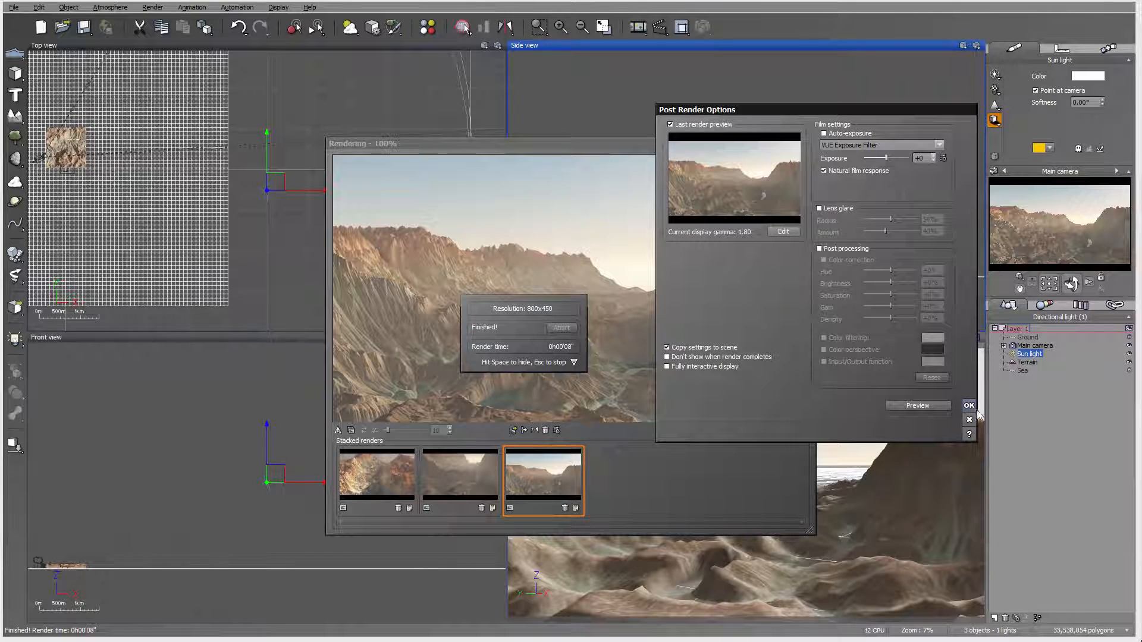
left_click(968, 406)
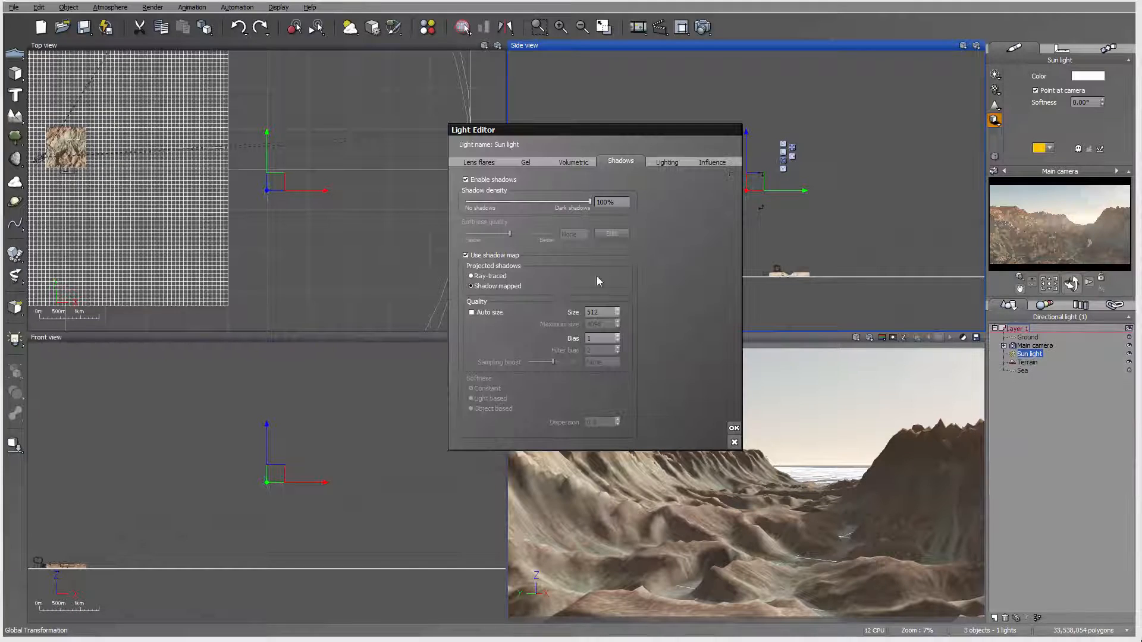
left_click(467, 256)
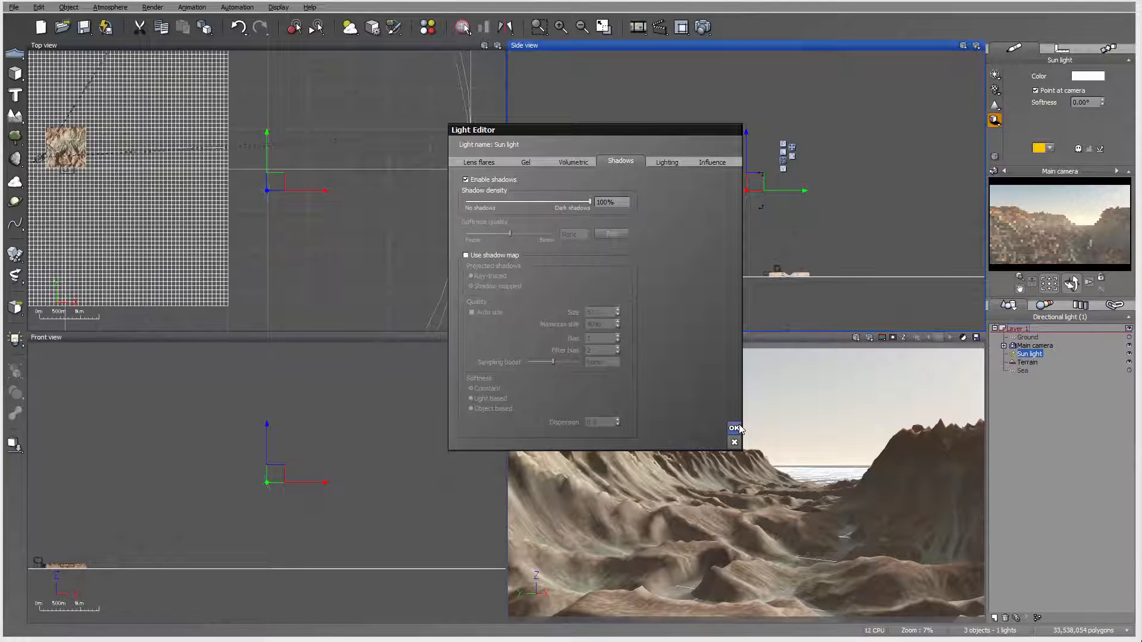
left_click(734, 428)
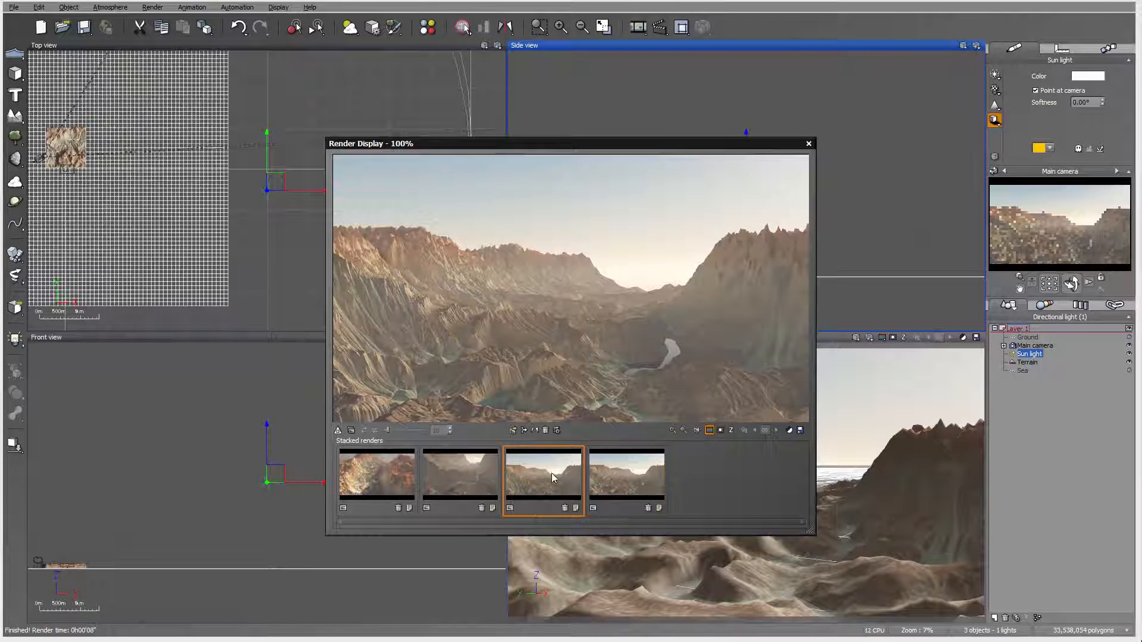
Toggle between the newest and previous stacked renders twice, then close the render display.
left_click(626, 477)
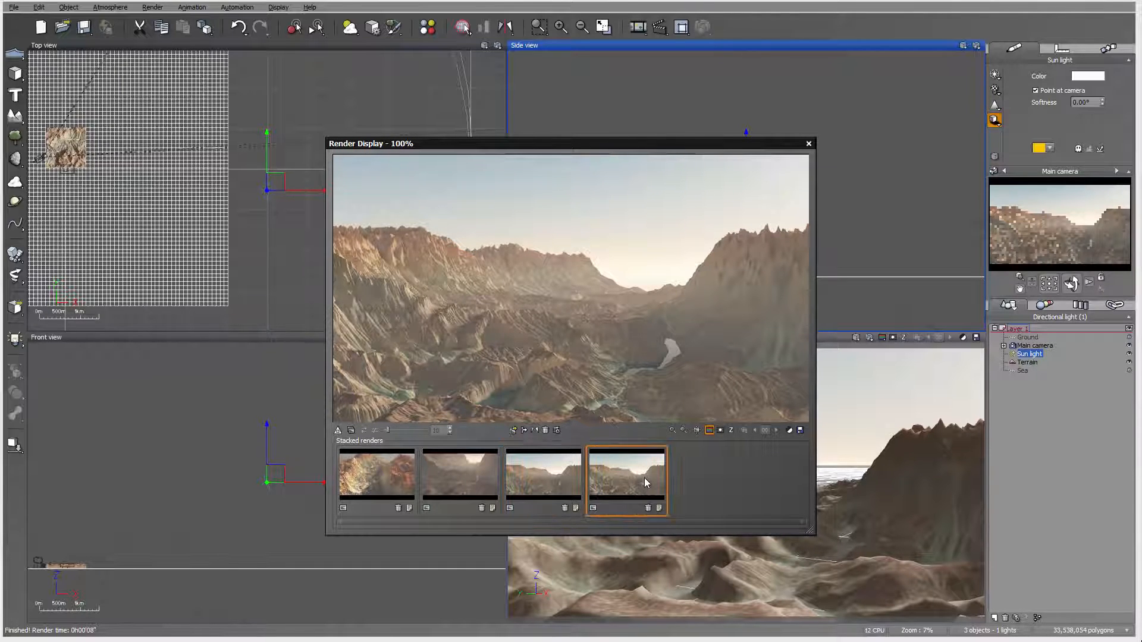
left_click(542, 474)
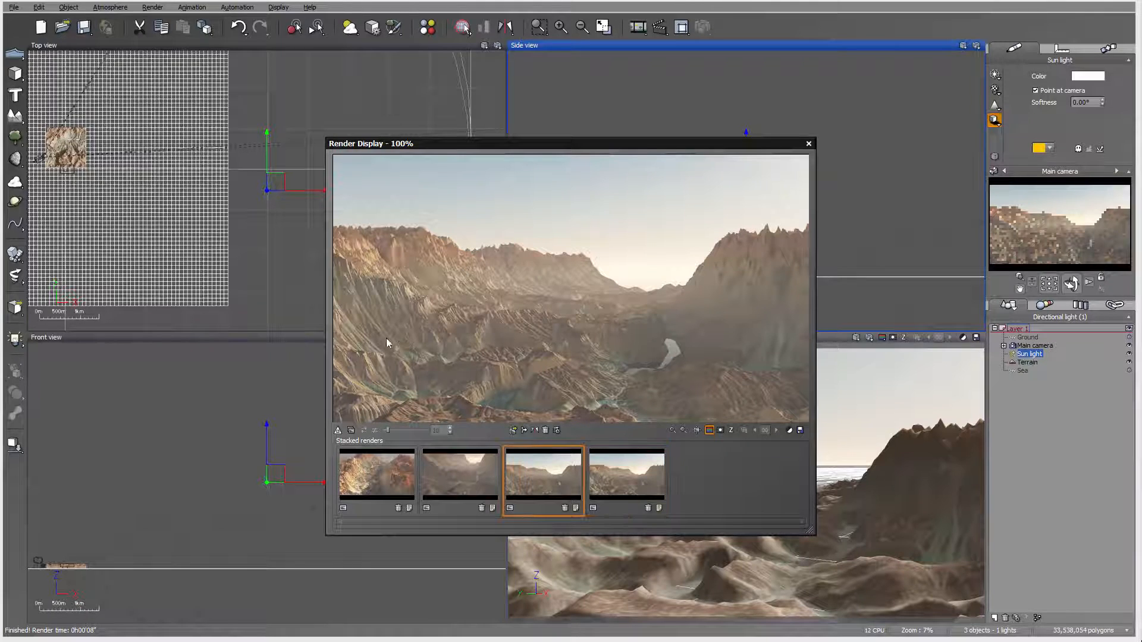
left_click(626, 475)
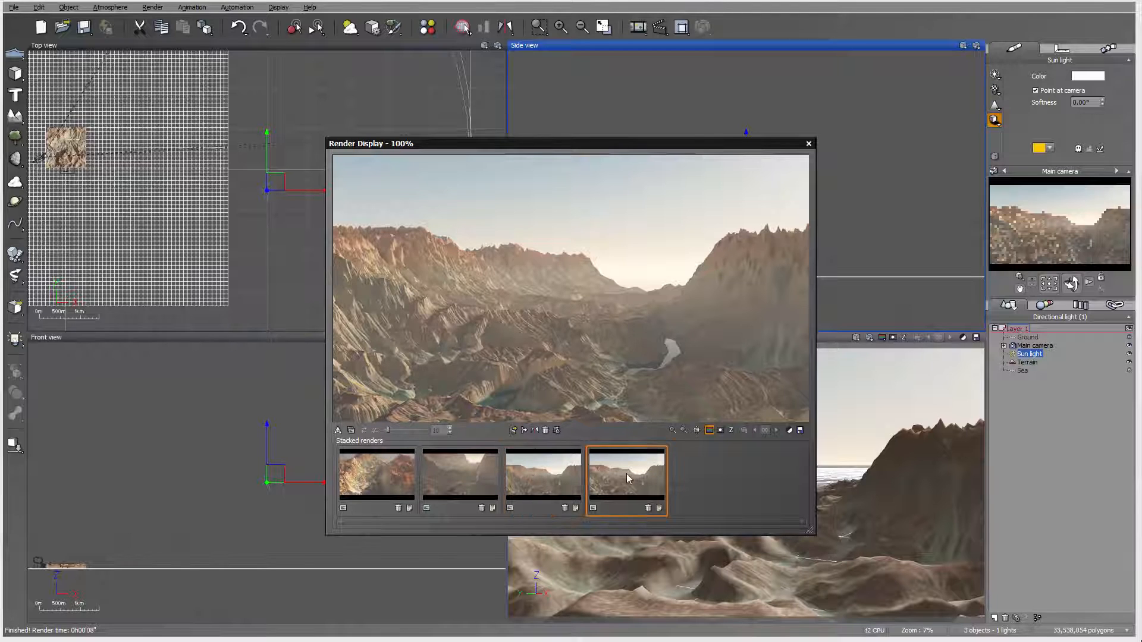
left_click(542, 473)
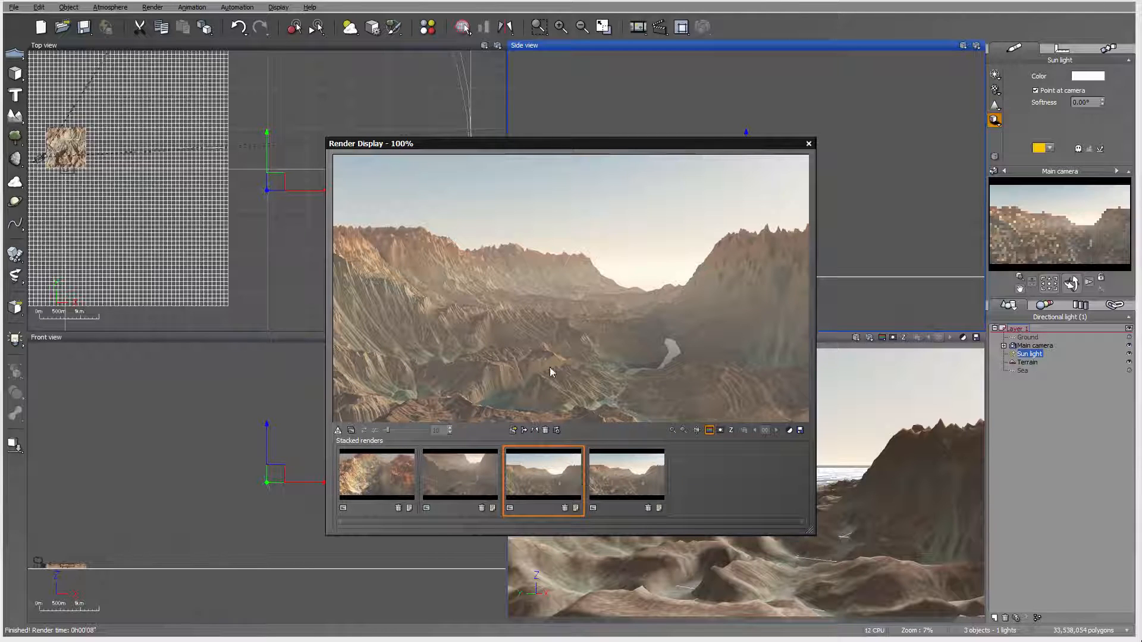
left_click(808, 144)
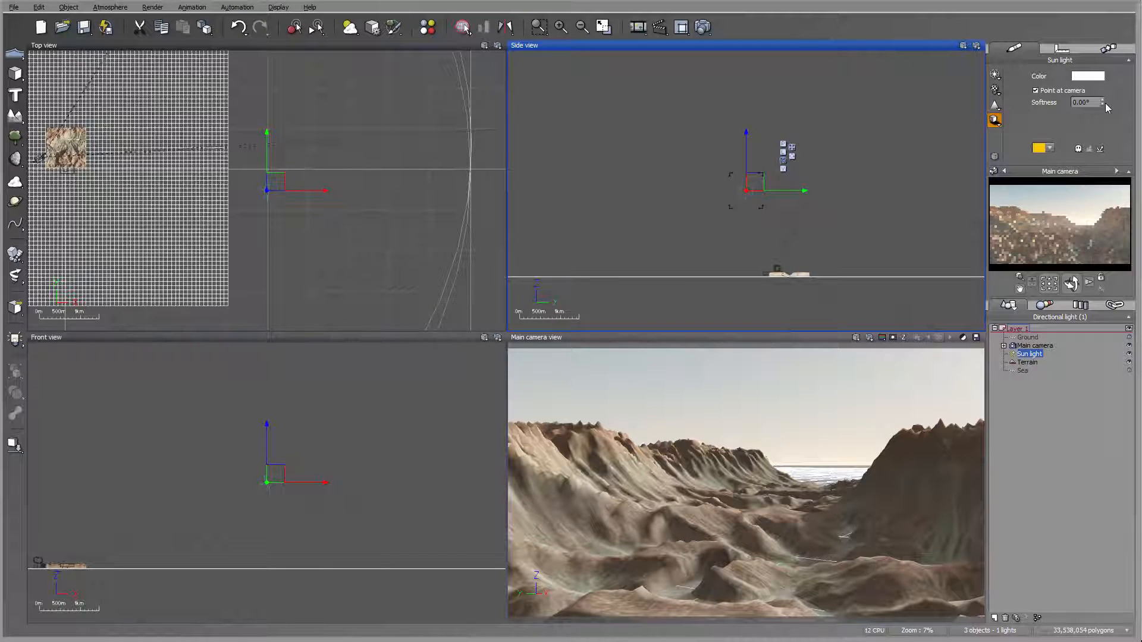
Set sun softness to 41° and confirm shadows enabled at 97% density.
triple_click(1082, 102)
type("41")
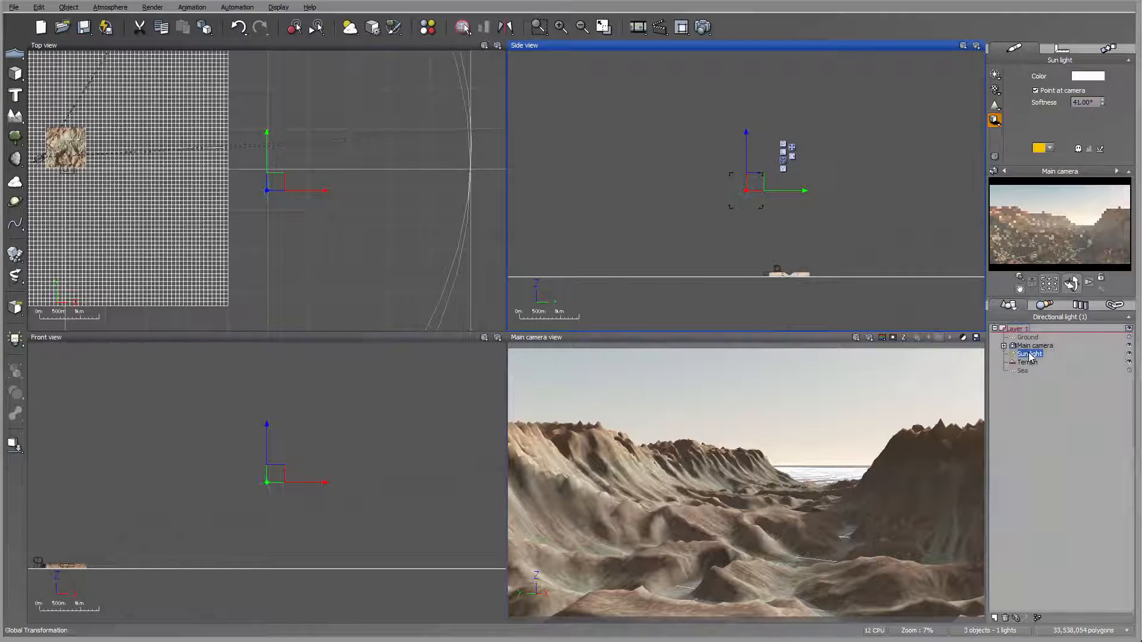
double_click(1029, 353)
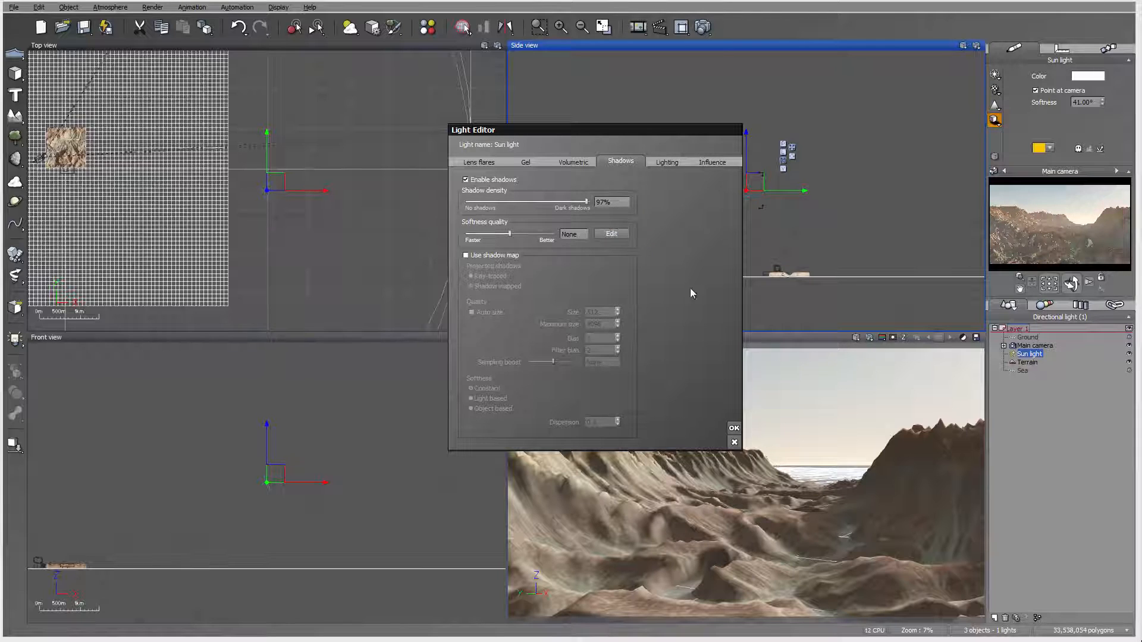
left_click(733, 427)
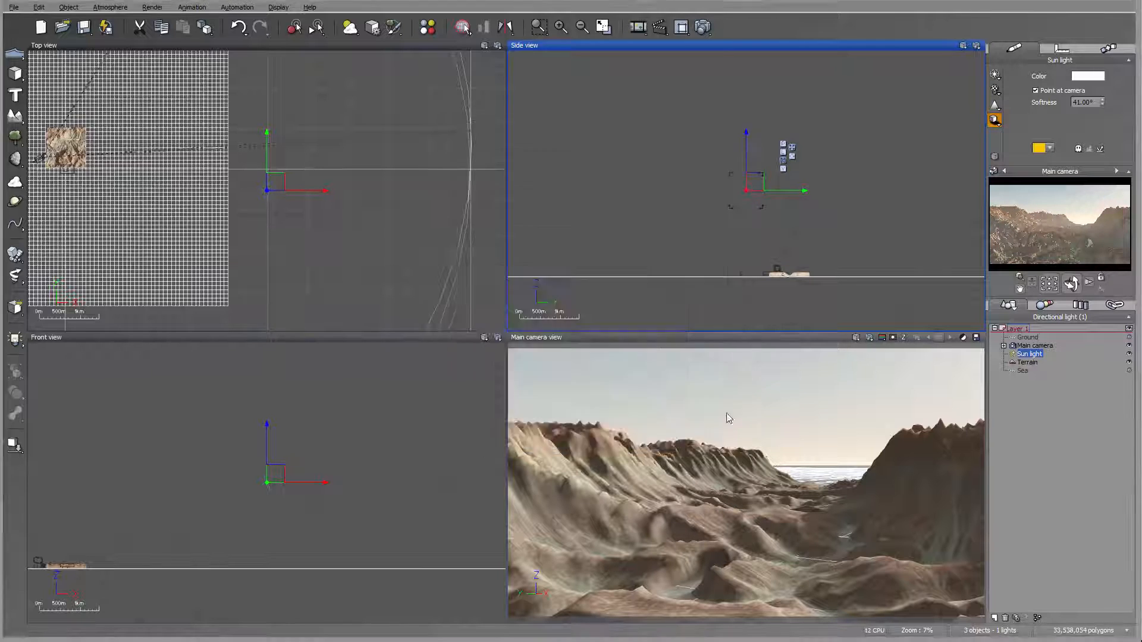
Give the atmosphere's ambient light a cool bluish-grey colour on the Light tab.
left_click(110, 7)
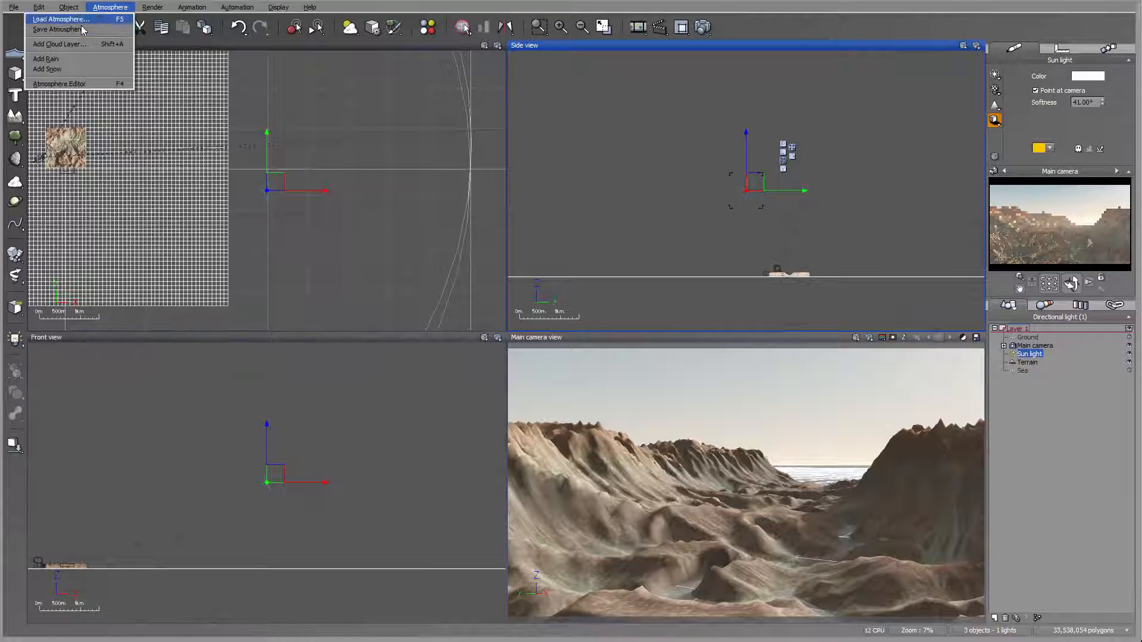
mouse_move(99, 48)
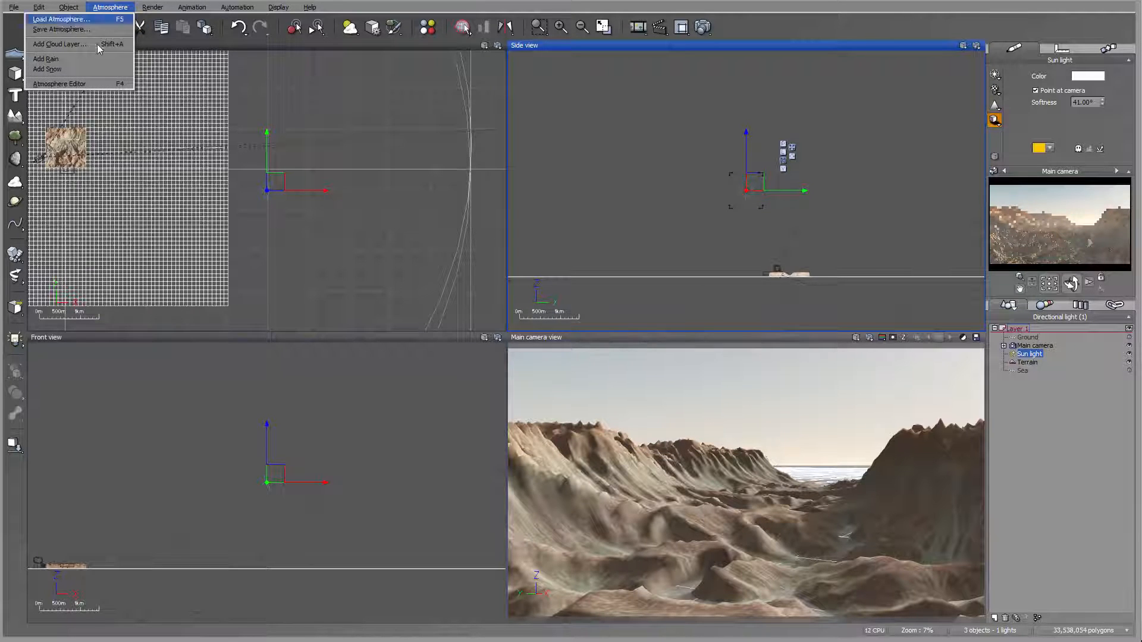
left_click(59, 83)
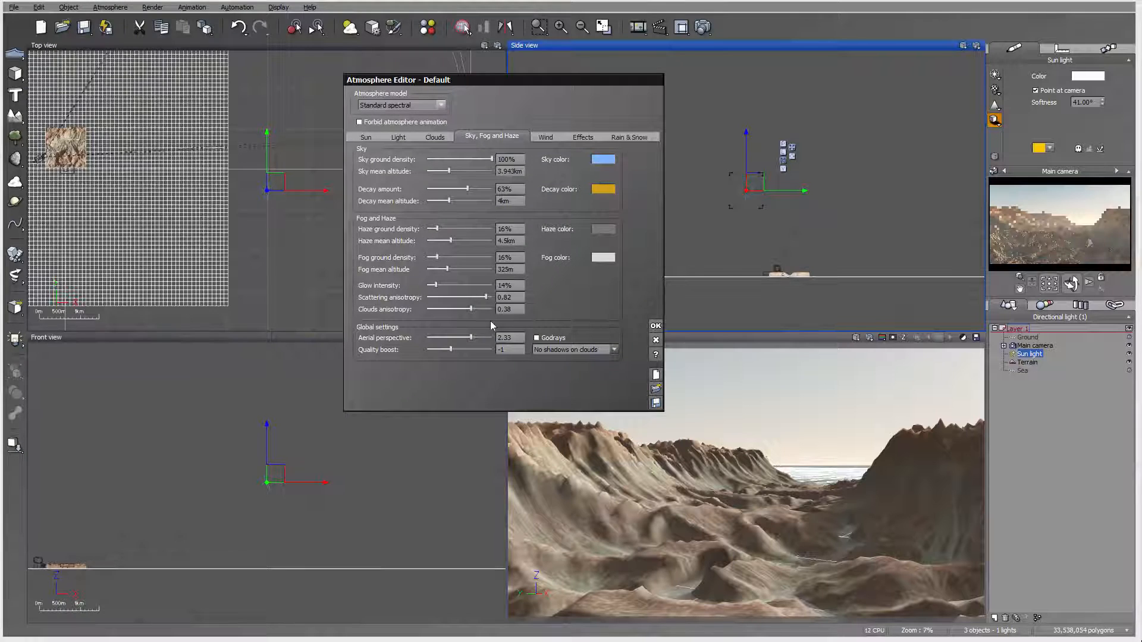
left_click(398, 136)
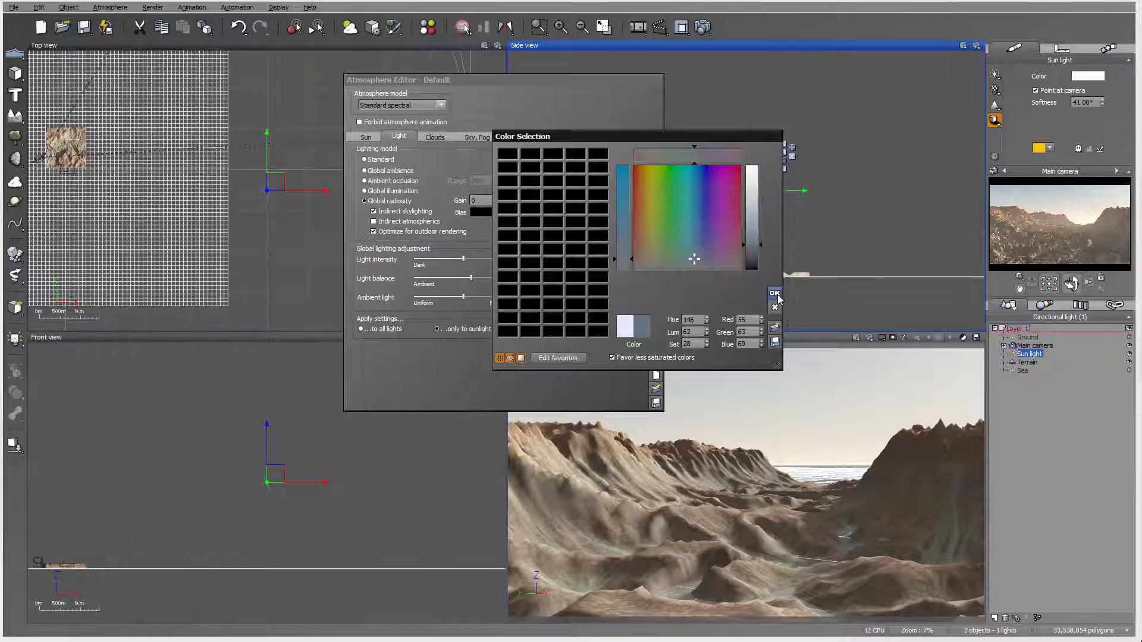
left_click(774, 293)
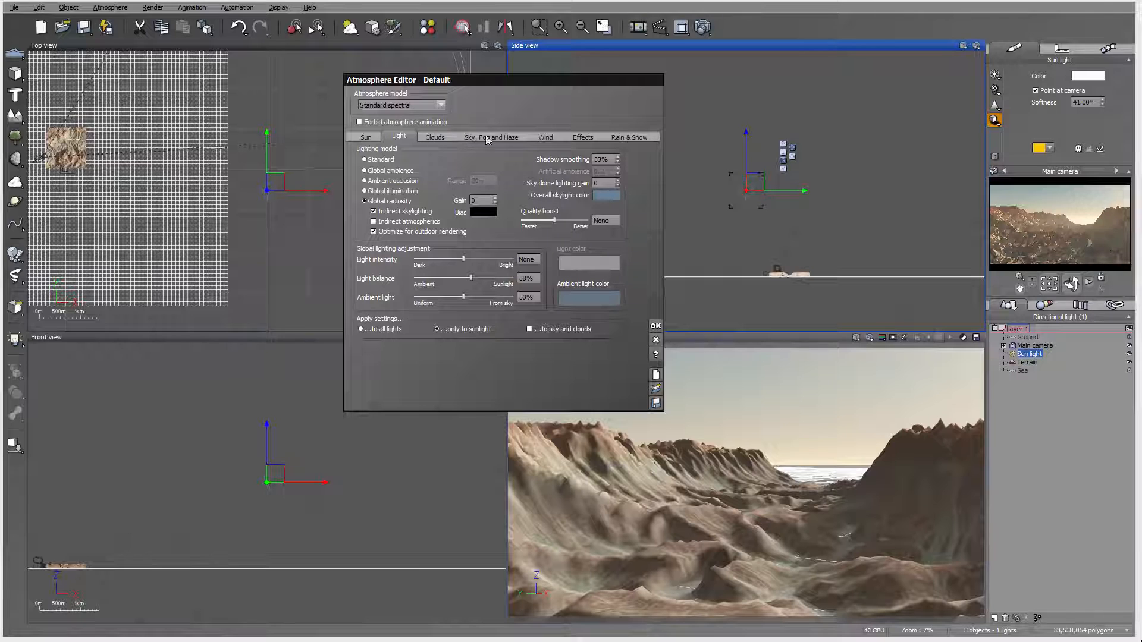
left_click(492, 137)
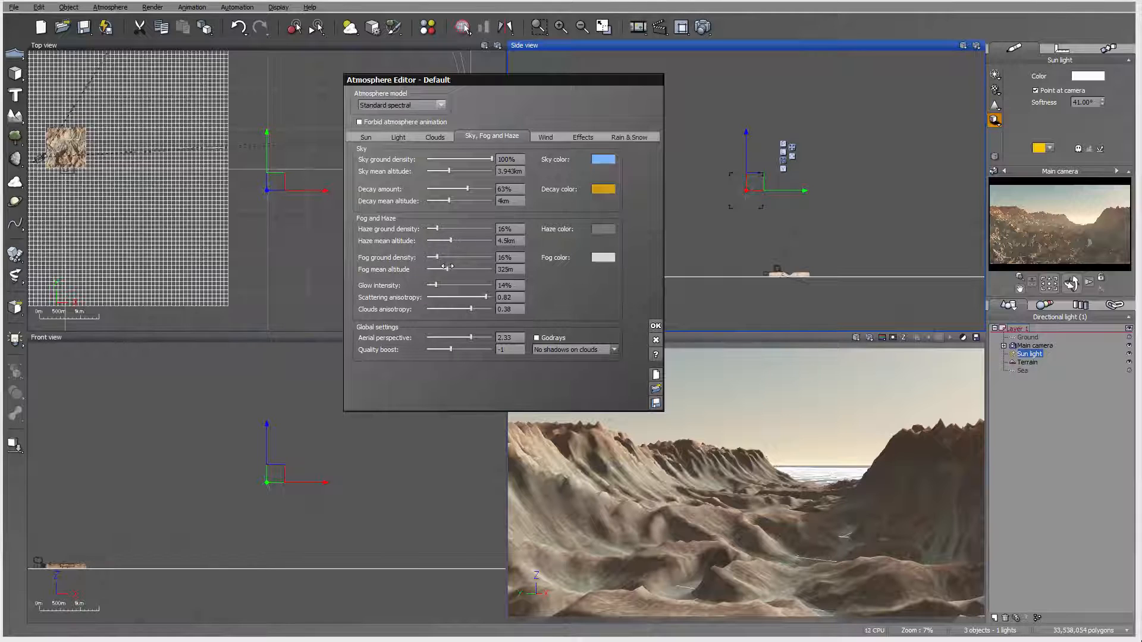
Drop the fog mean altitude, set Dark Cumulus clouds to full opacity, raise aerial perspective to 4.04.
left_click_drag(441, 269, 438, 269)
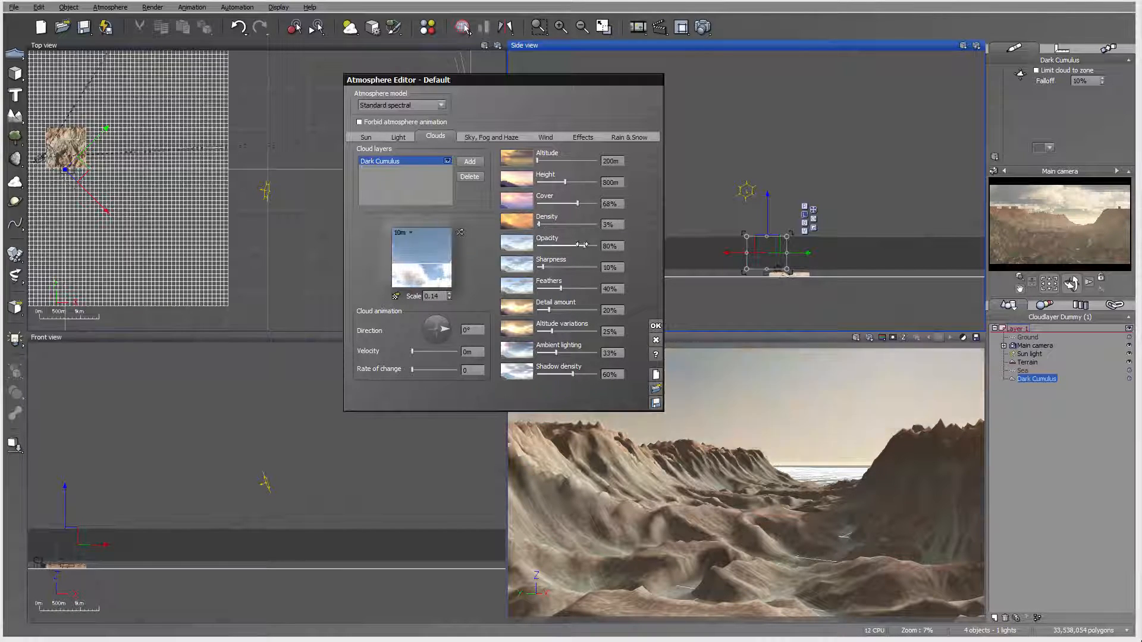
left_click_drag(572, 246, 590, 246)
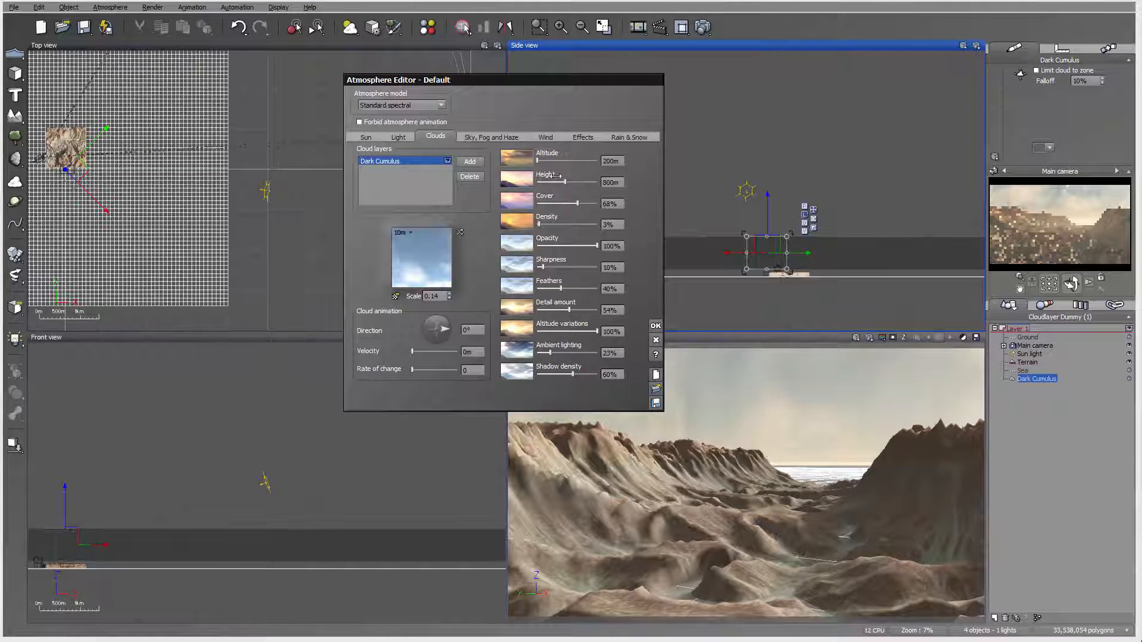
left_click(491, 137)
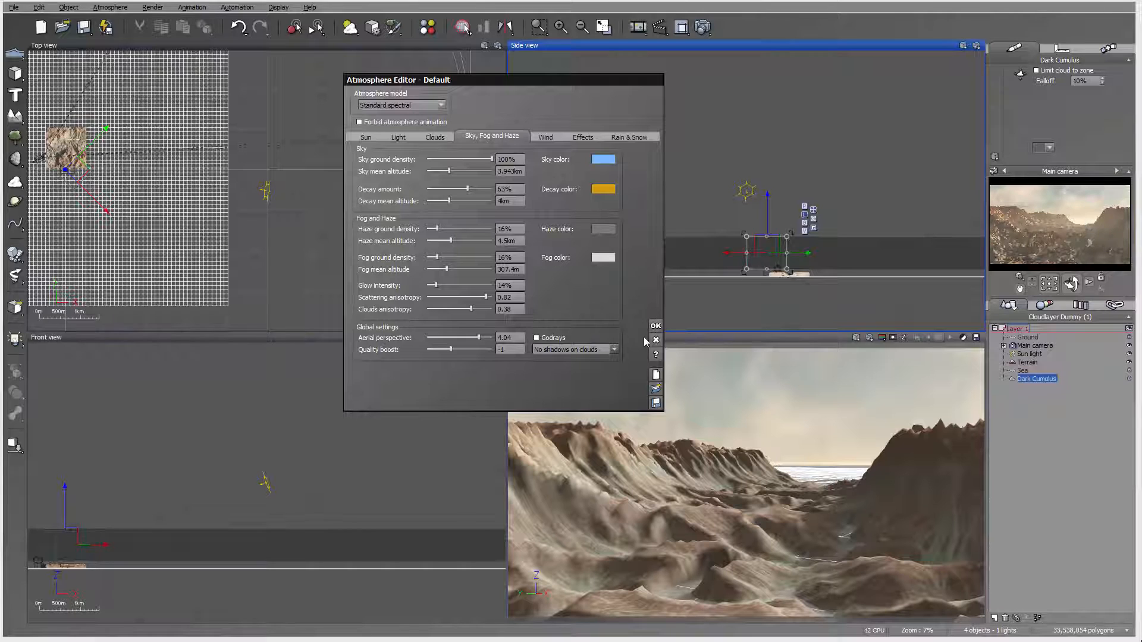
Close the Atmosphere Editor, select the Dark Cumulus cloud layer, and activate the side view.
left_click(654, 326)
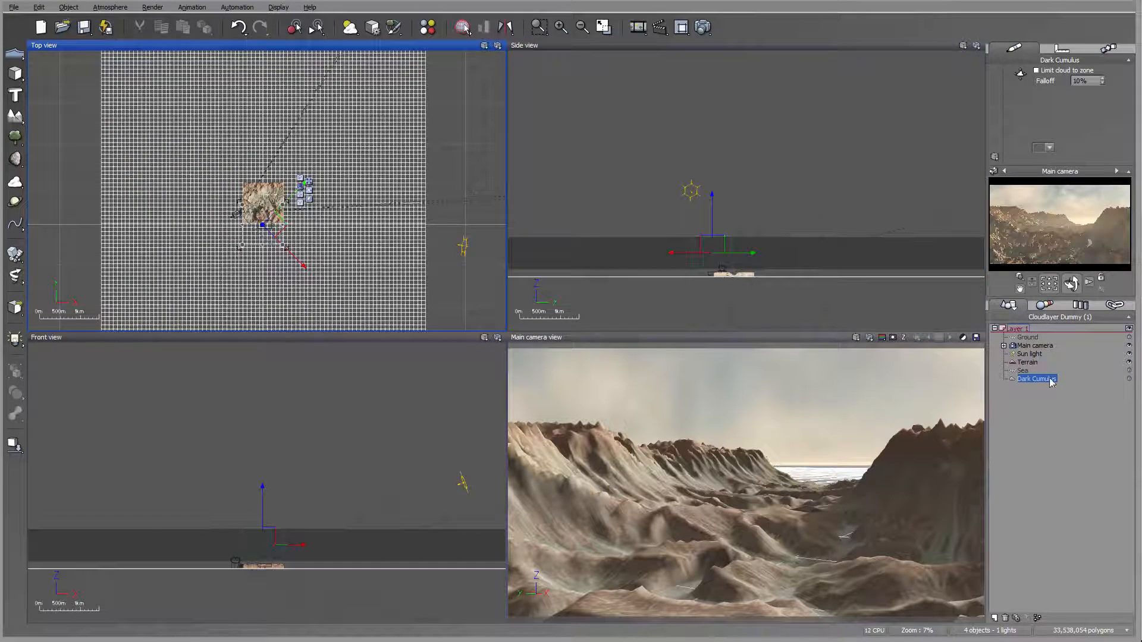
left_click(1027, 362)
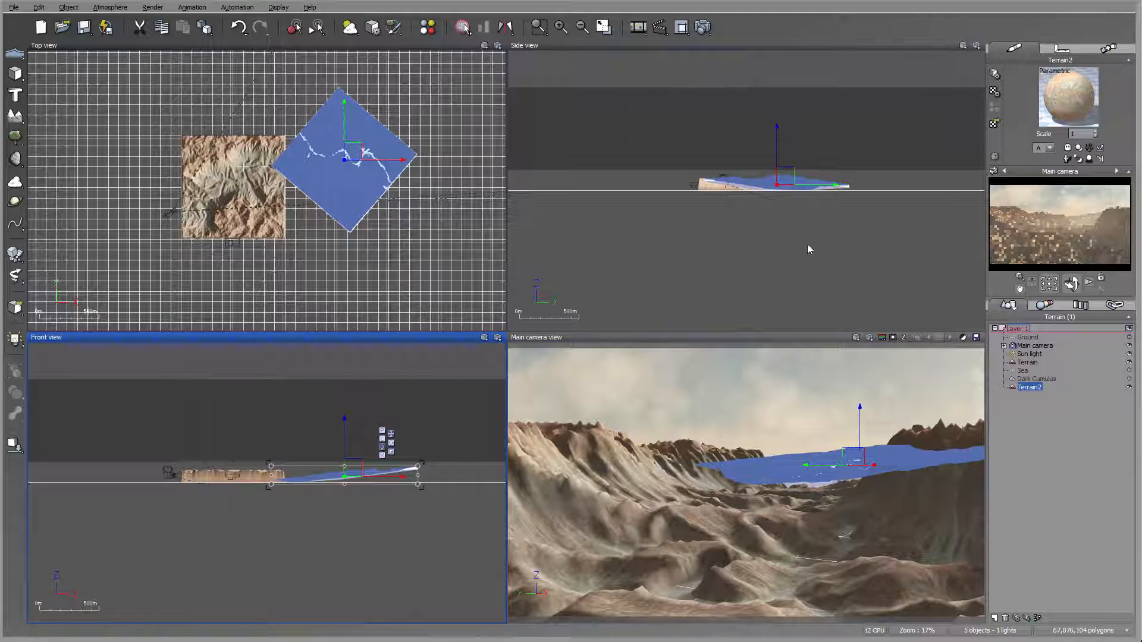
left_click(775, 182)
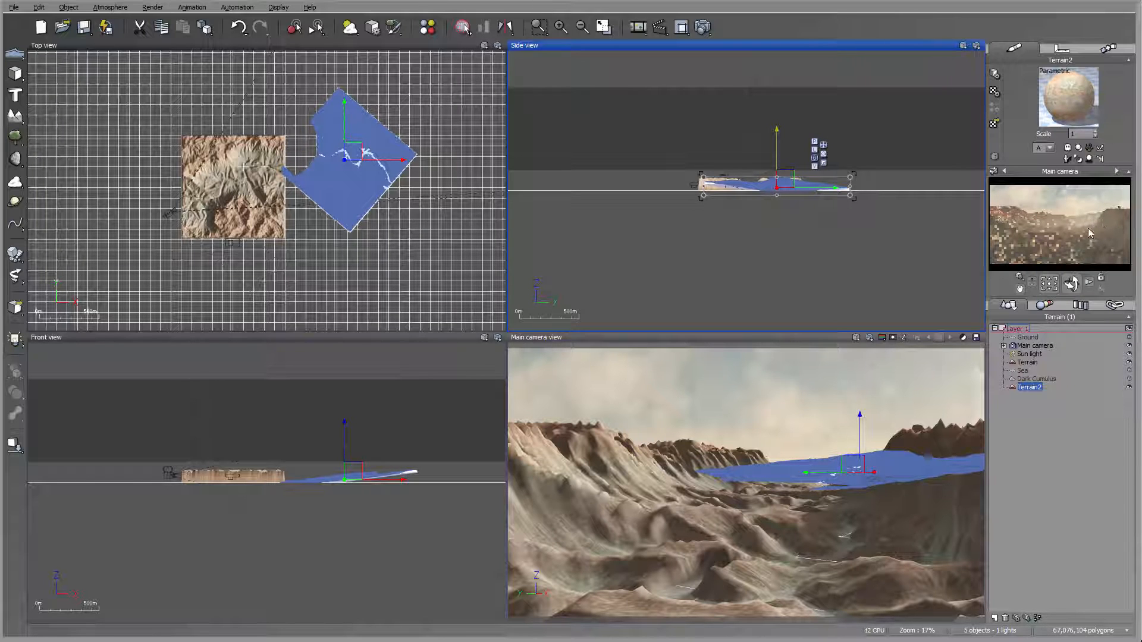
mouse_move(993, 156)
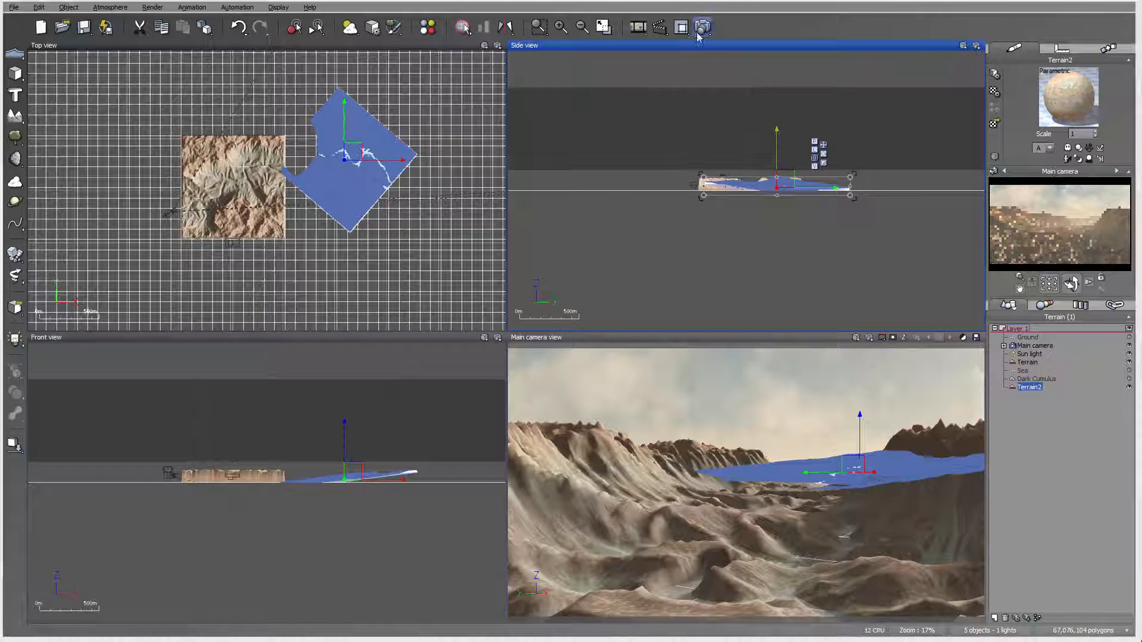
Start the final 1600×900 render of the cloudy canyon scene.
left_click(702, 27)
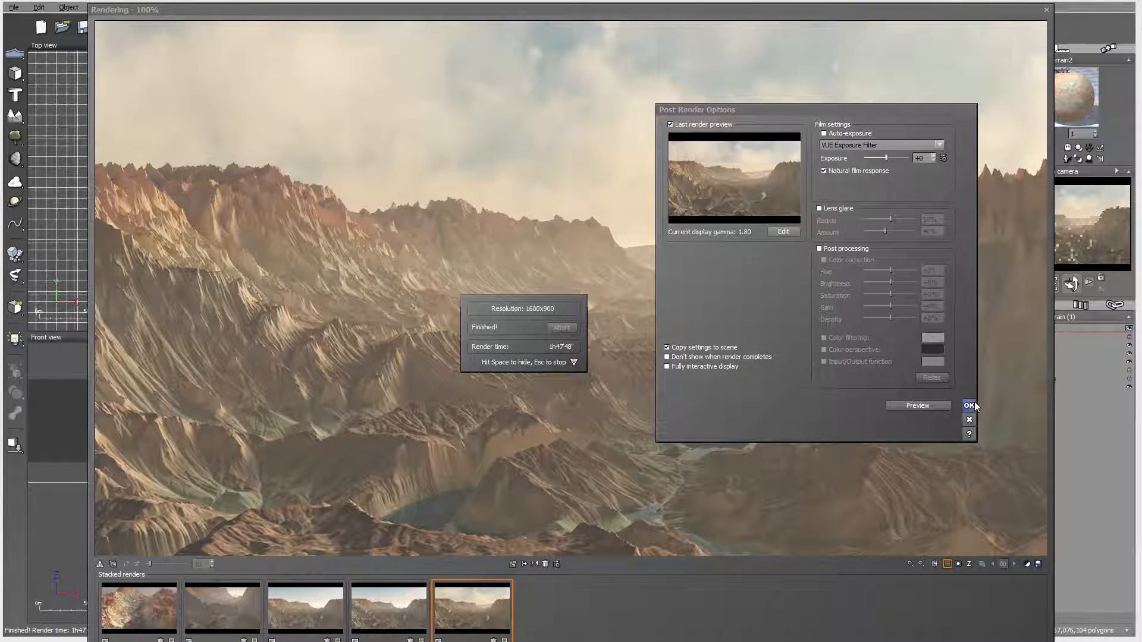
Accept the Post Render Options to view the finished canyon render alone.
left_click(969, 406)
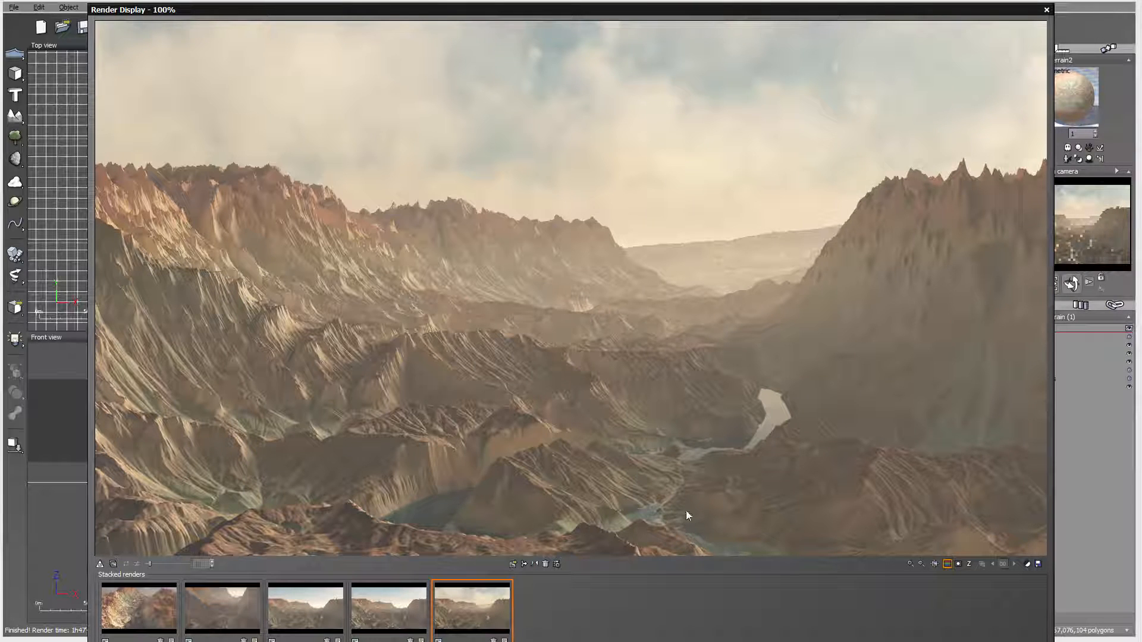
mouse_move(399, 506)
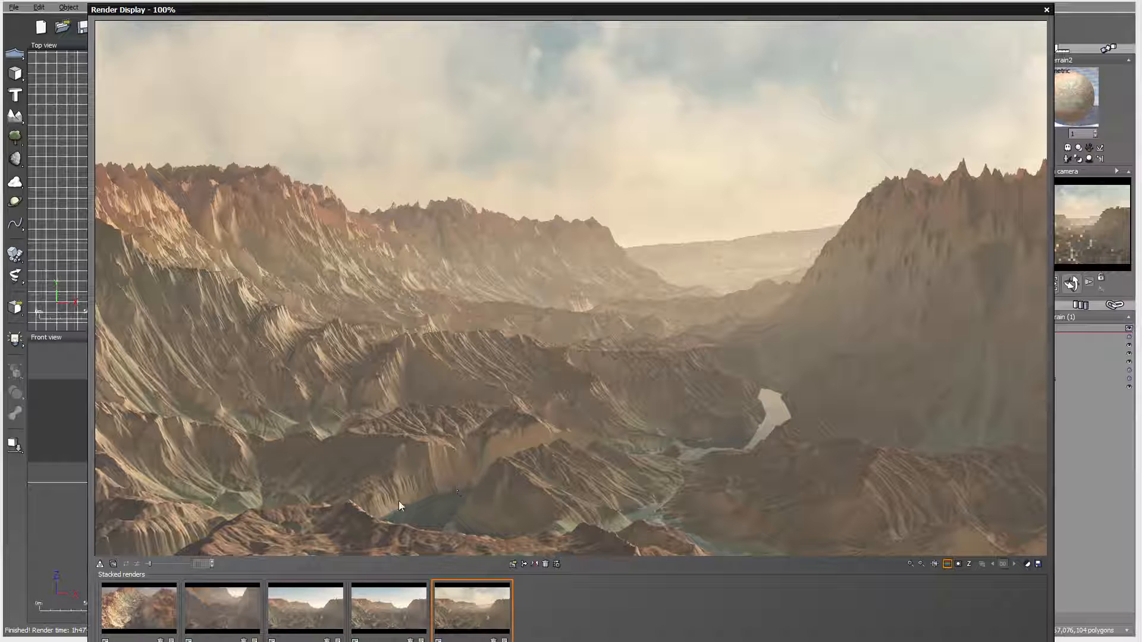
mouse_move(619, 315)
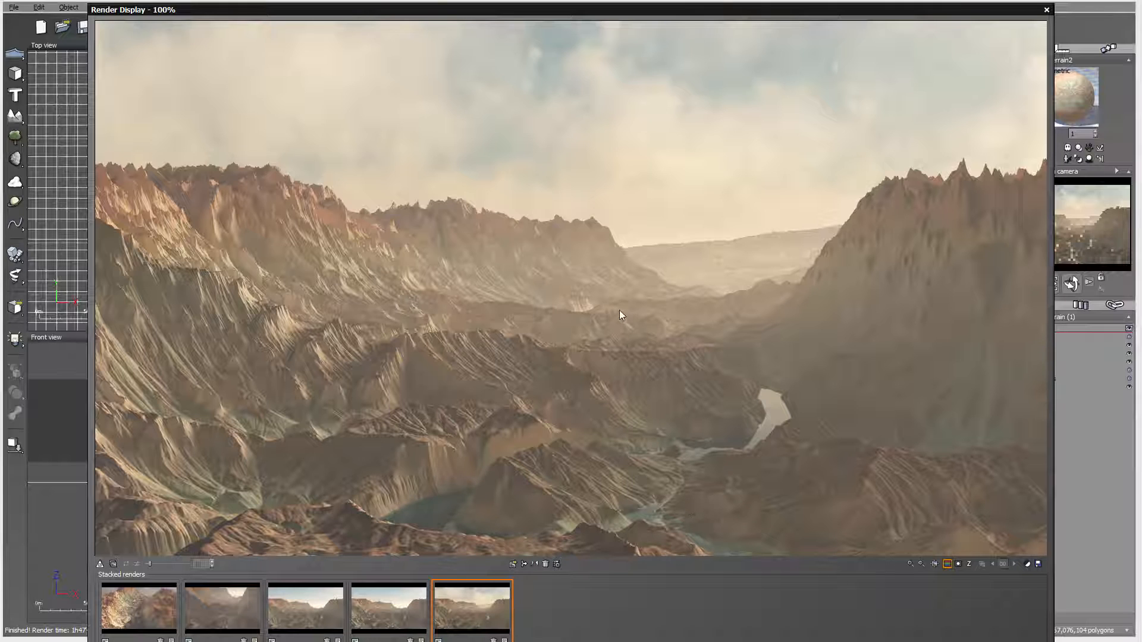
mouse_move(928, 214)
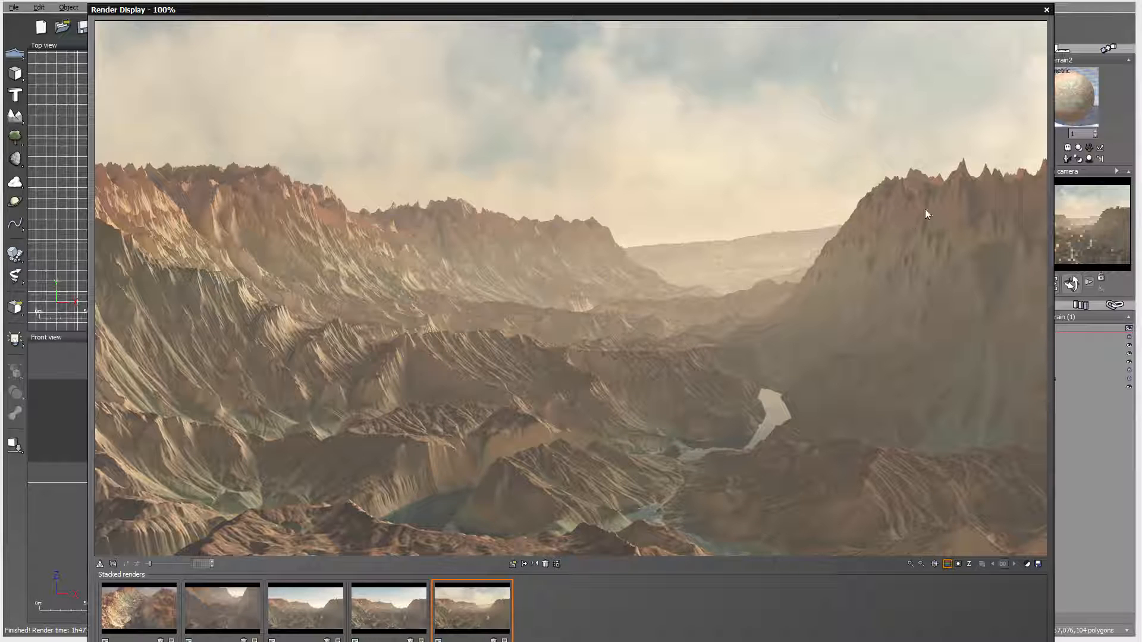
mouse_move(765, 405)
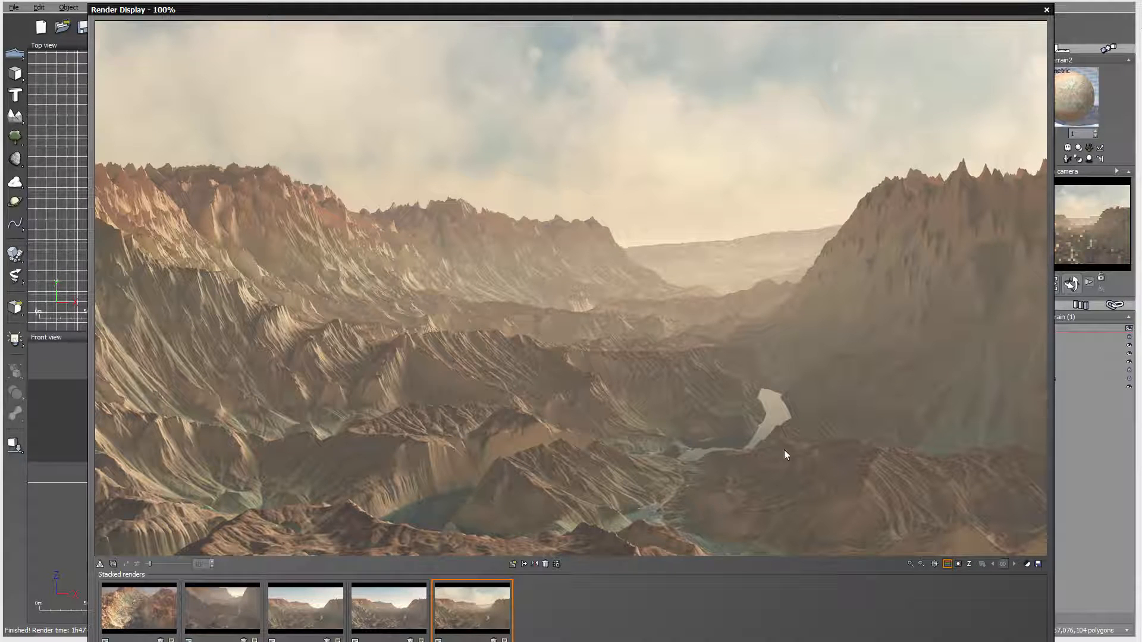
mouse_move(484, 325)
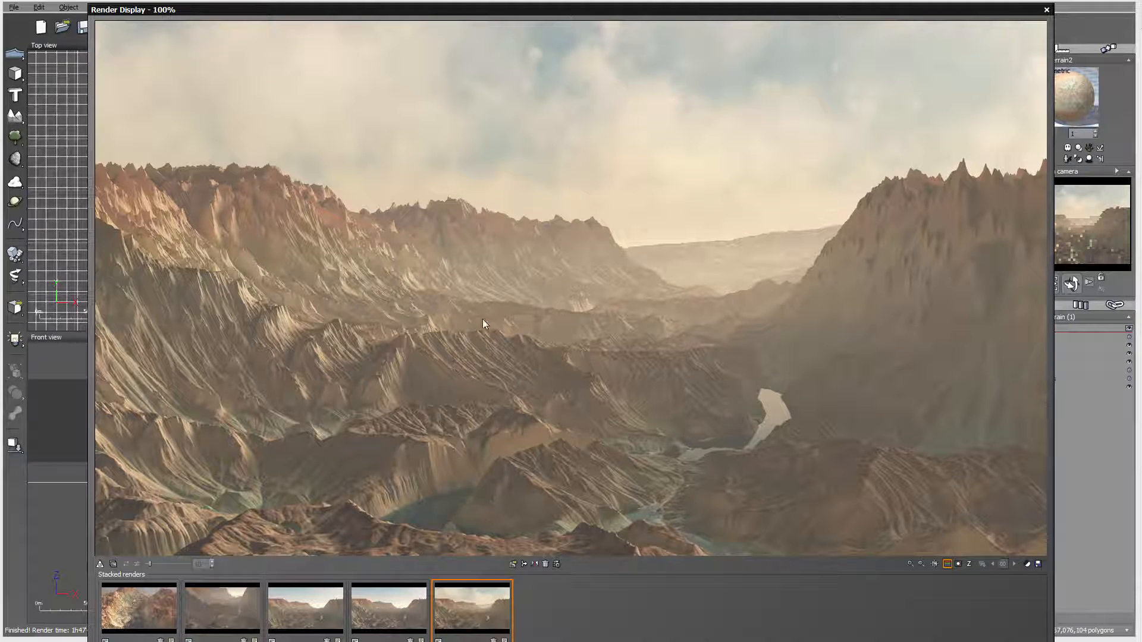
mouse_move(416, 503)
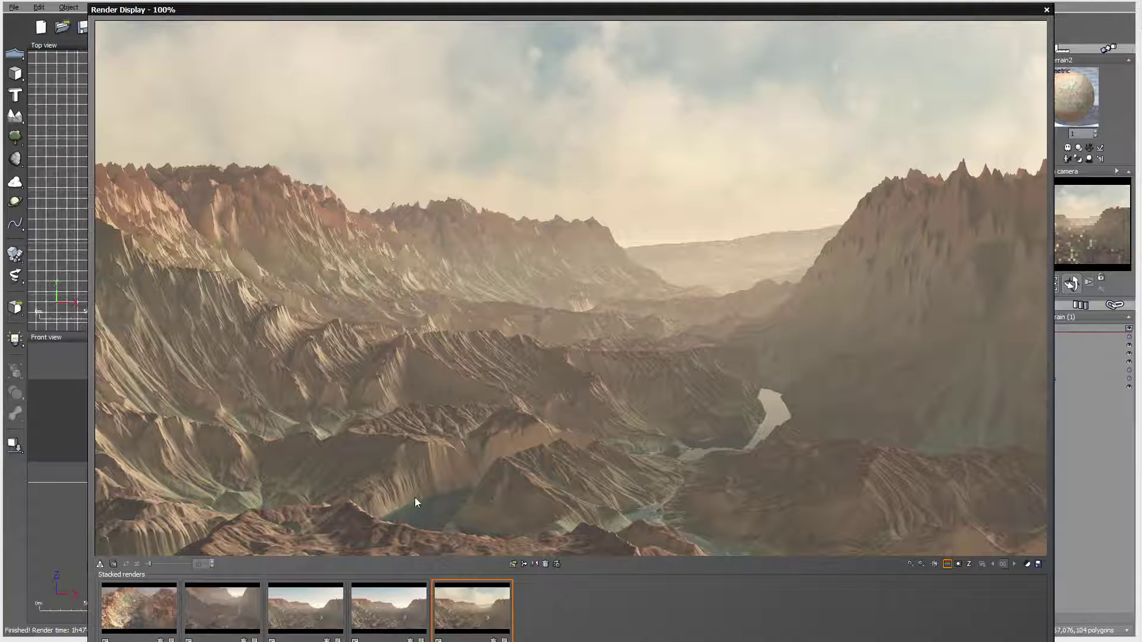